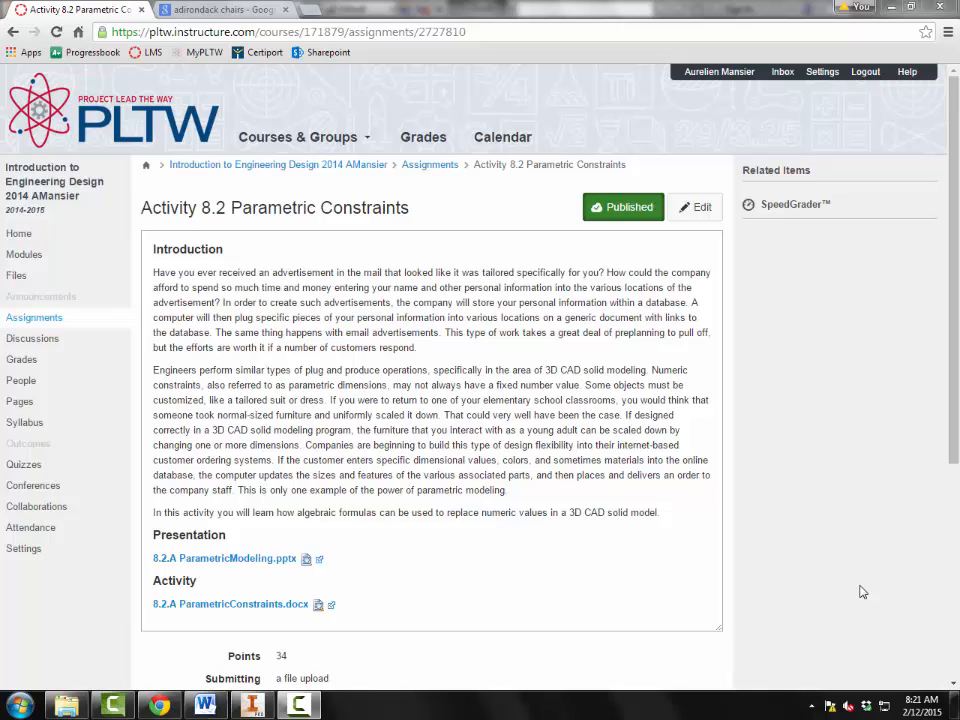
mouse_move(447, 694)
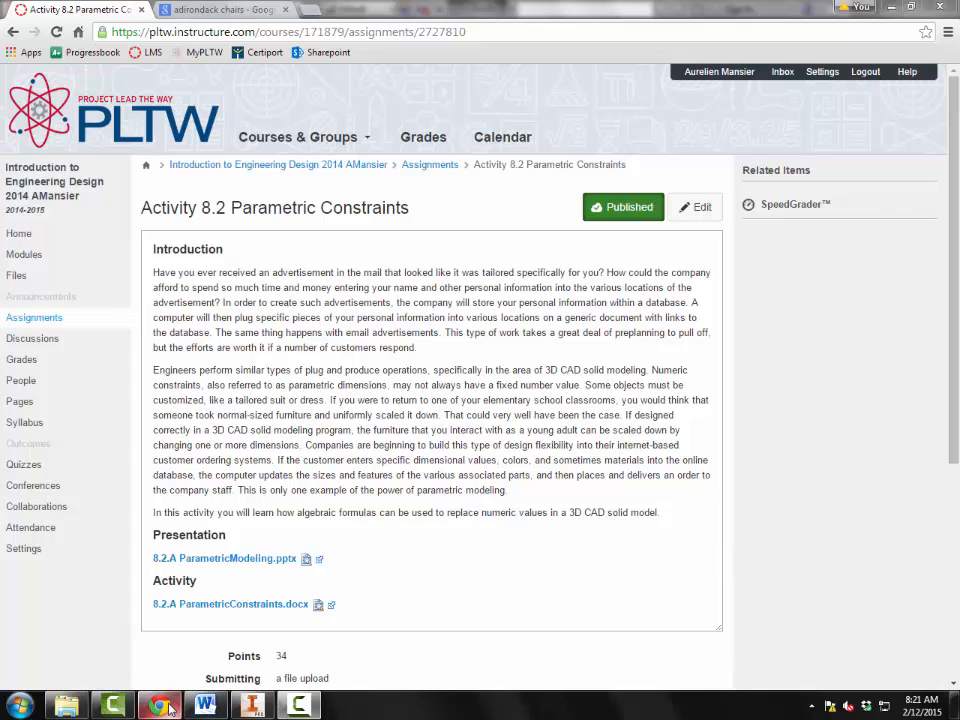
Step: Preview a large Adirondack chair photo in Google Images, then bring up the empty Inventor part
left_click(220, 10)
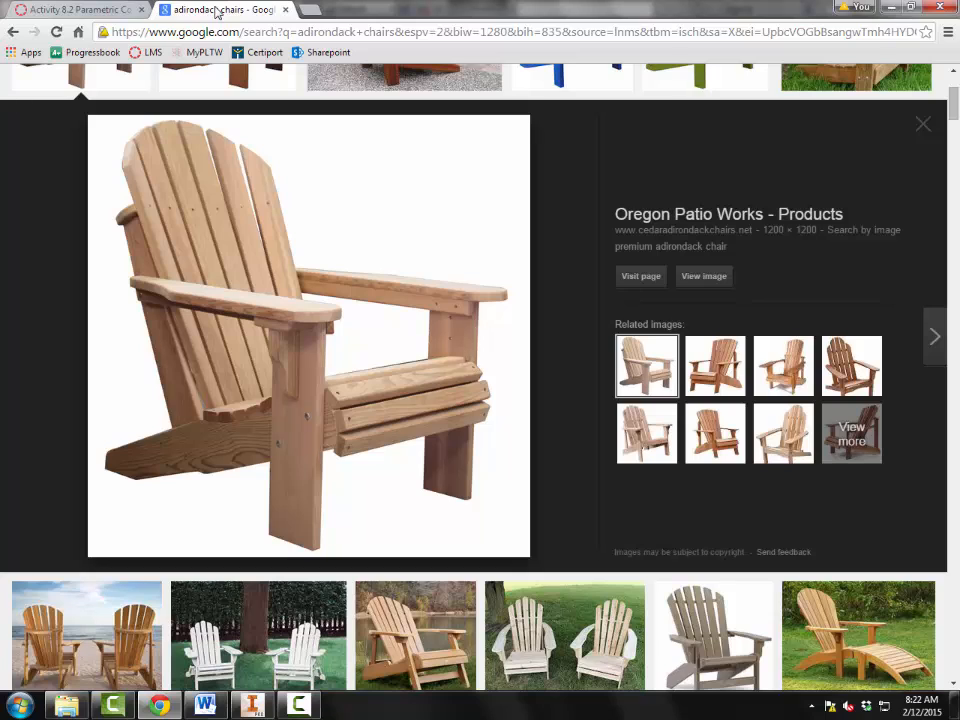
left_click(251, 705)
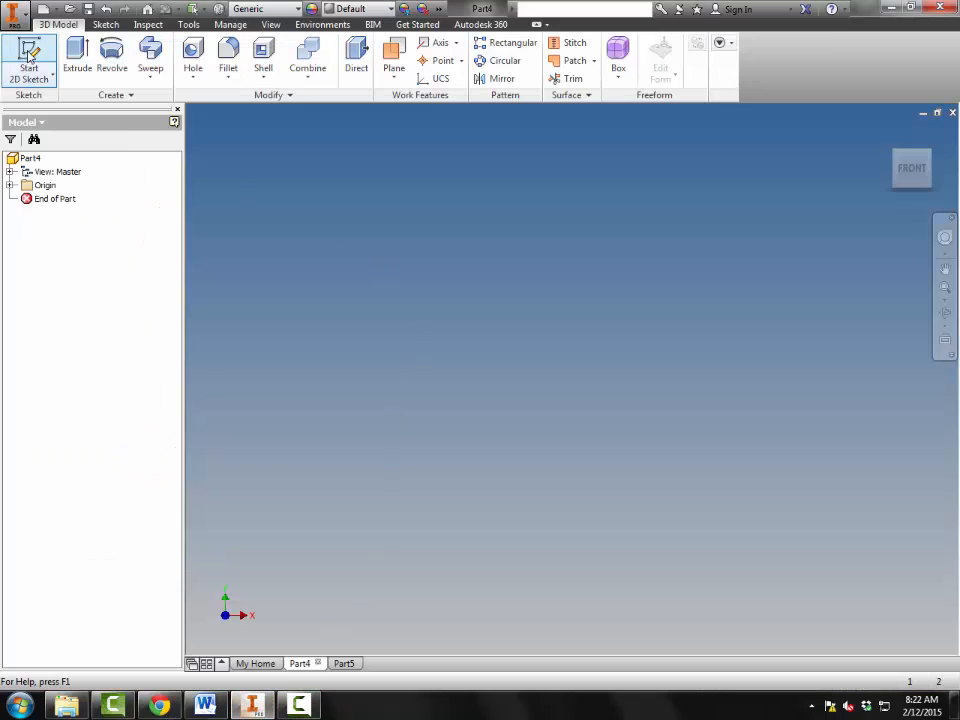
Step: Start a front-plane sketch and draw the closed L-shaped line profile from the origin
left_click(28, 55)
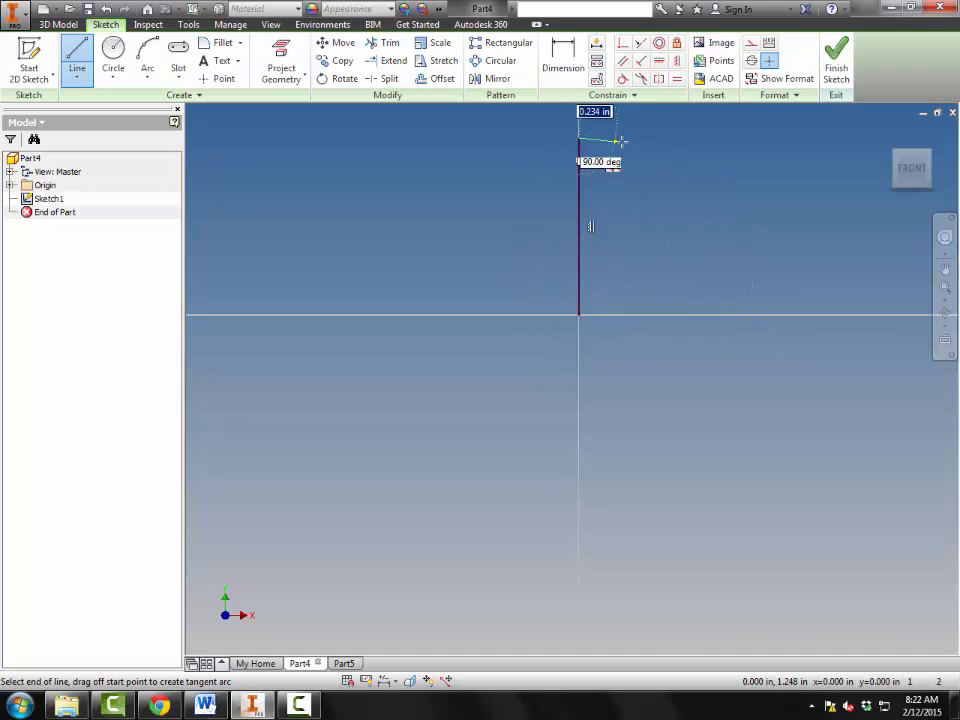
left_click_drag(578, 138, 638, 268)
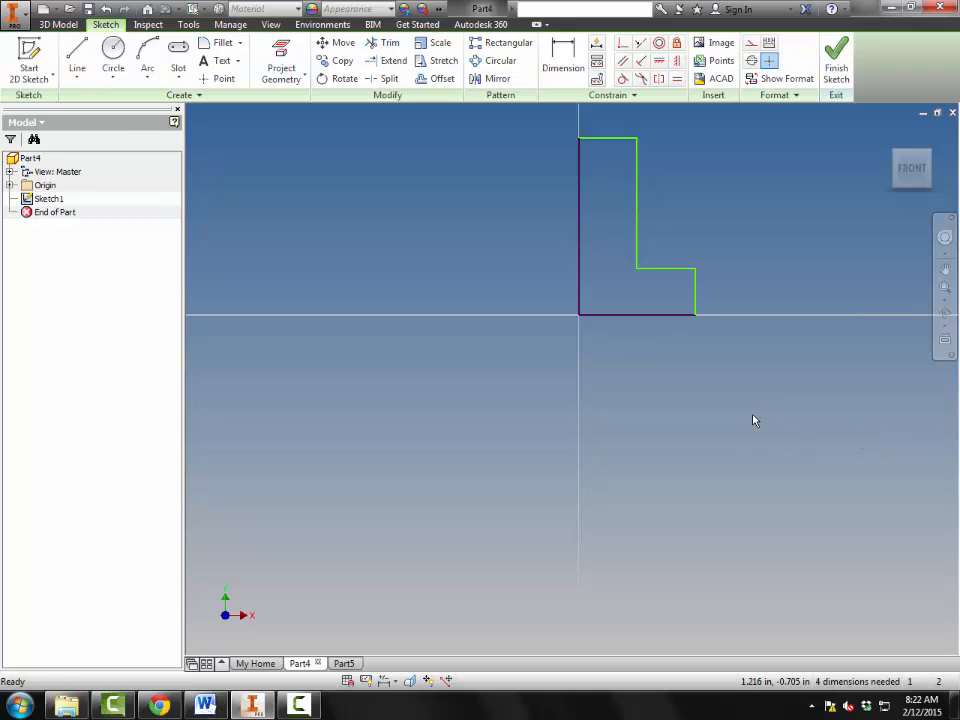
Step: Dimension the L: short edge 0.75, width d0*2, height d0*3, top width d0
left_click(563, 57)
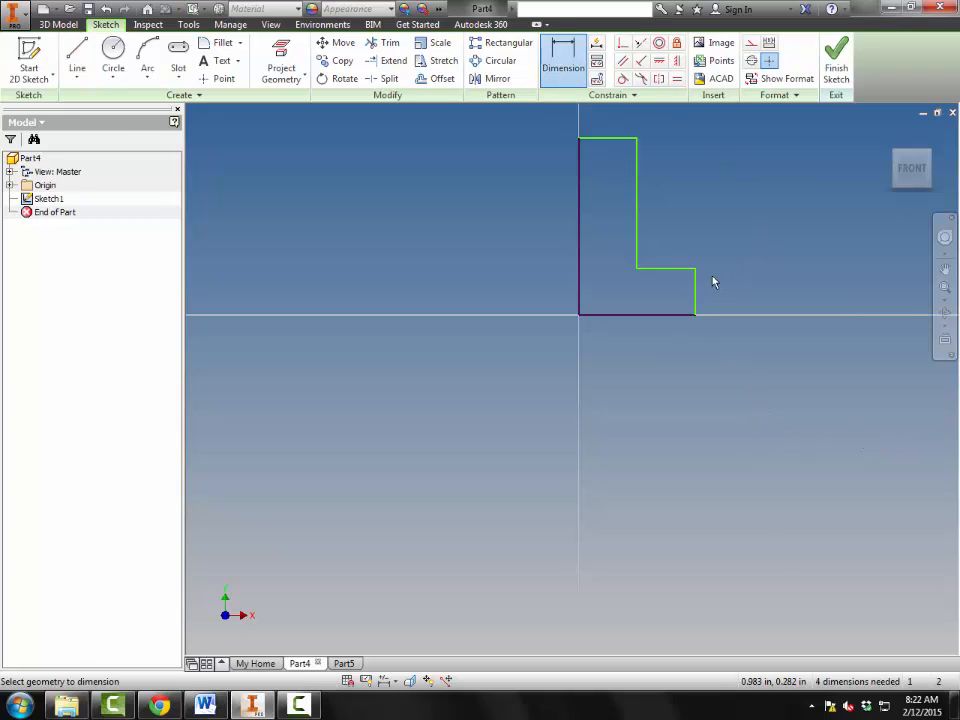
left_click(693, 290)
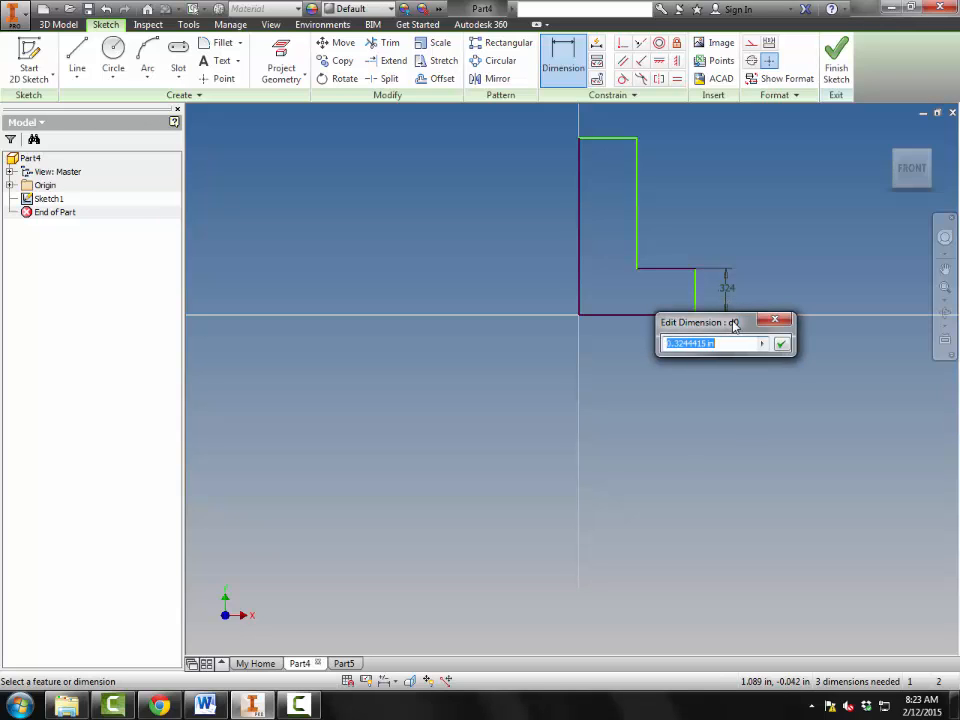
mouse_move(718, 343)
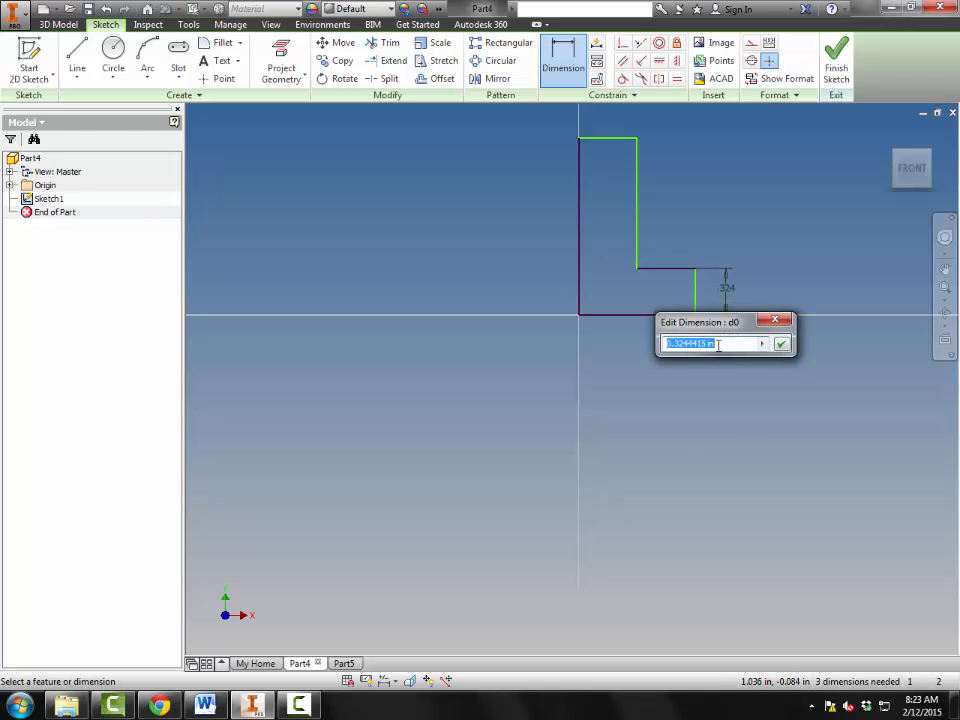
key("Delete")
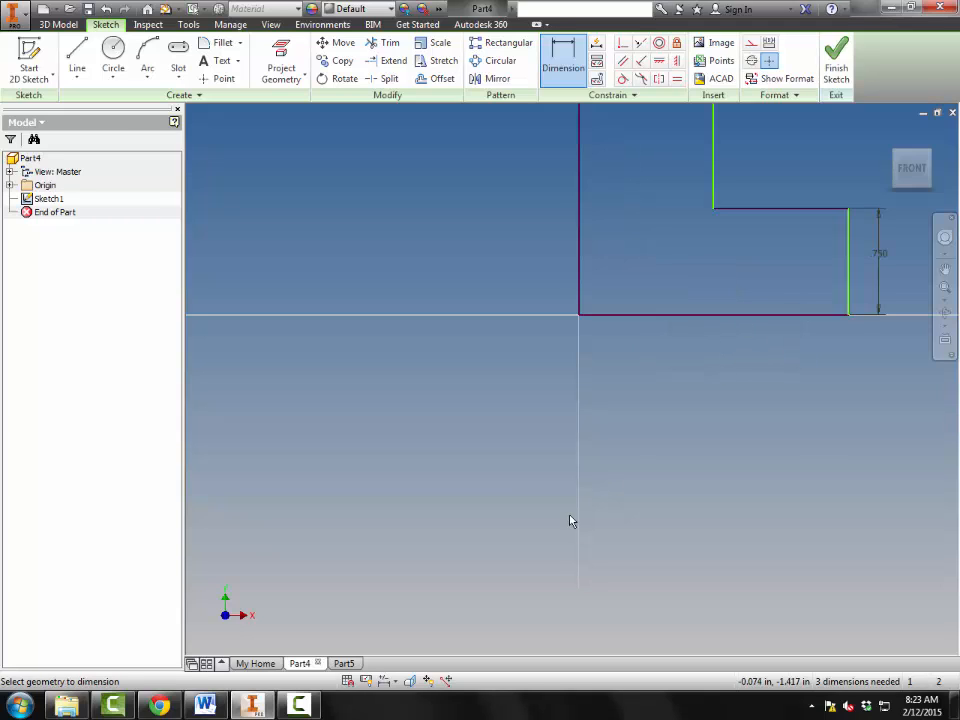
left_click(911, 167)
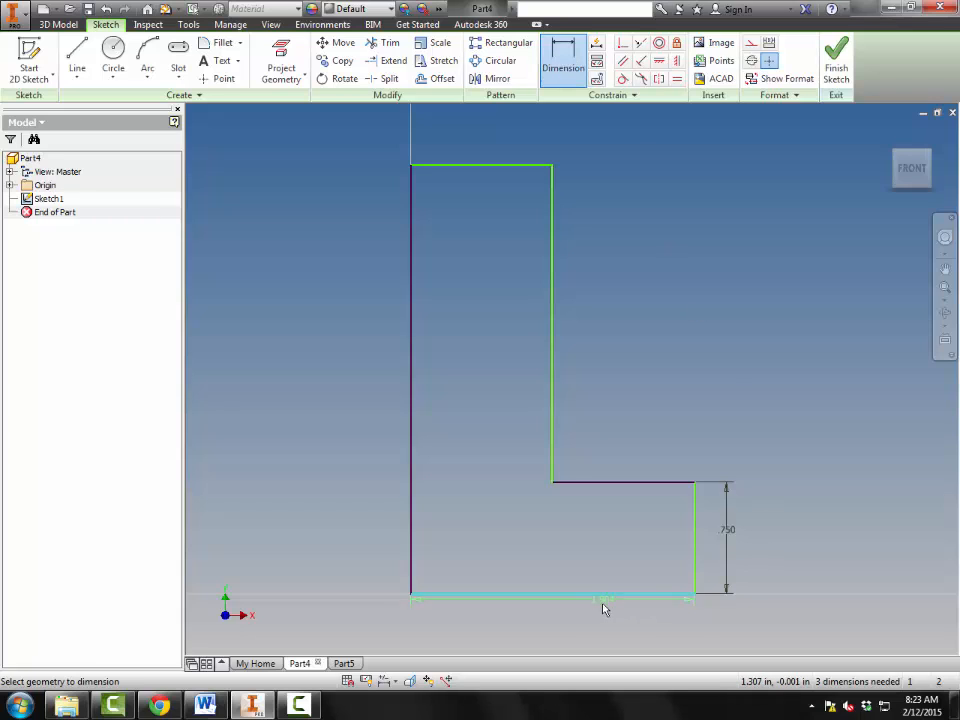
left_click(603, 599)
type("d0")
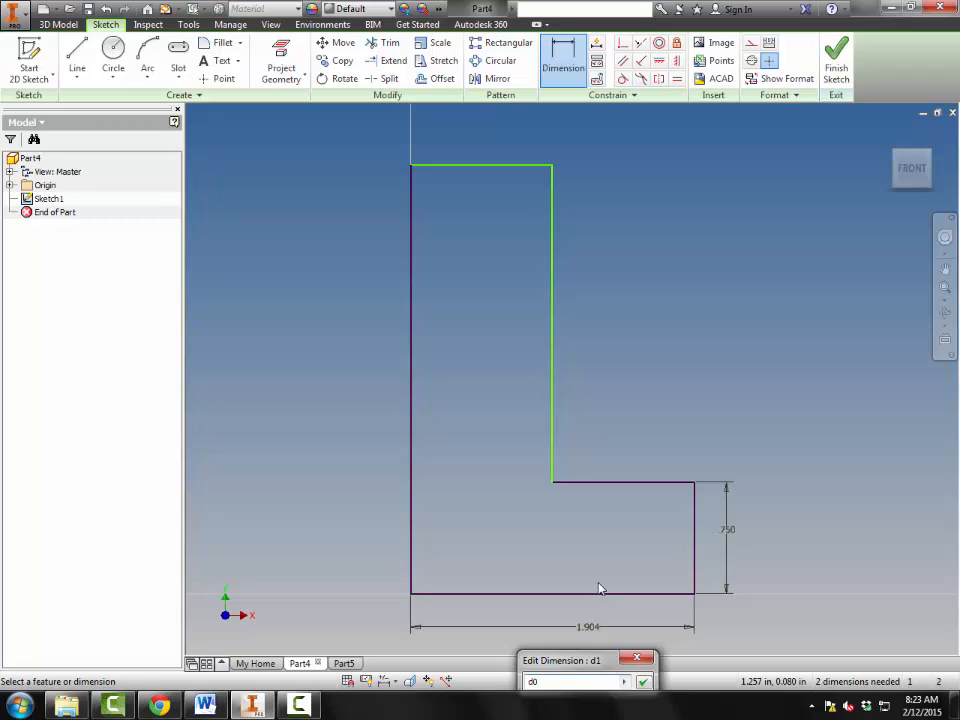
type("*2")
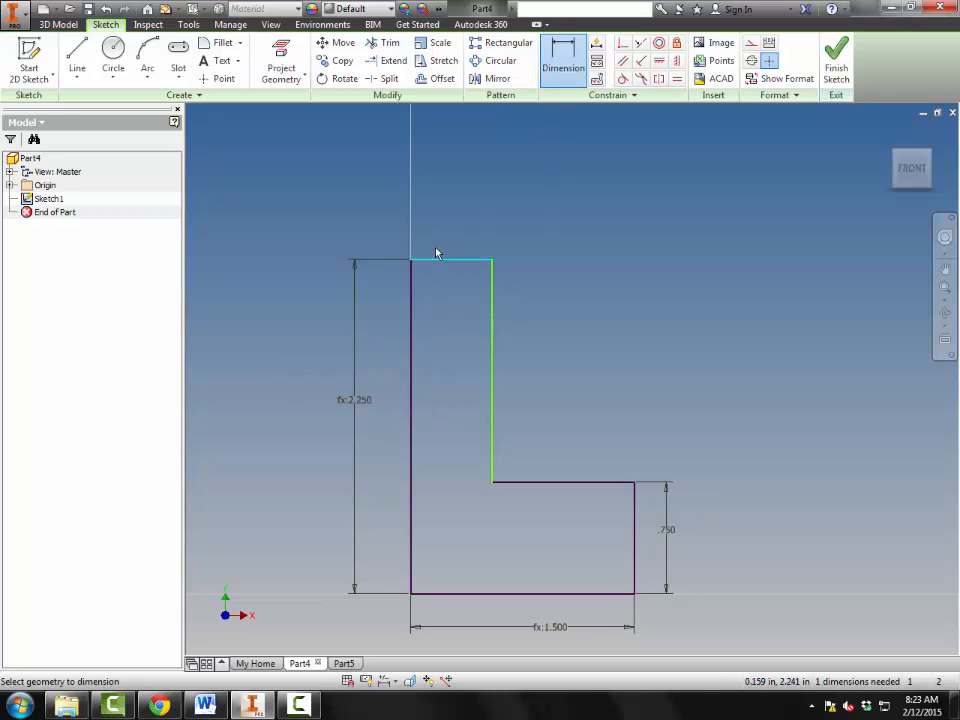
left_click(450, 255)
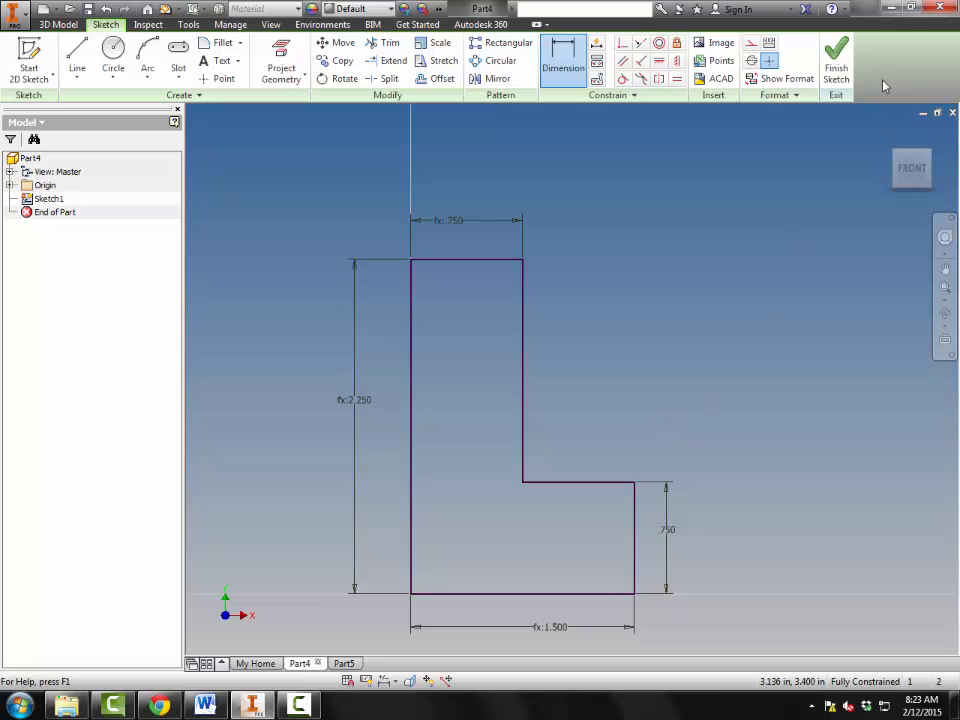
Step: Finish the sketch and extrude the L profile a distance of d0 as Extrusion1
left_click(836, 60)
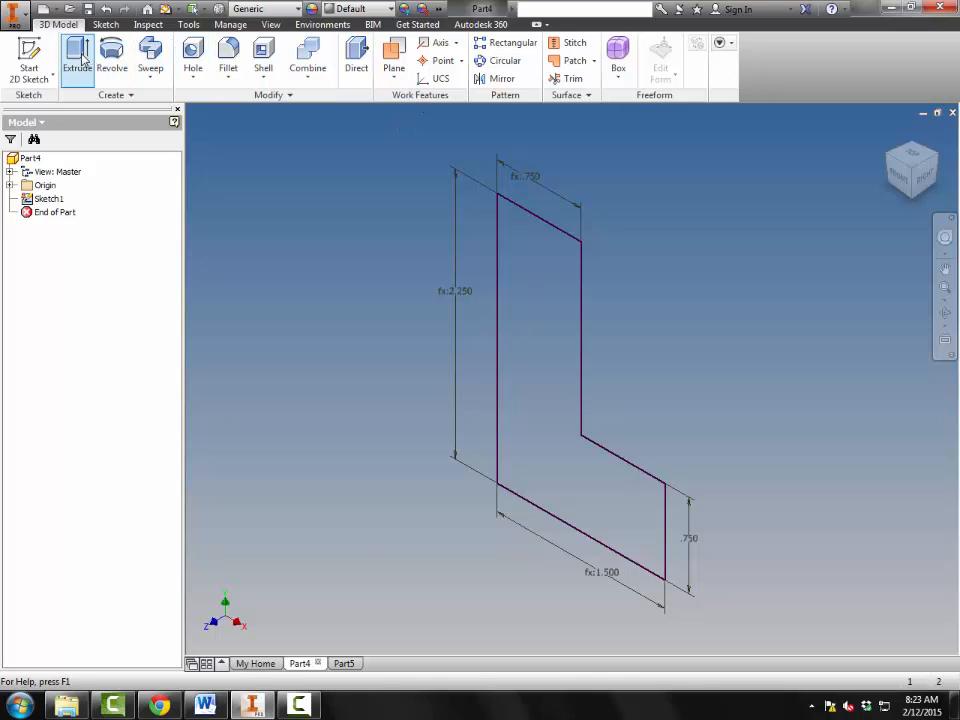
left_click(77, 57)
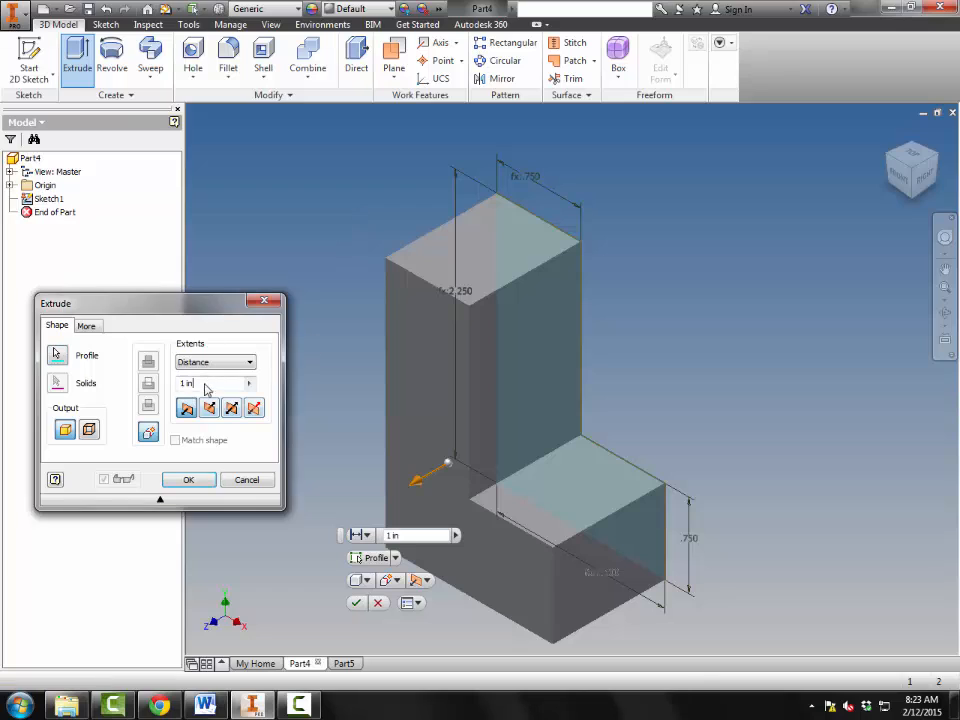
type("d0")
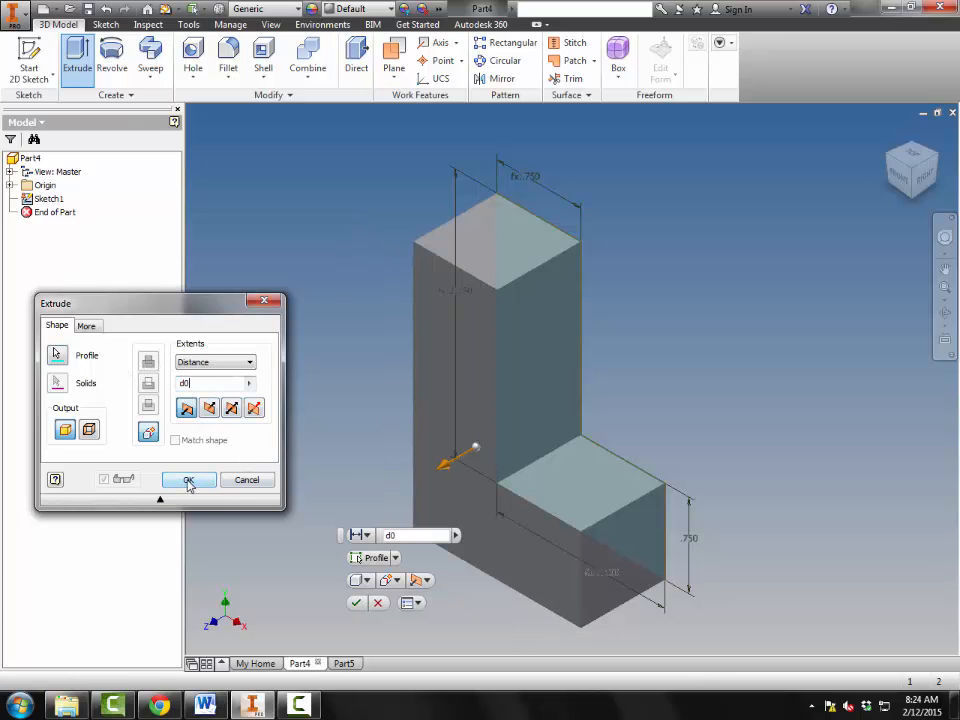
left_click(188, 479)
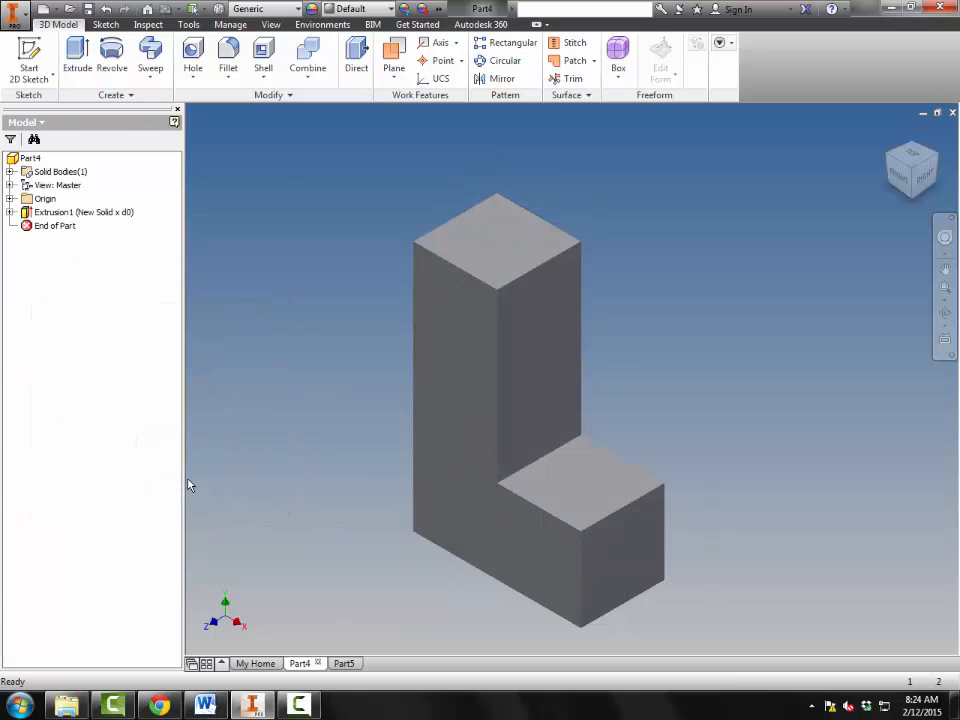
mouse_move(188, 25)
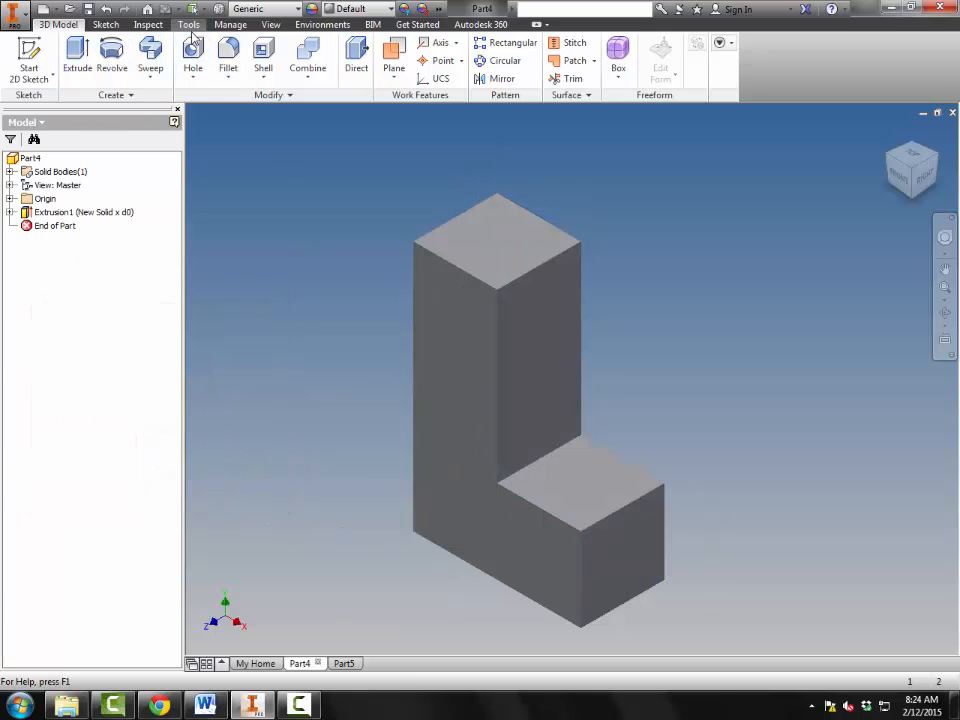
left_click(230, 24)
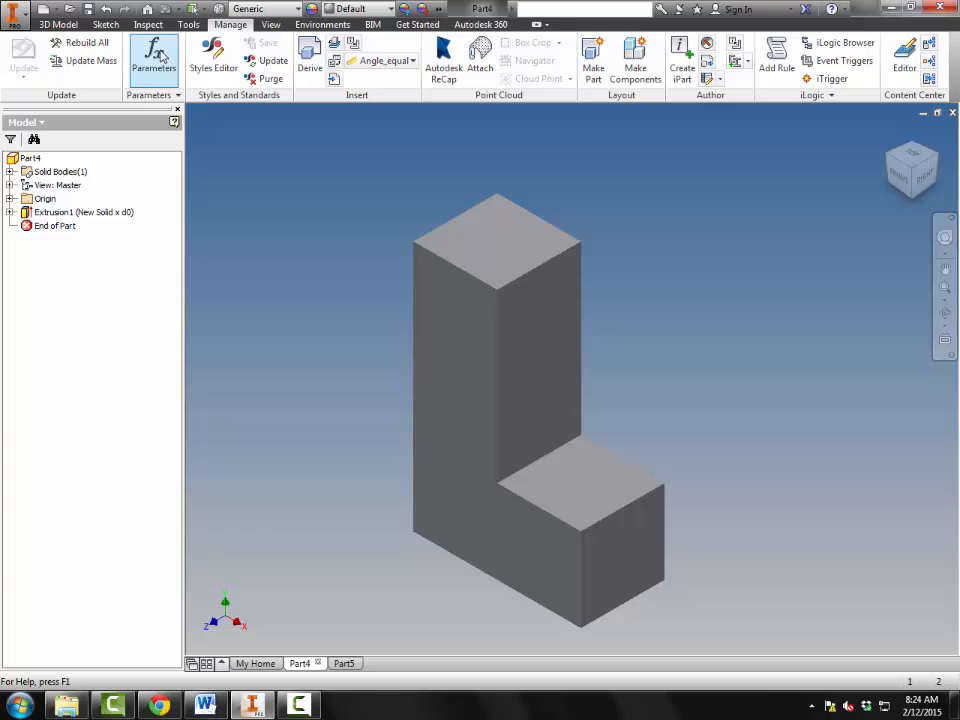
left_click(153, 55)
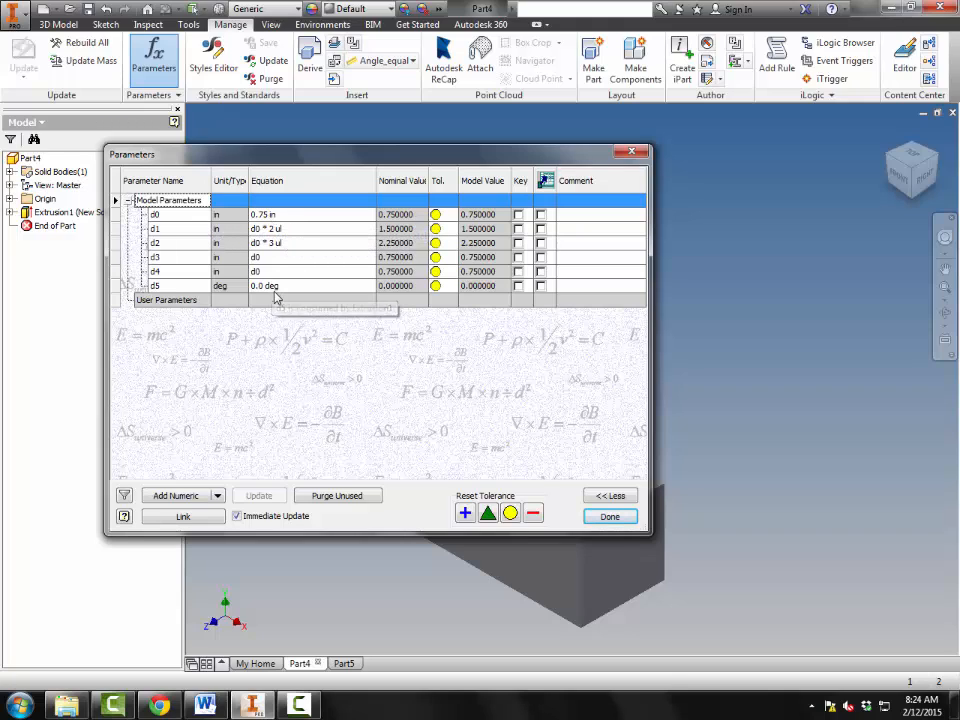
mouse_move(283, 290)
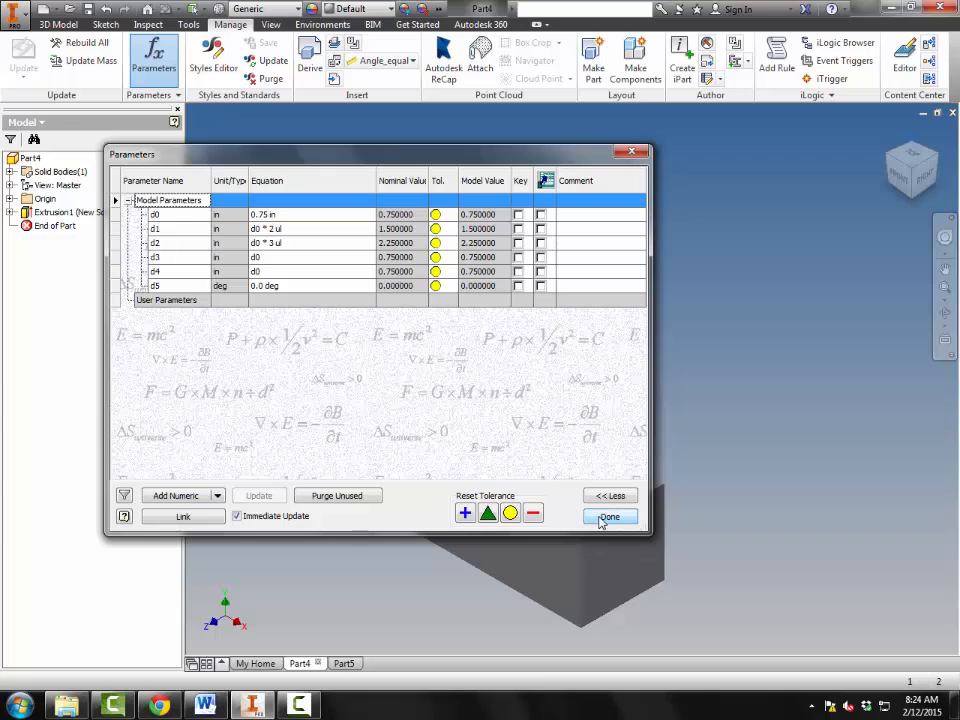
left_click(609, 516)
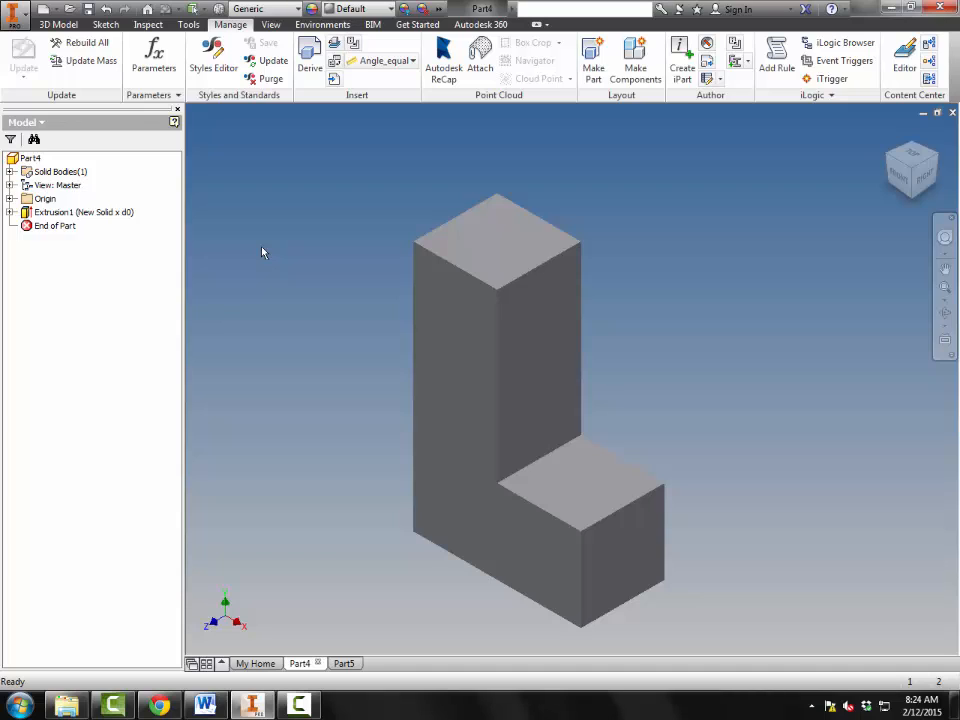
mouse_move(62, 71)
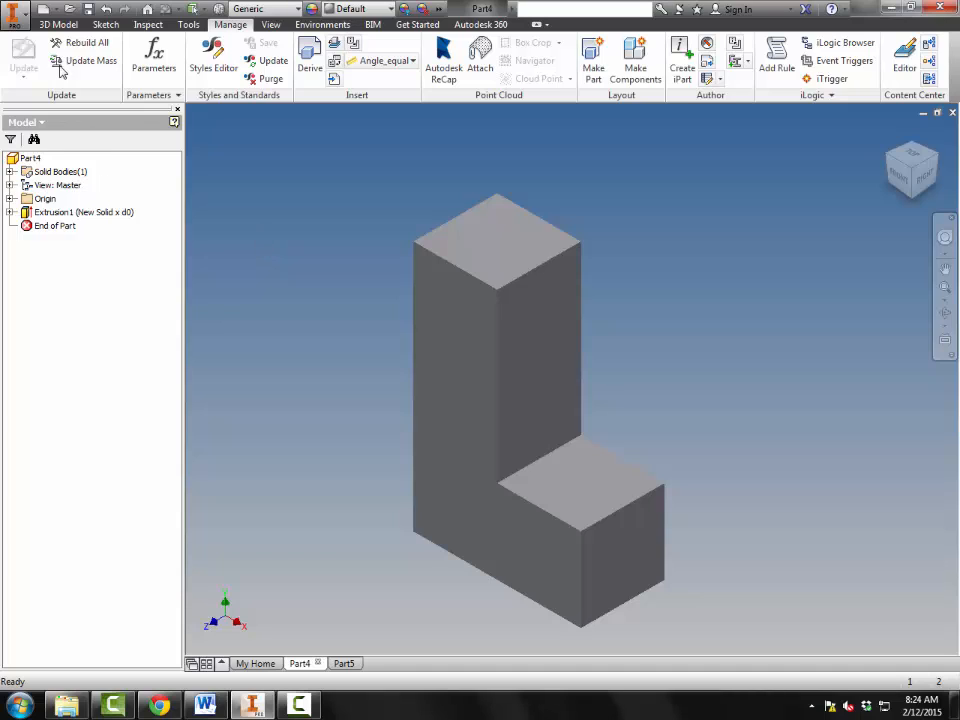
Step: Assign Lead material (11.340 g/cm³) in iProperties Physical and close the dialog
left_click(17, 9)
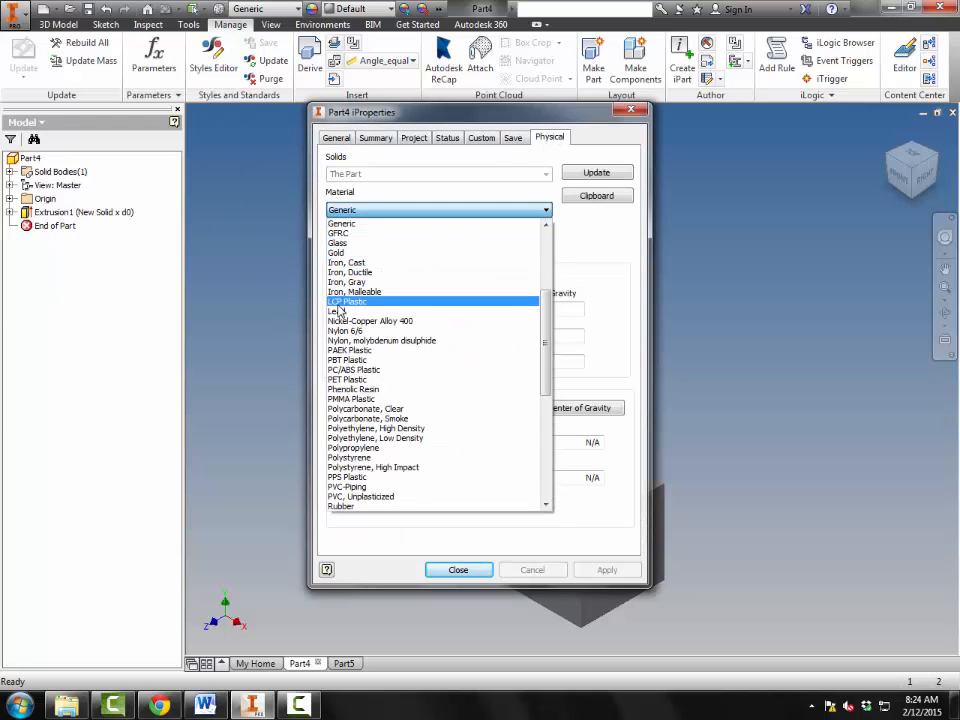
left_click(337, 310)
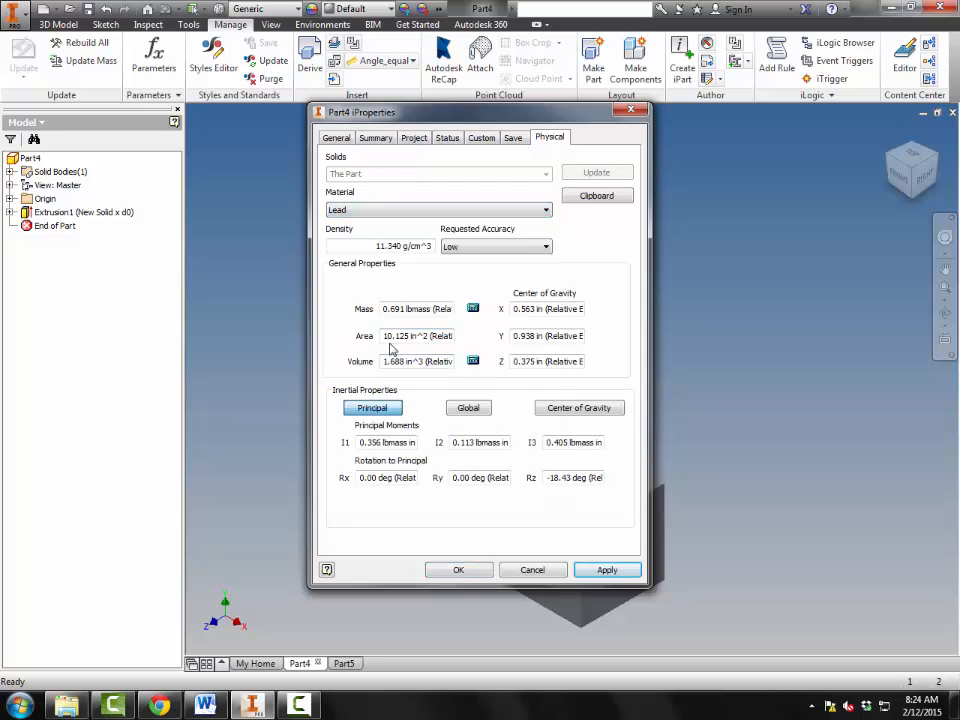
mouse_move(418, 378)
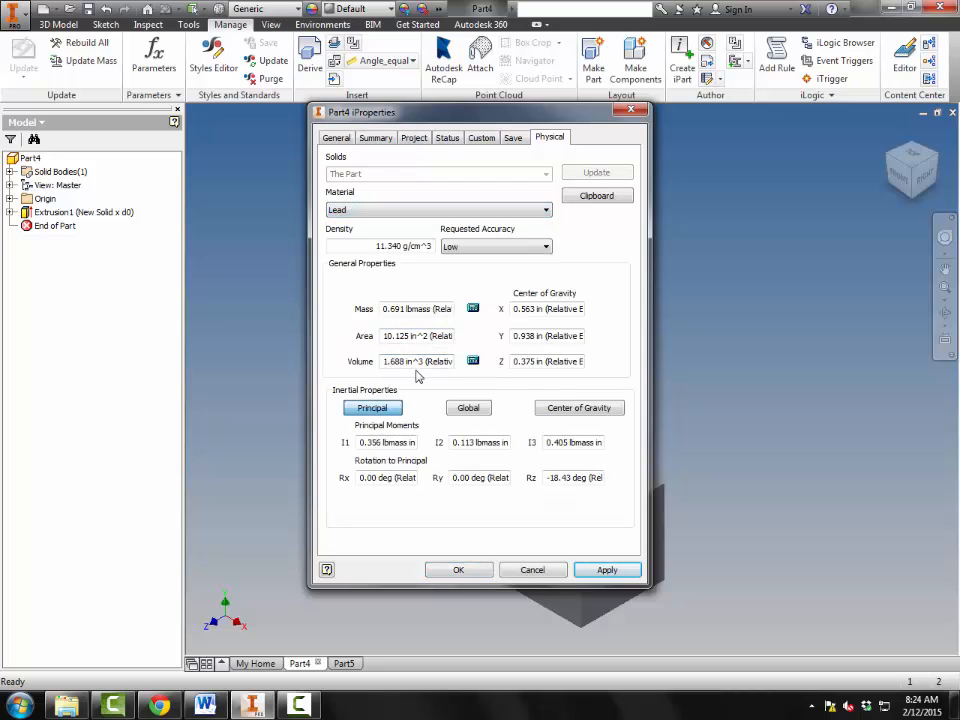
mouse_move(440, 405)
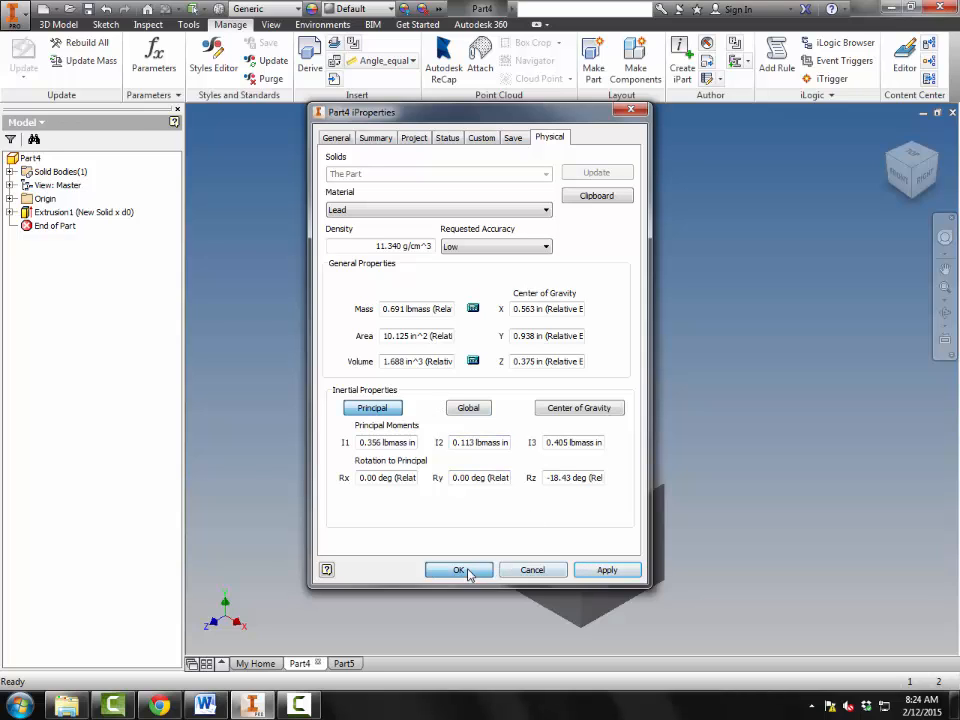
left_click(458, 569)
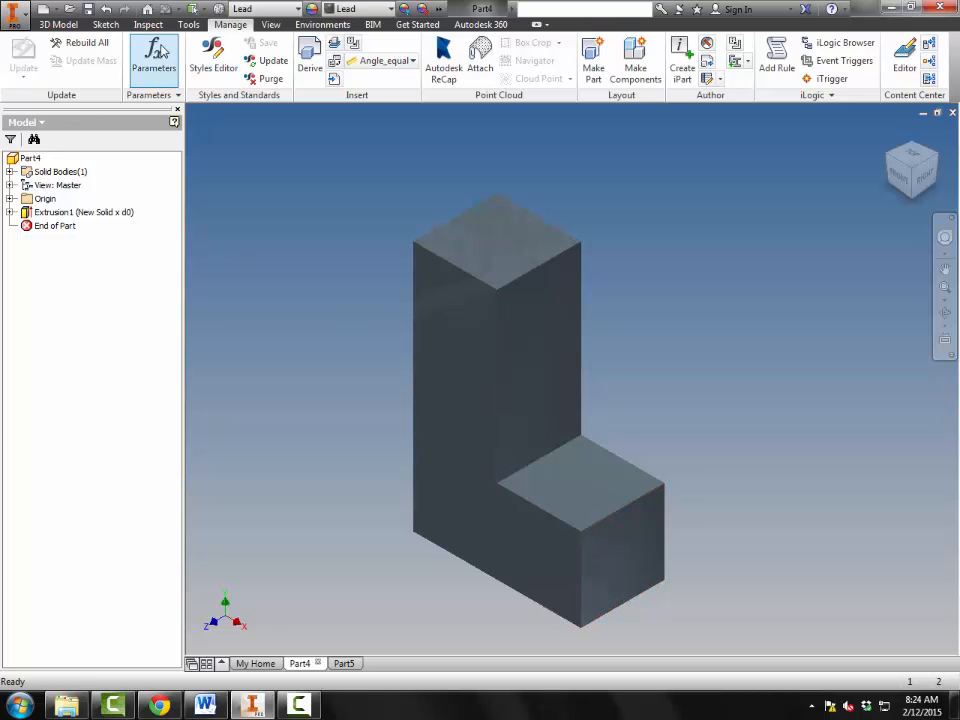
Step: Set d0's equation to 1 in the Parameters table and apply it
left_click(153, 55)
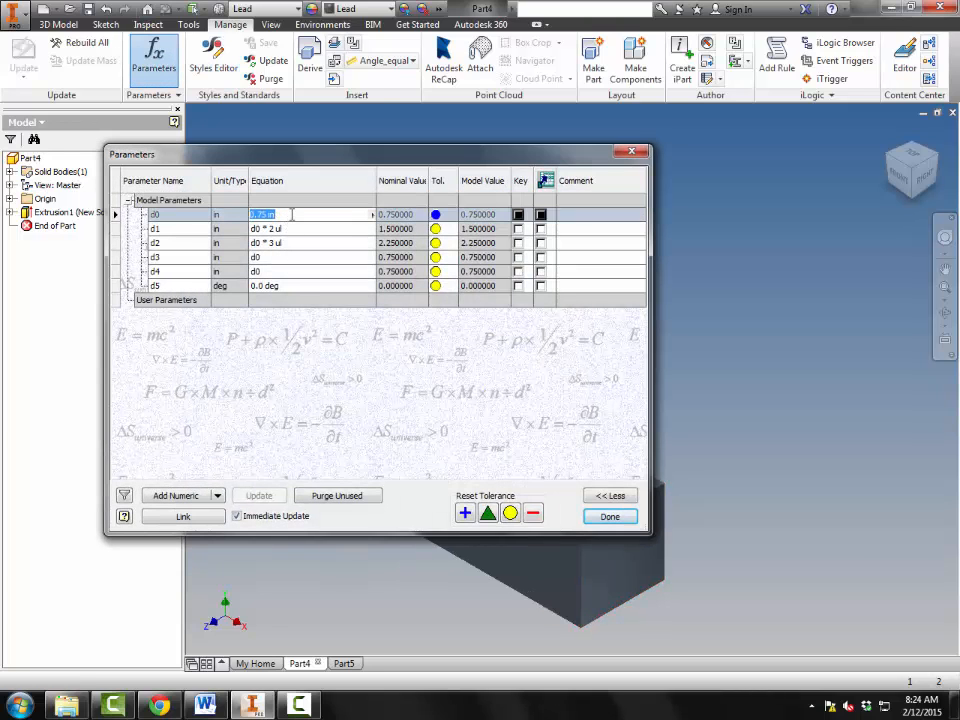
type("1")
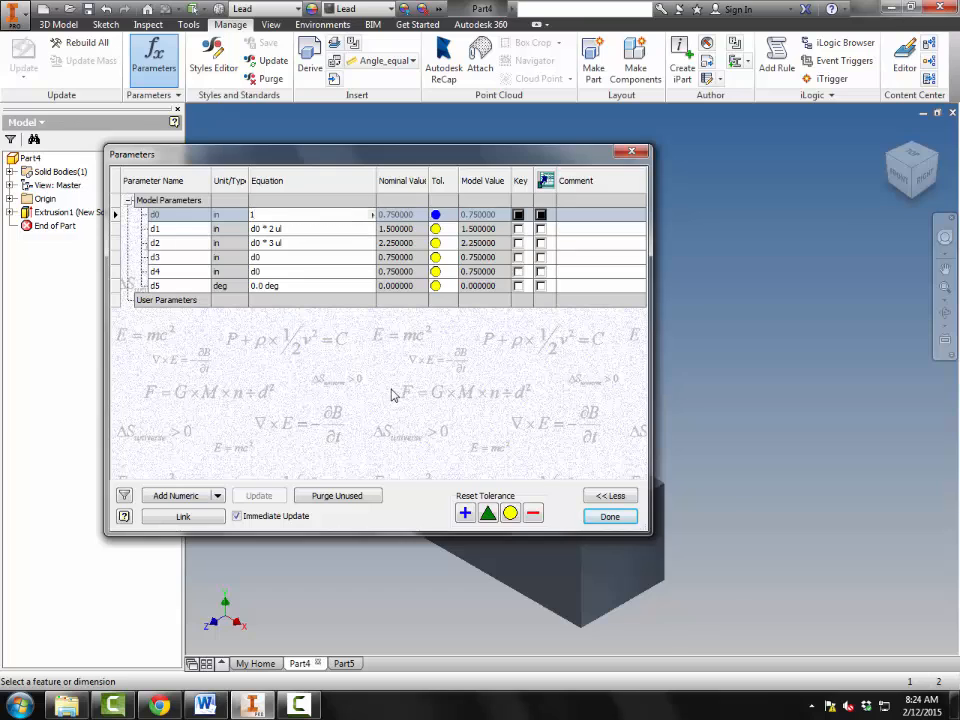
left_click(609, 516)
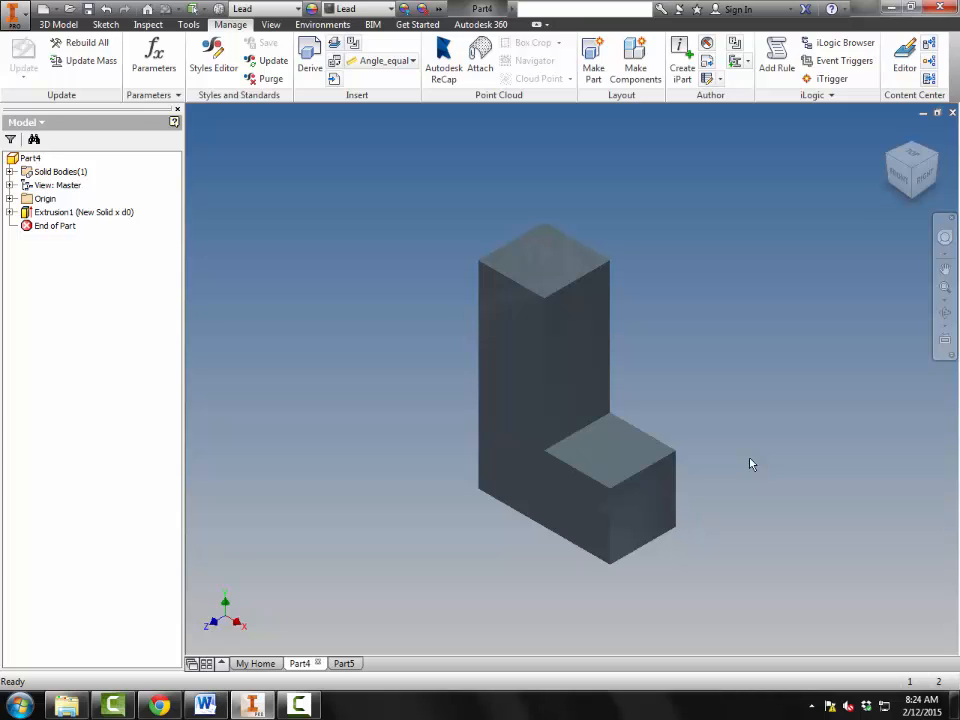
mouse_move(621, 419)
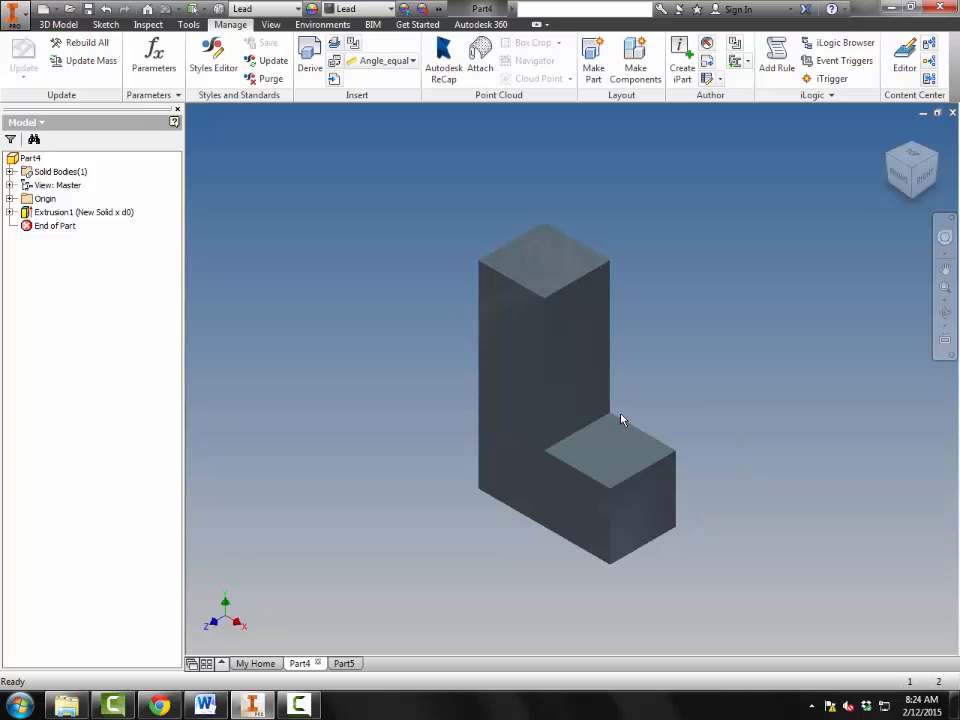
Step: Update iProperties Physical to read 1.639 lbmass, 4.000 in³ and 18.000 in², then close
left_click(640, 500)
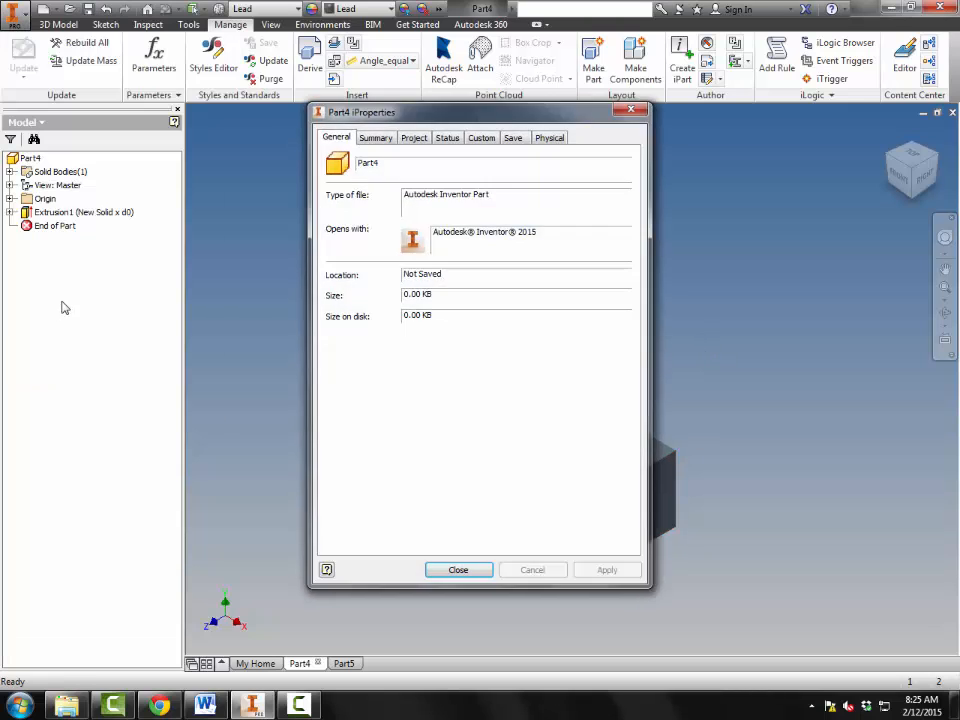
left_click(549, 137)
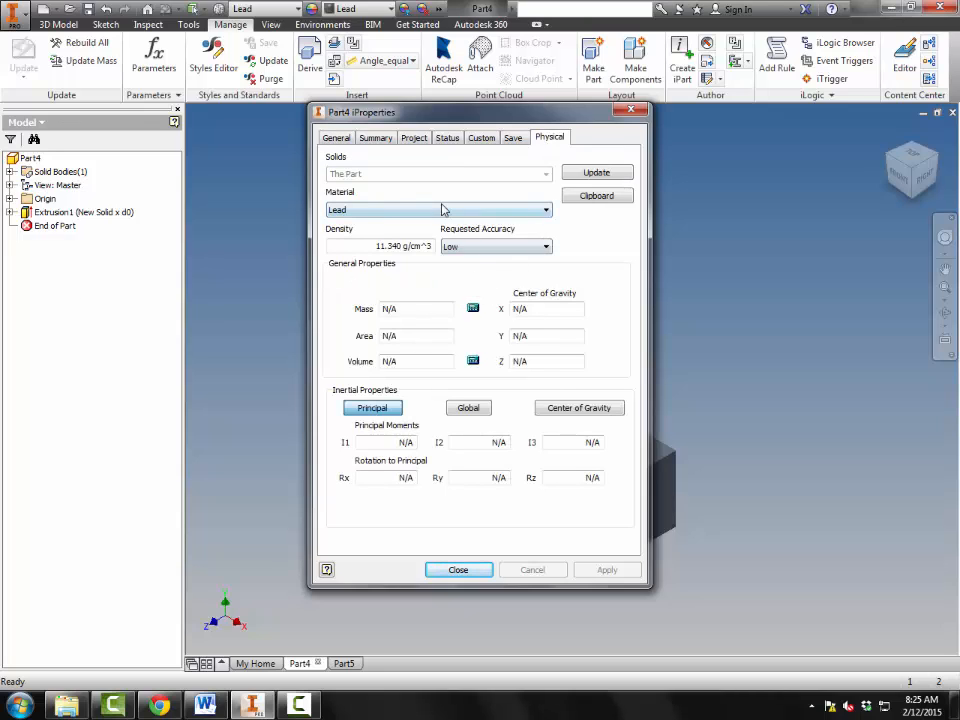
left_click(597, 172)
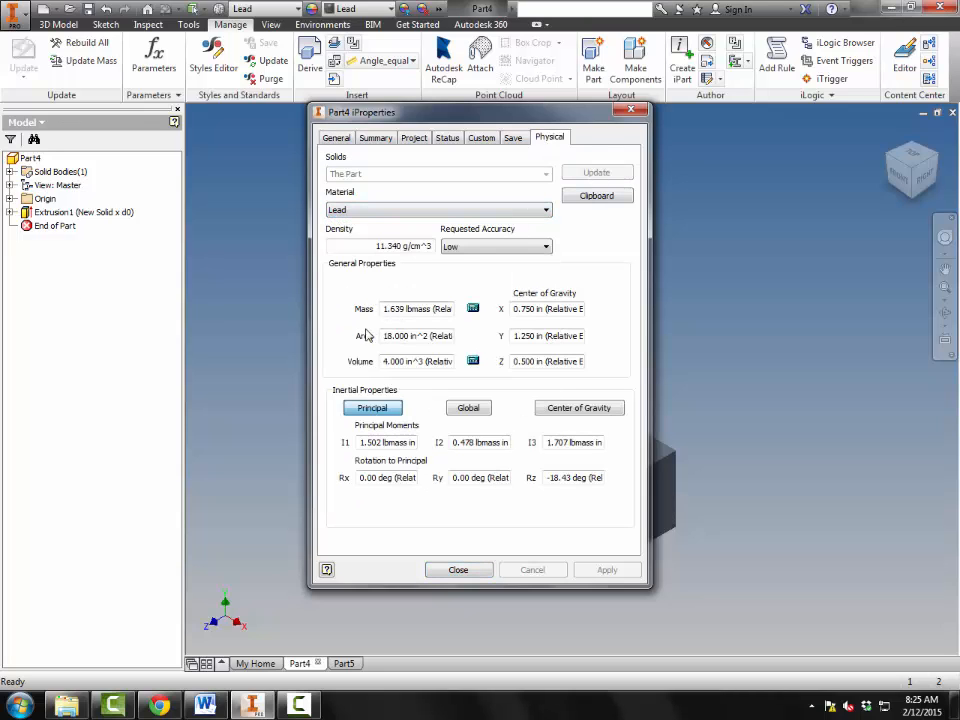
mouse_move(383, 288)
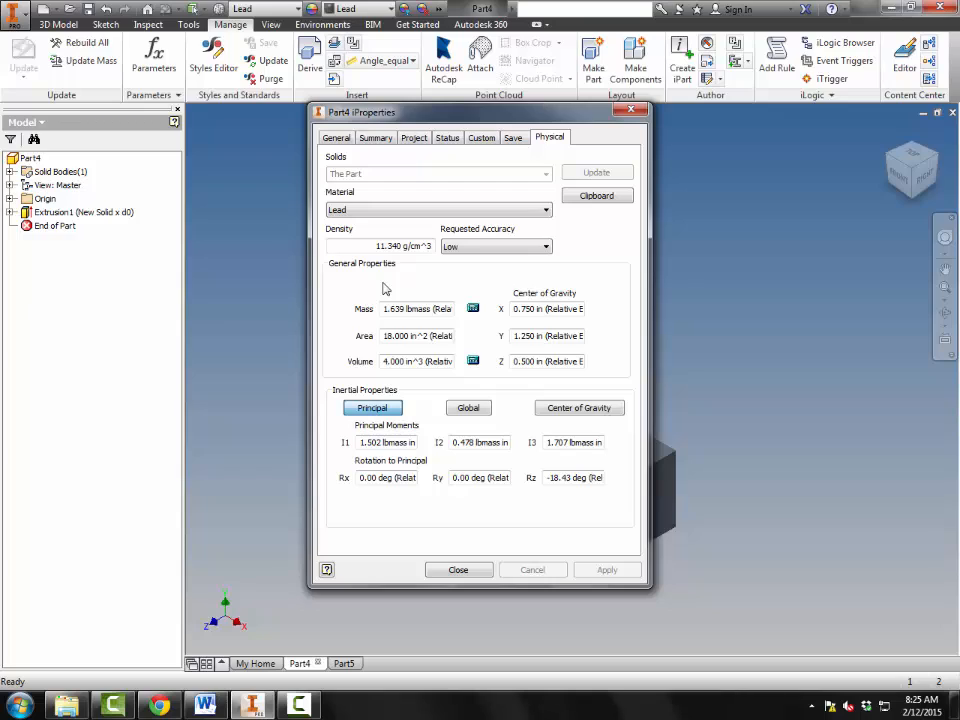
mouse_move(380, 375)
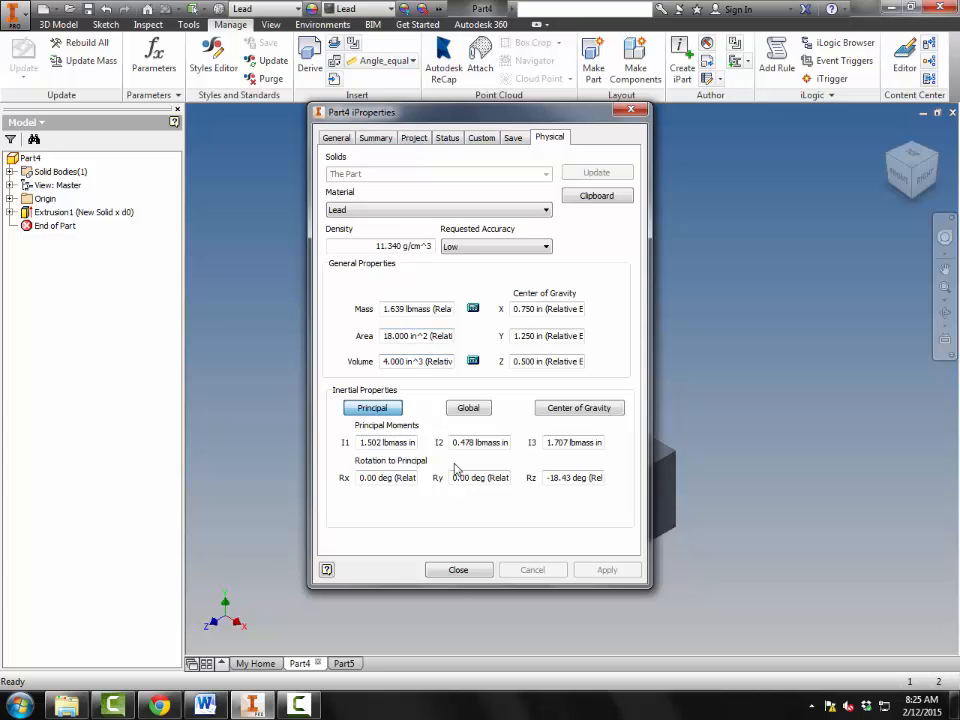
left_click(458, 569)
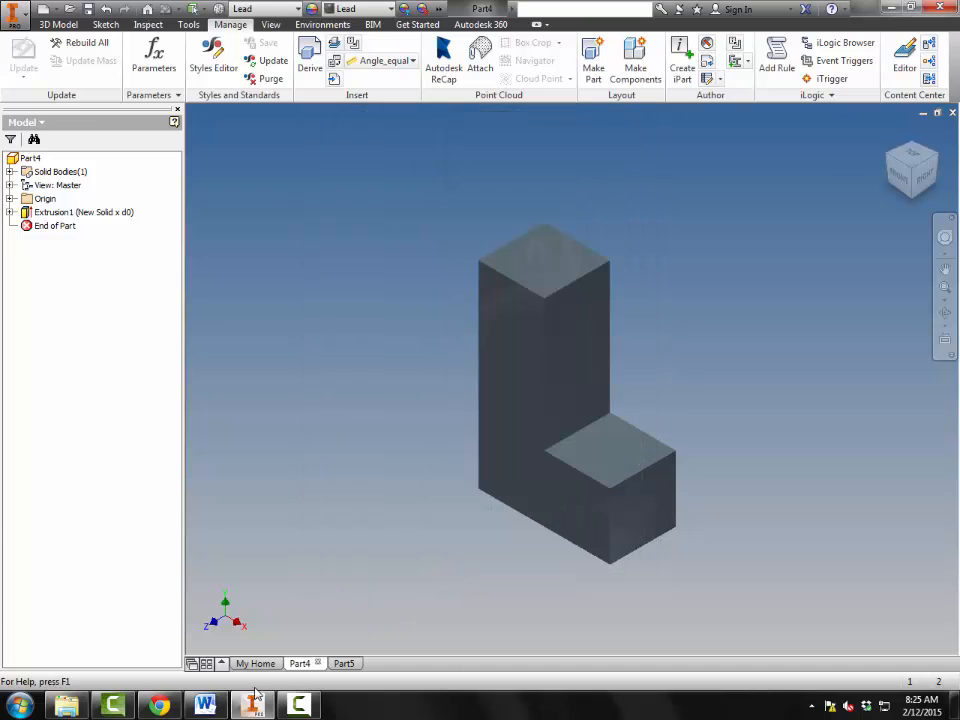
Step: Switch to Word to view the Procedure plate diagram labelled d0 to d14
left_click(204, 705)
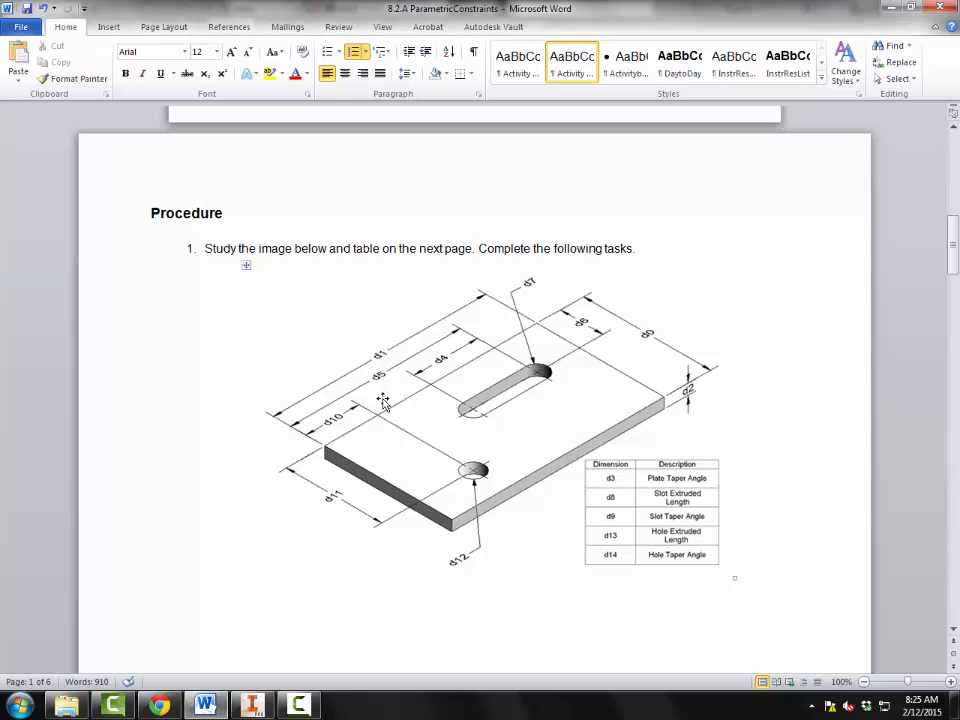
mouse_move(665, 337)
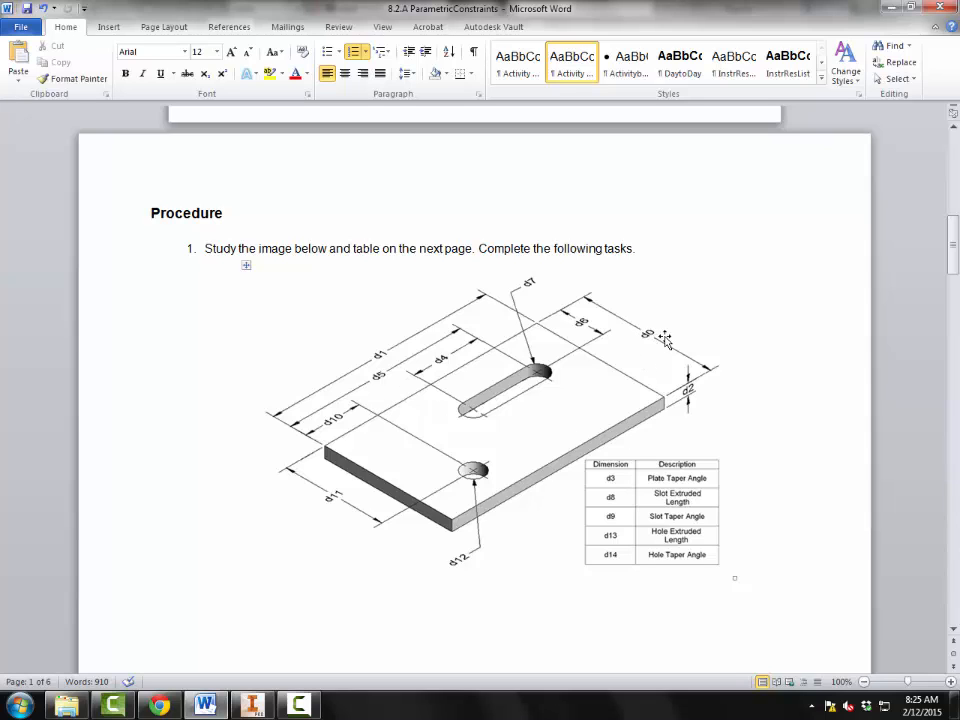
mouse_move(723, 391)
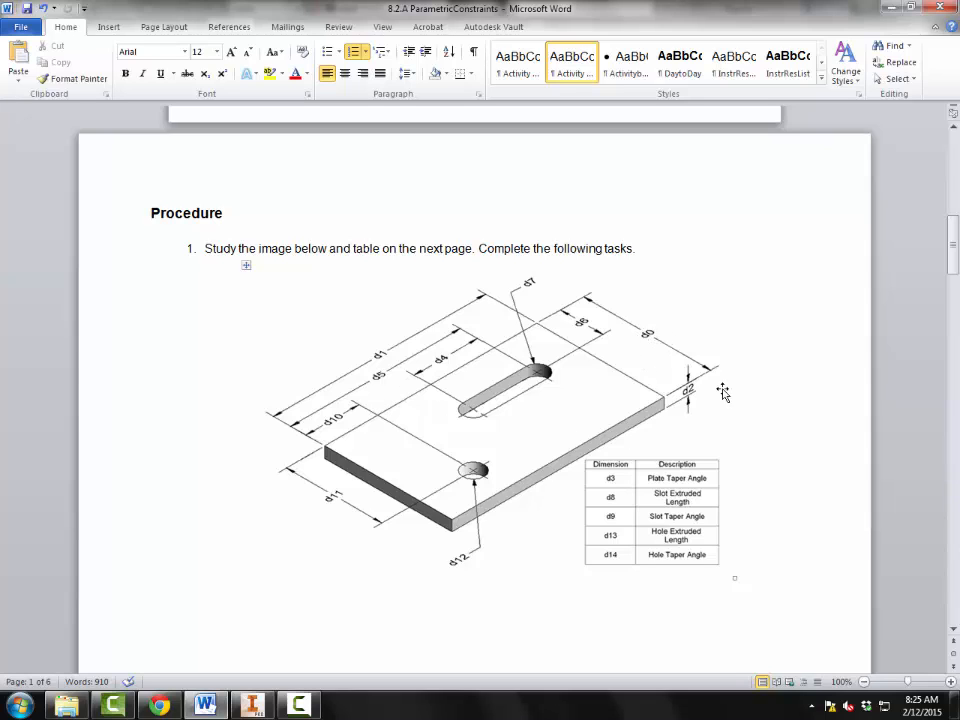
mouse_move(666, 312)
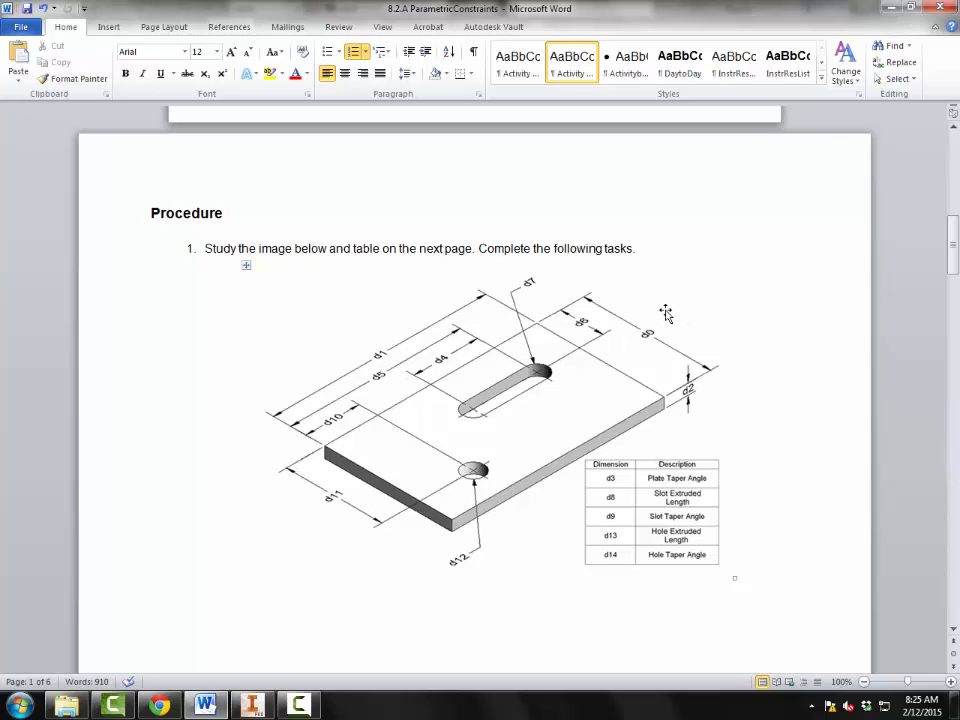
mouse_move(660, 312)
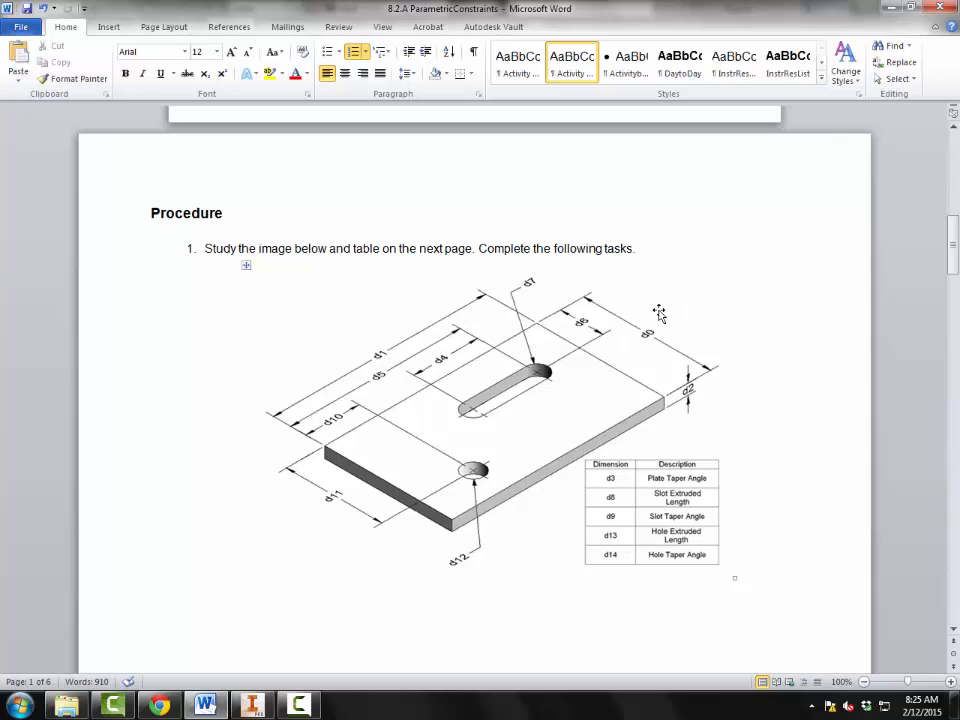
Step: Return to Inventor's Part5 sketch and draw a two-point rectangle from the origin
left_click(251, 705)
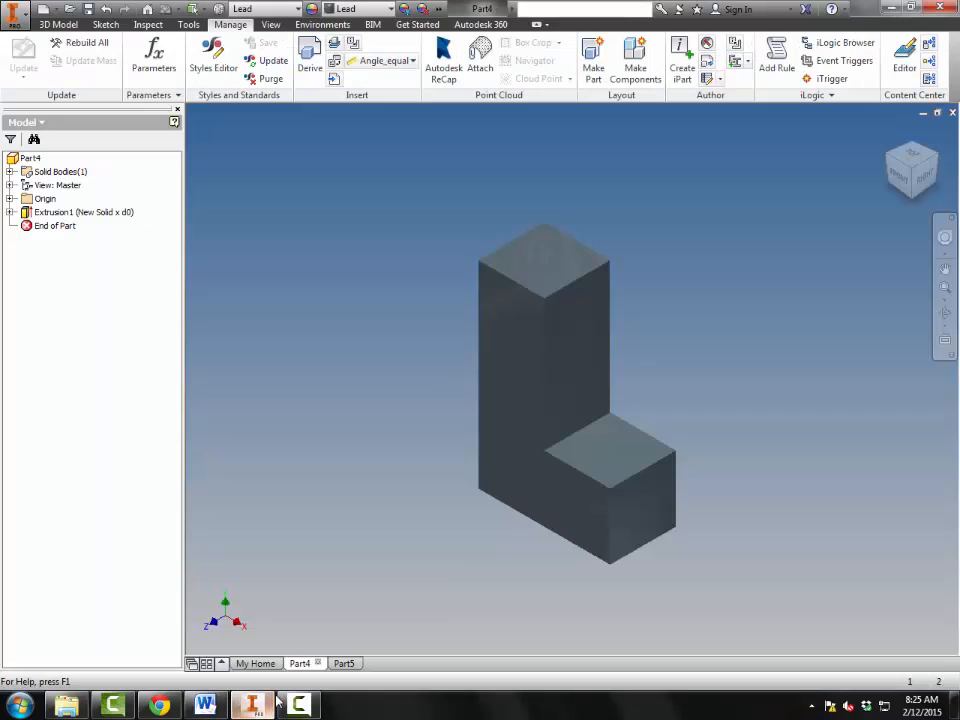
left_click(334, 663)
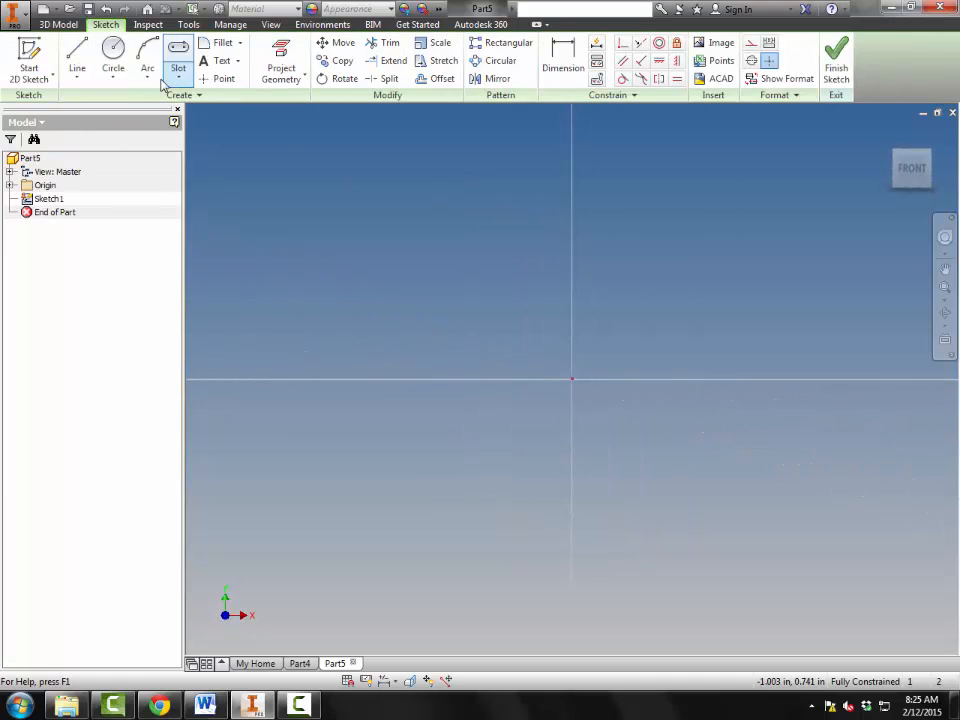
left_click(178, 48)
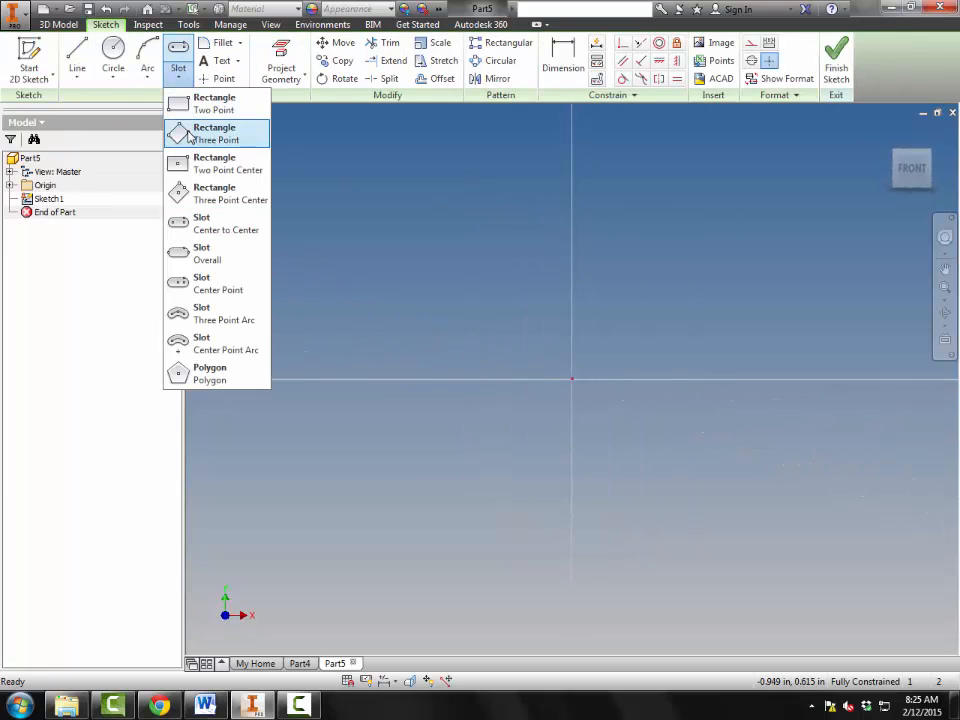
left_click(214, 101)
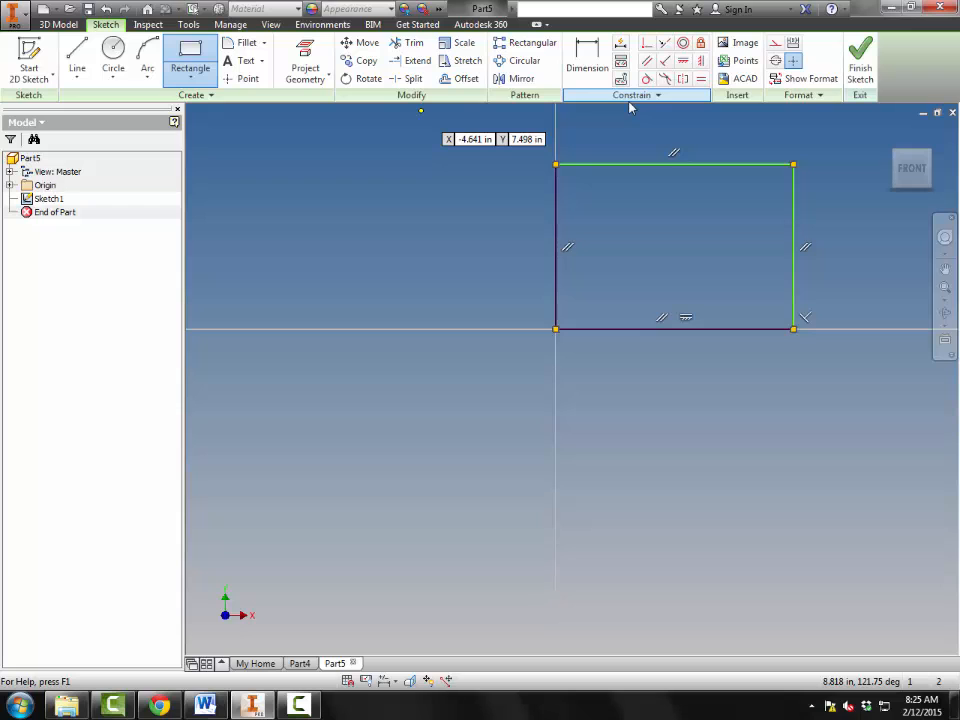
Step: Check the worksheet, then dimension the rectangle's height at 3.000 in
left_click(587, 60)
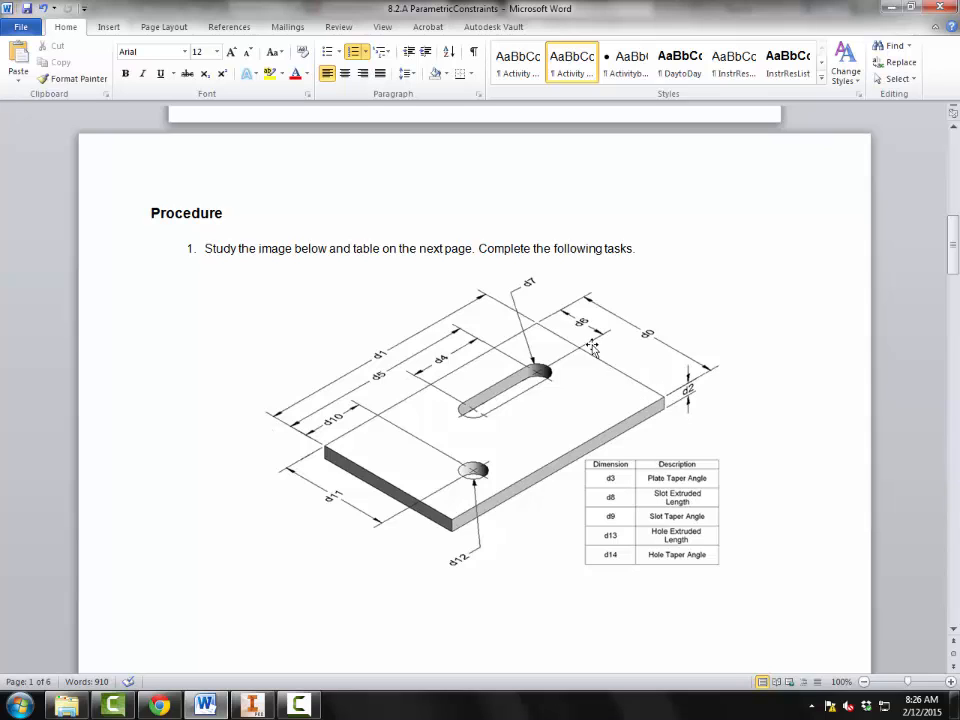
mouse_move(643, 327)
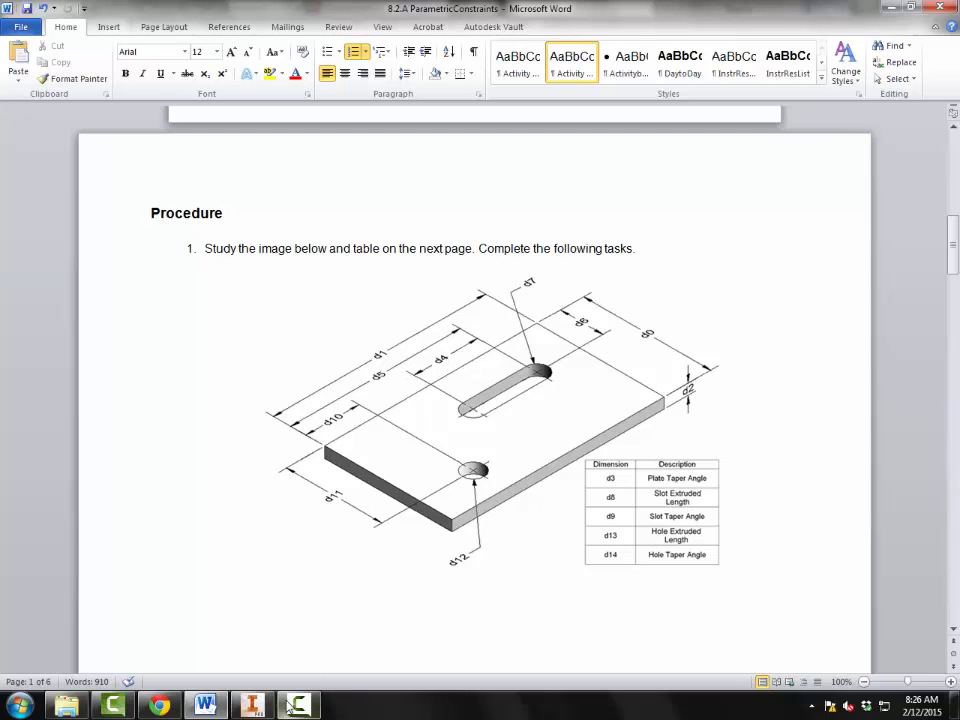
left_click(253, 705)
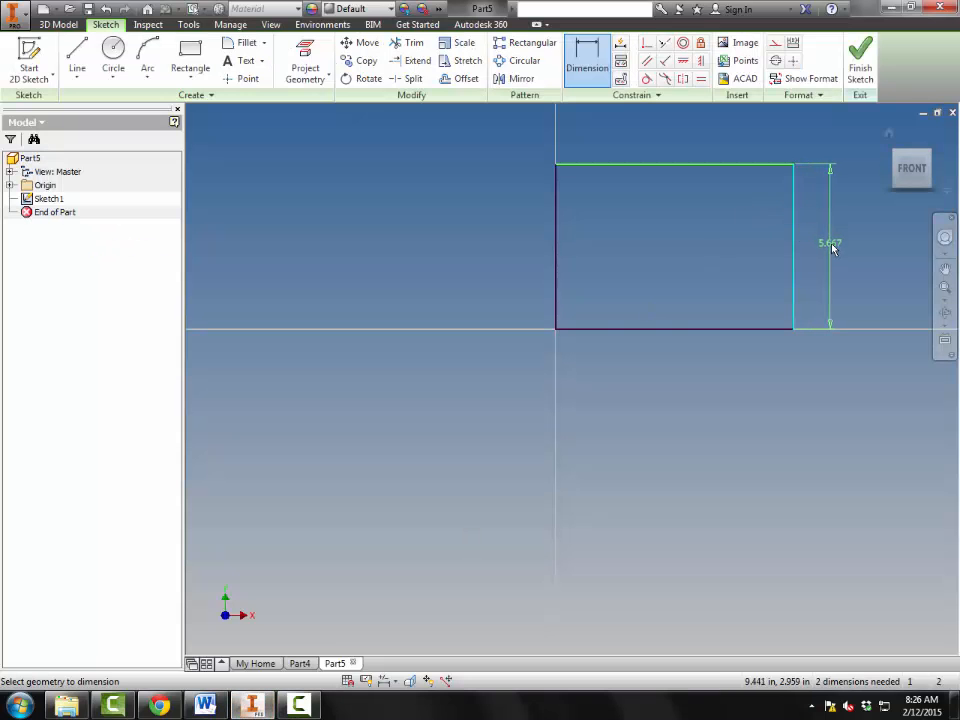
left_click(830, 243)
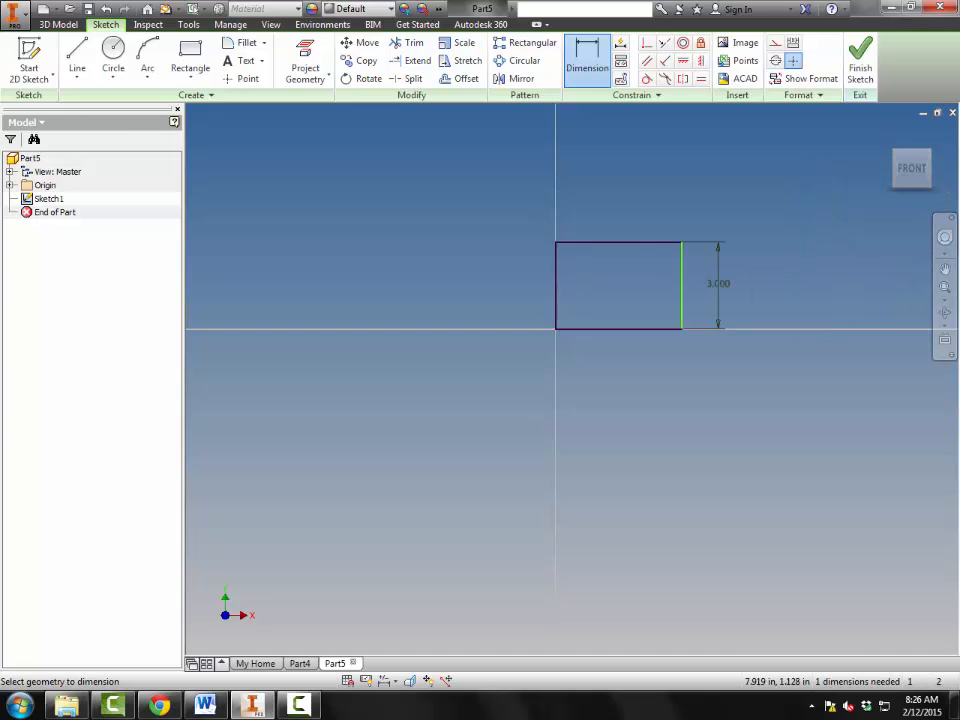
mouse_move(788, 303)
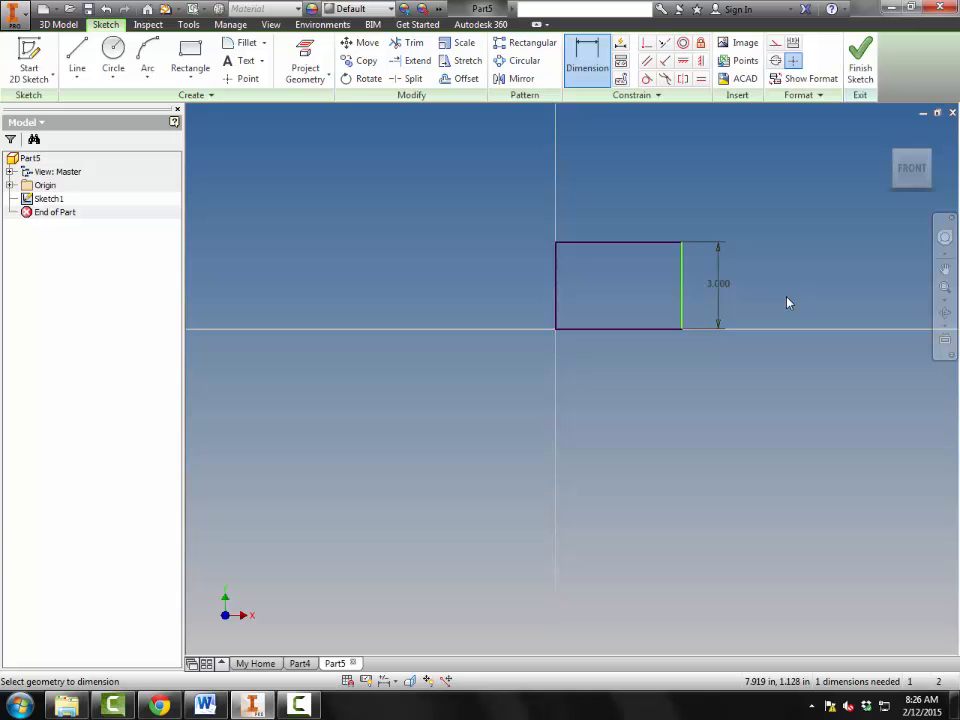
Step: Scroll the Word worksheet to the parameter table with d0 = 3 in and d0*(5/3)
left_click(205, 705)
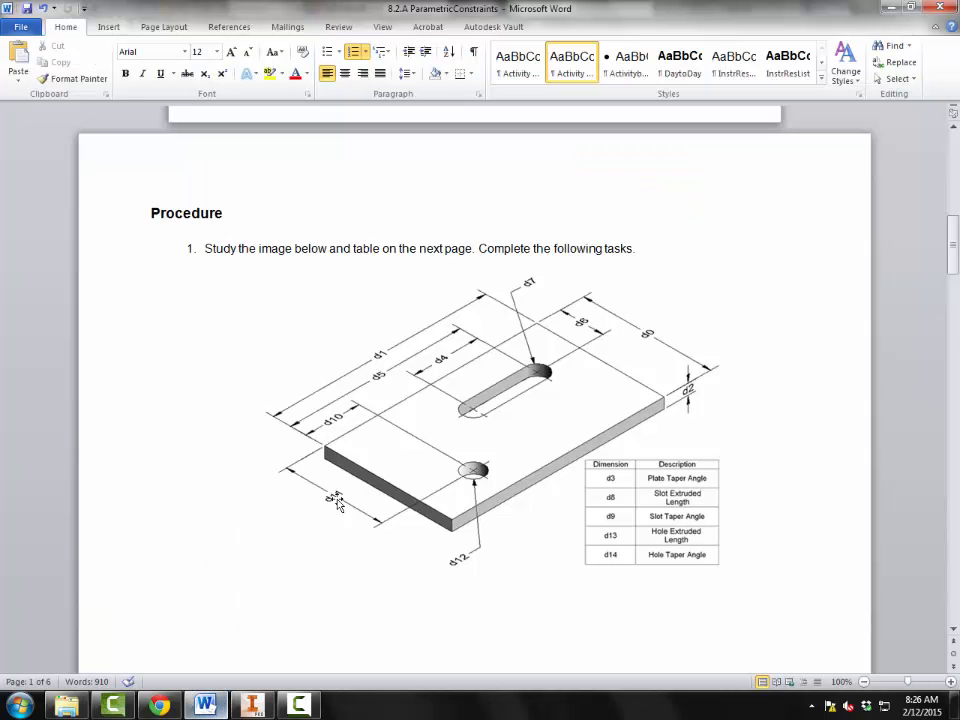
scroll("down", 3)
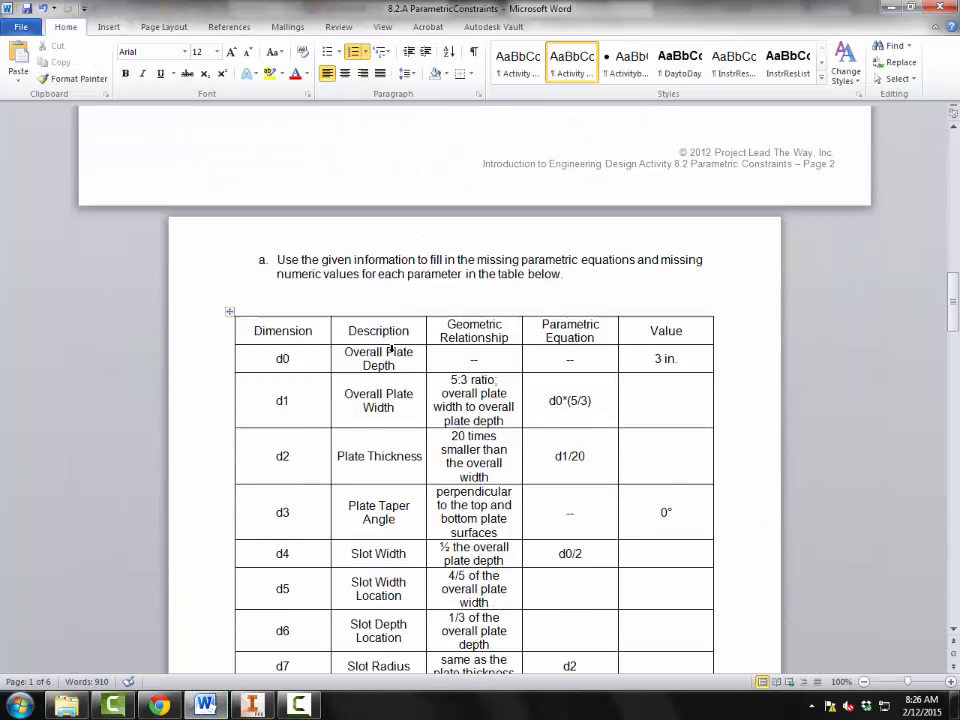
scroll("down", 3)
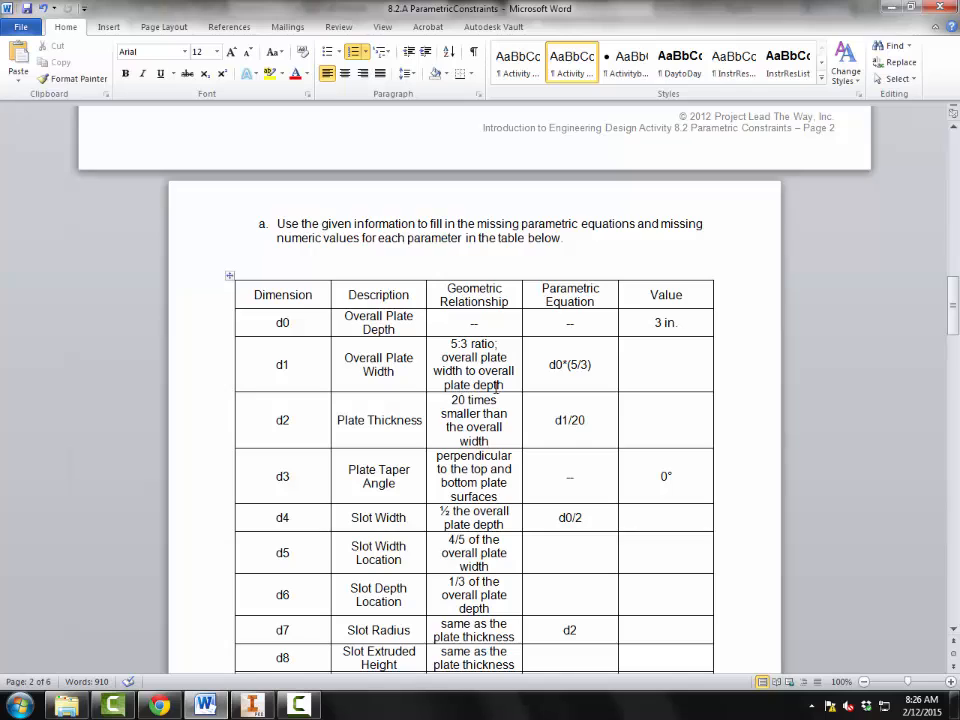
mouse_move(499, 388)
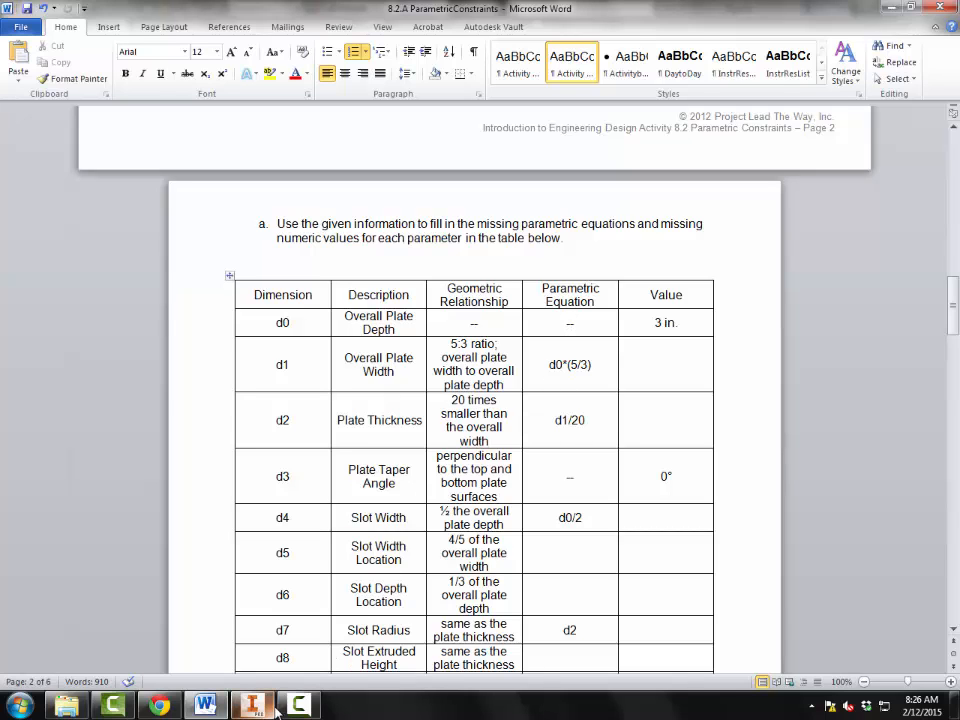
Step: Drive the rectangle width with d0*(5/3) so it reads 5.000, then finish the sketch
left_click(252, 705)
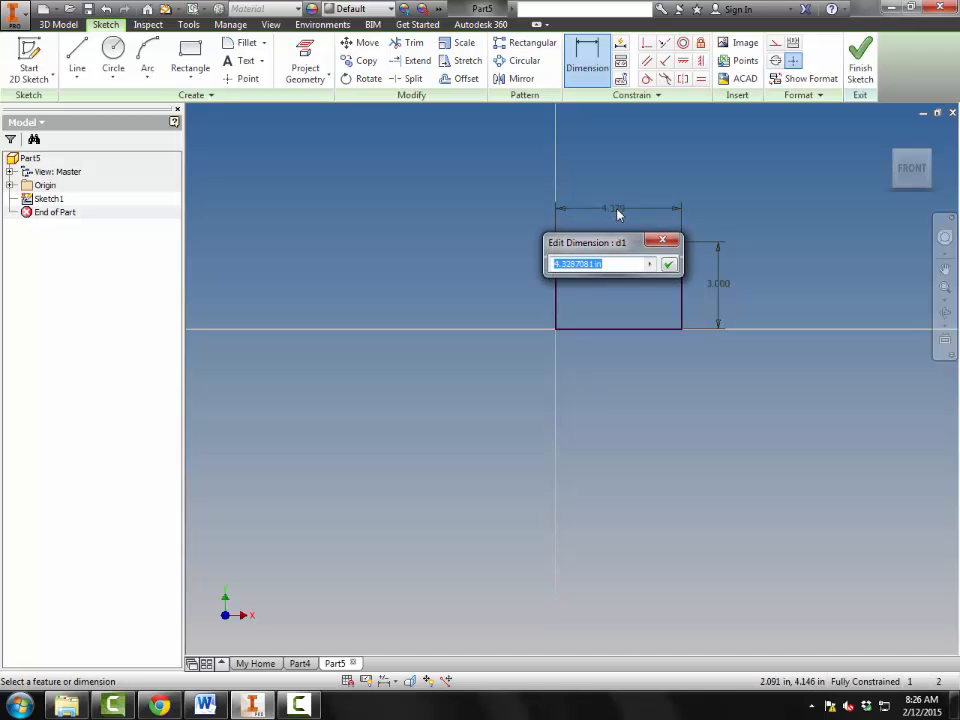
type("d0")
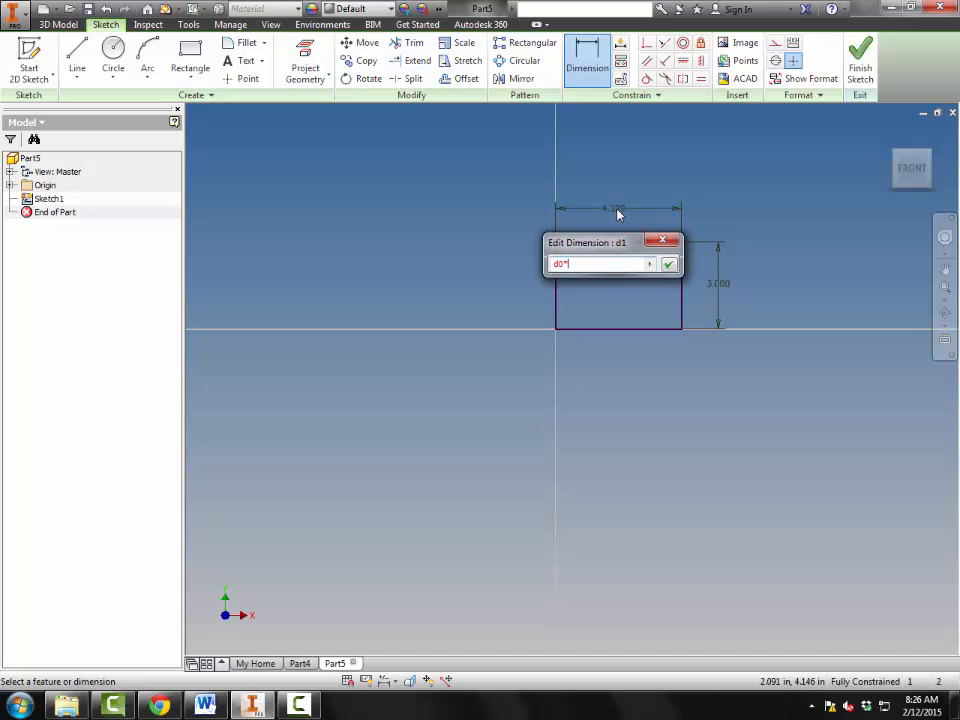
type("*(5/3)")
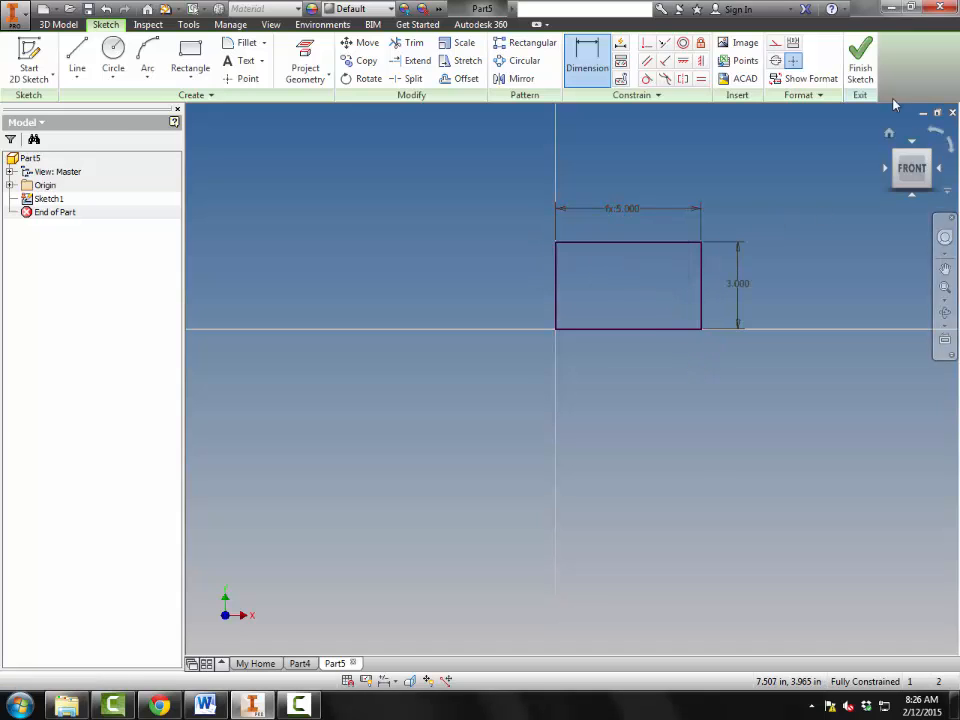
left_click(860, 55)
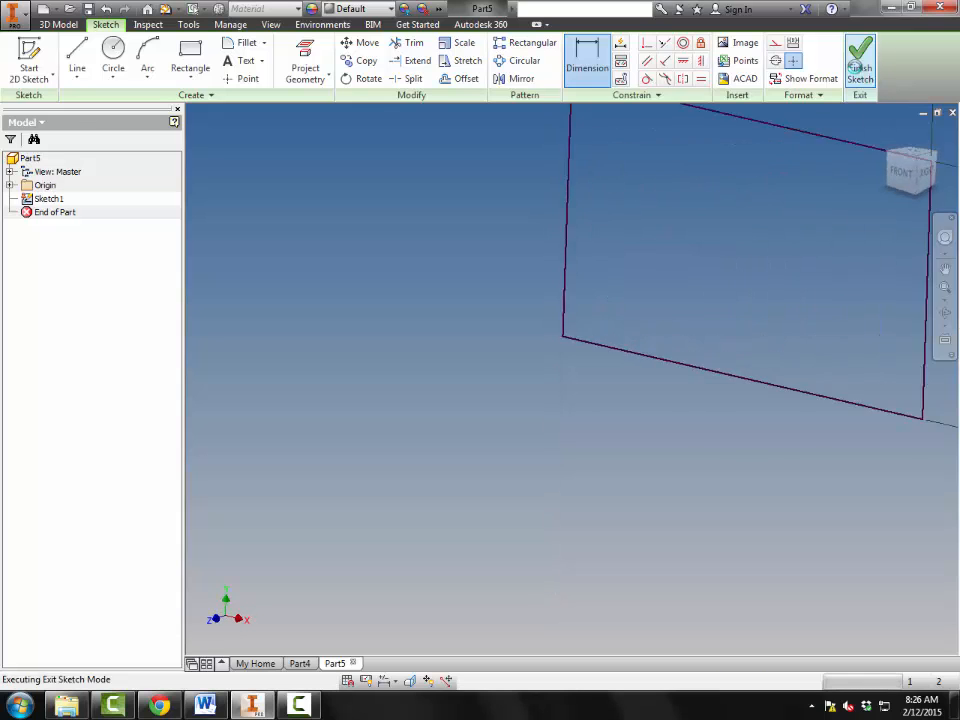
Step: Extrude the rectangle into a plate with thickness d1/20
left_click(859, 55)
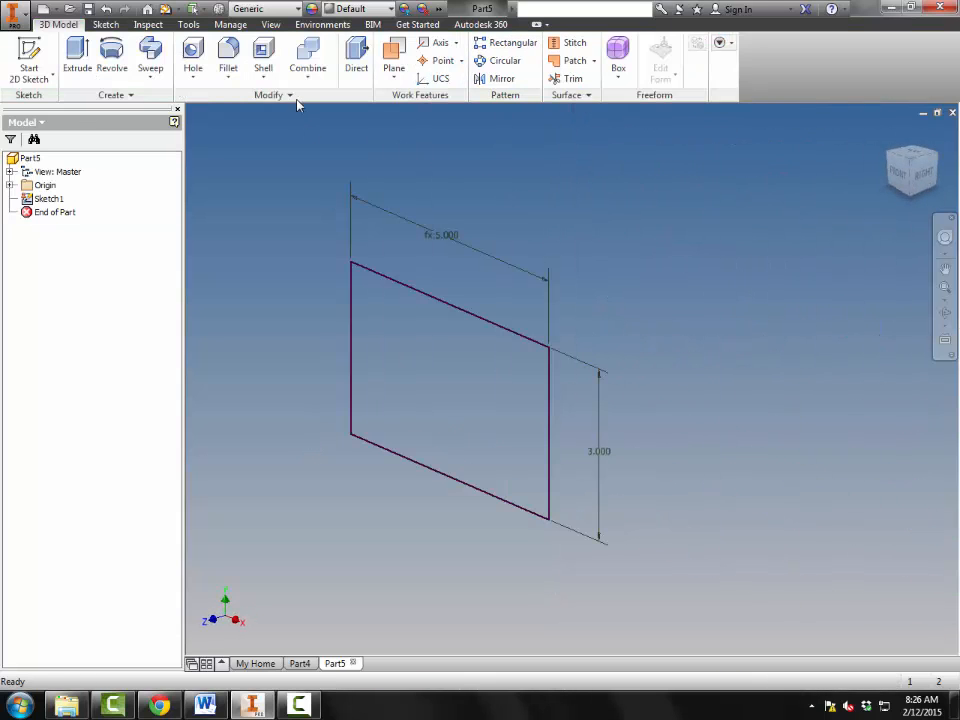
left_click(77, 55)
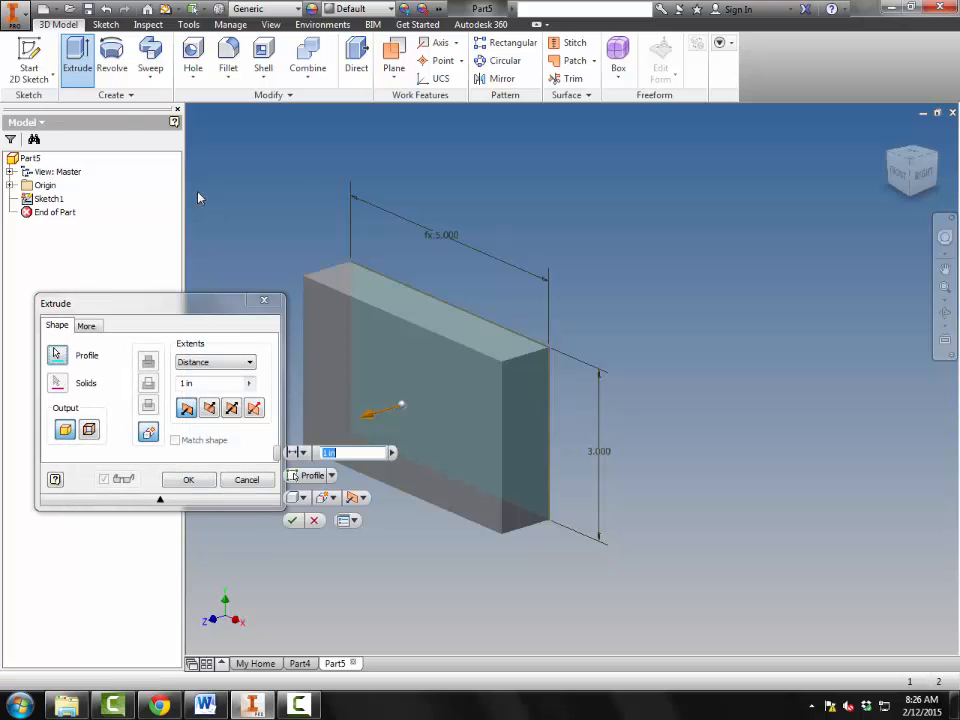
left_click(205, 705)
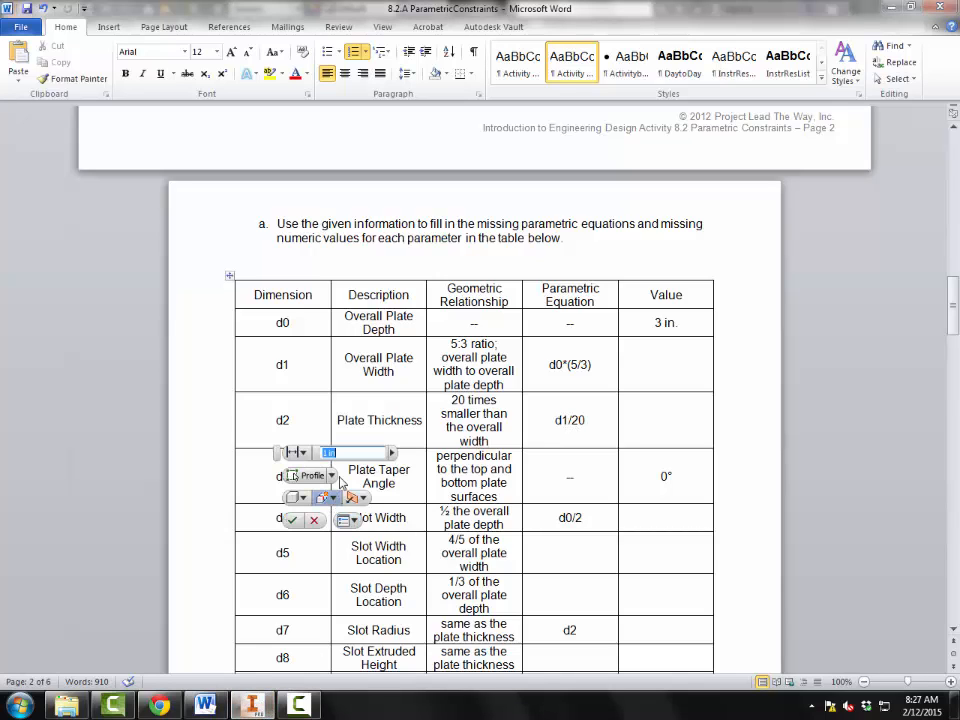
mouse_move(325, 497)
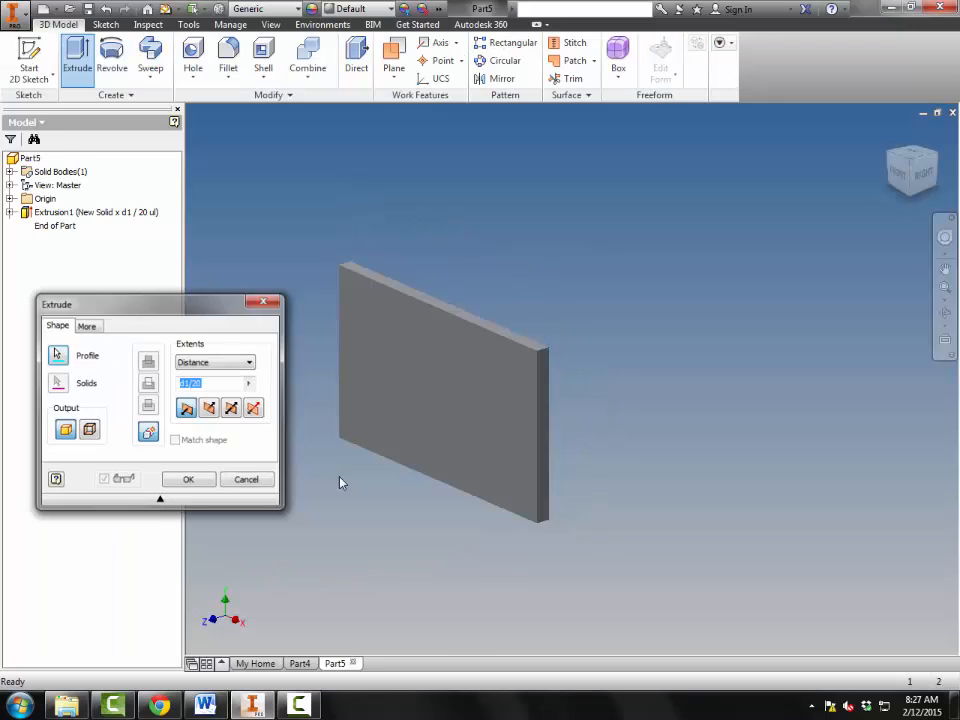
left_click(188, 479)
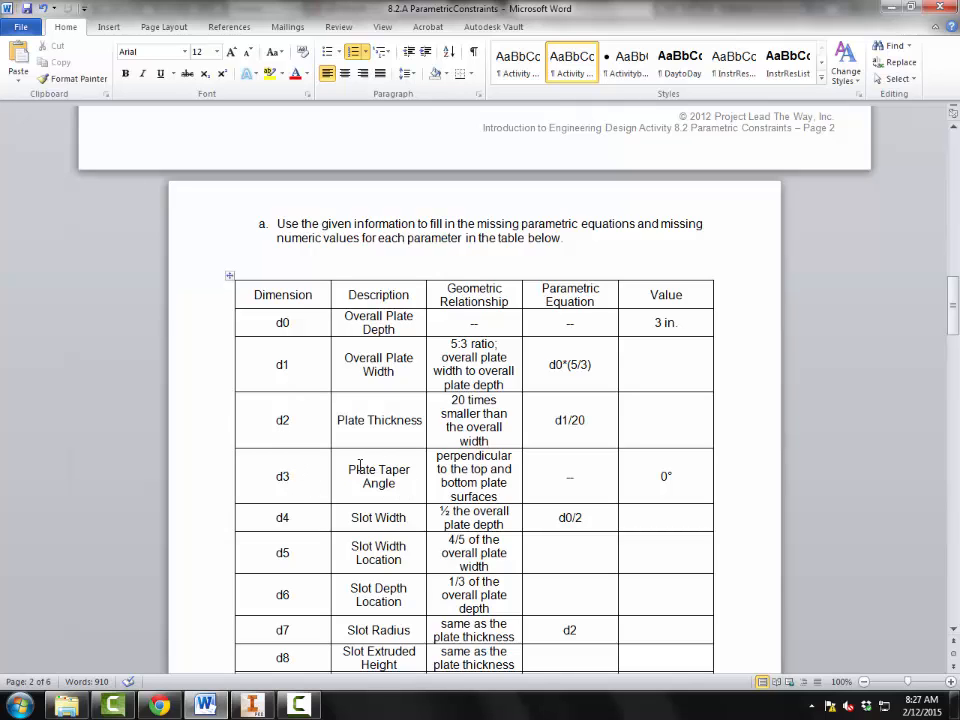
mouse_move(373, 493)
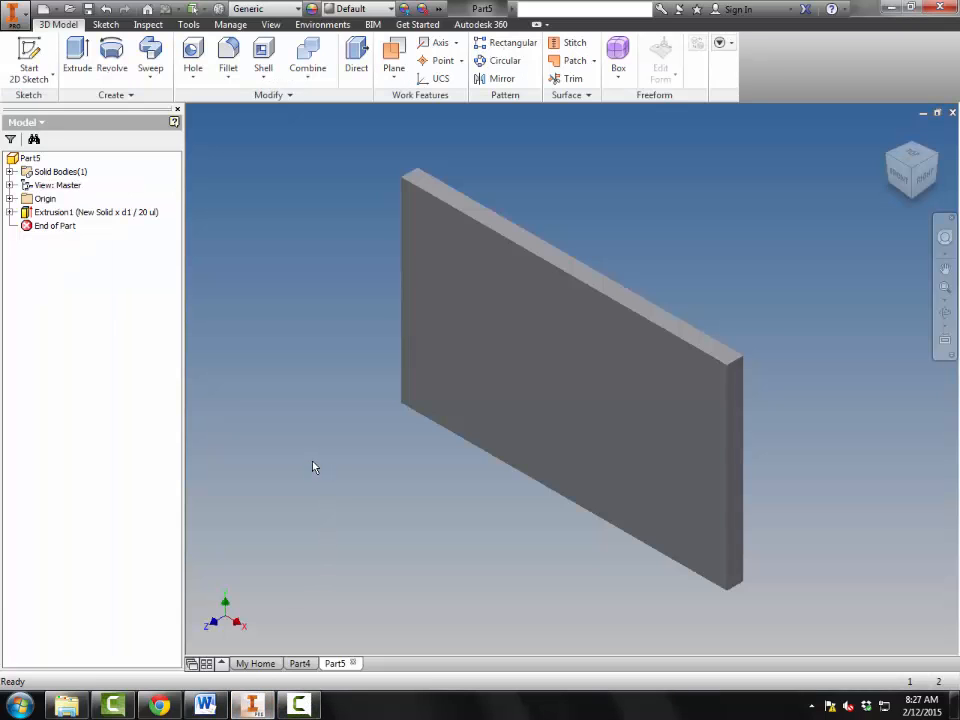
mouse_move(305, 461)
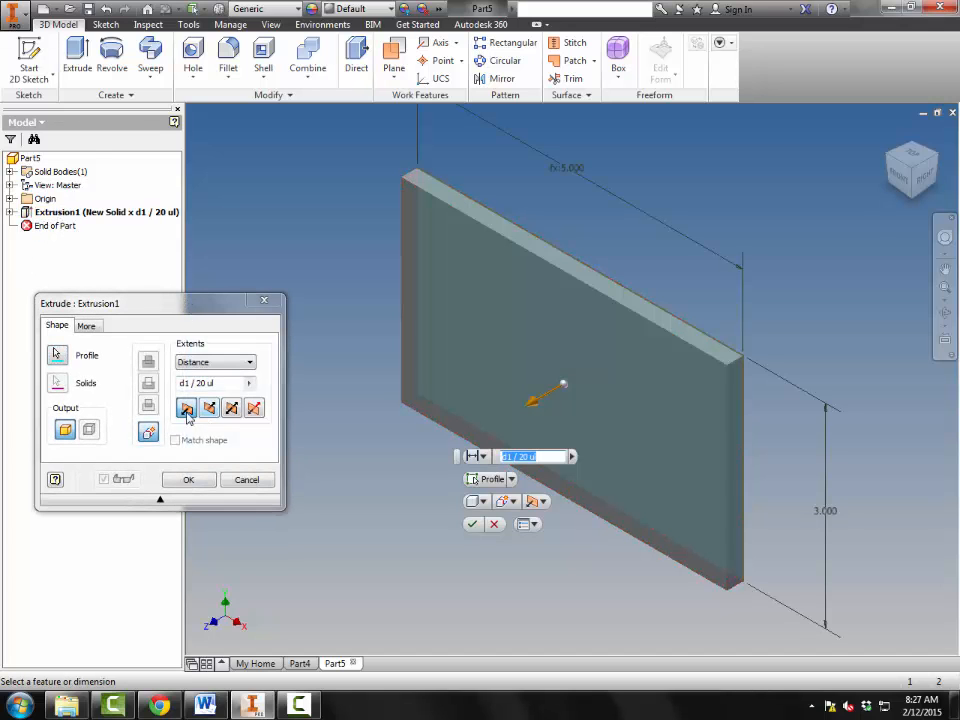
Step: Review Extrusion1's taper setting to confirm the plate has no taper
left_click(86, 325)
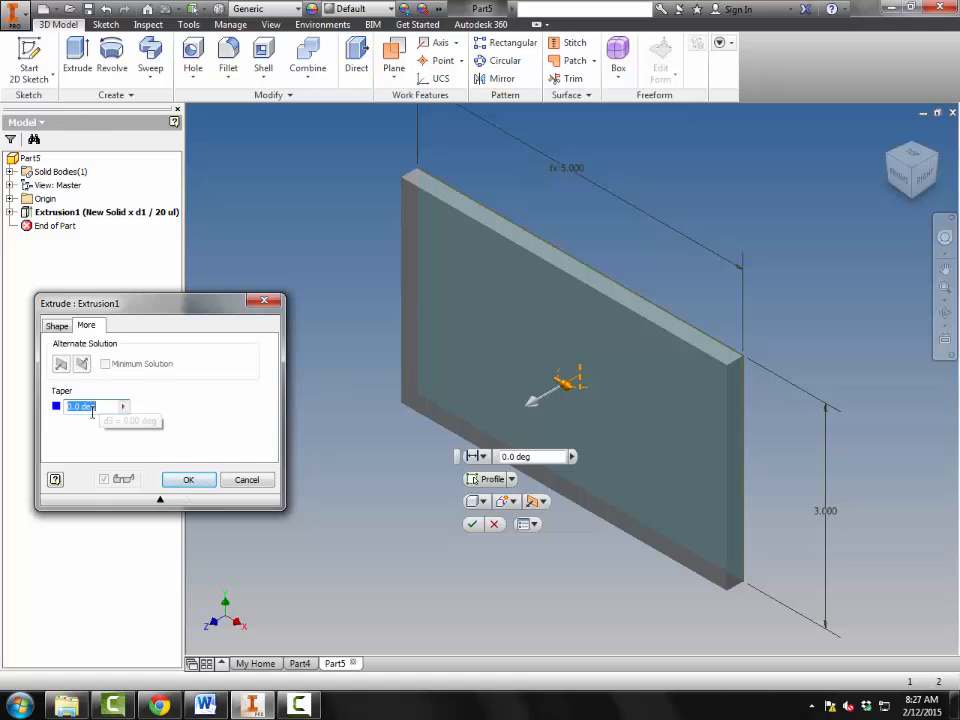
left_click(188, 479)
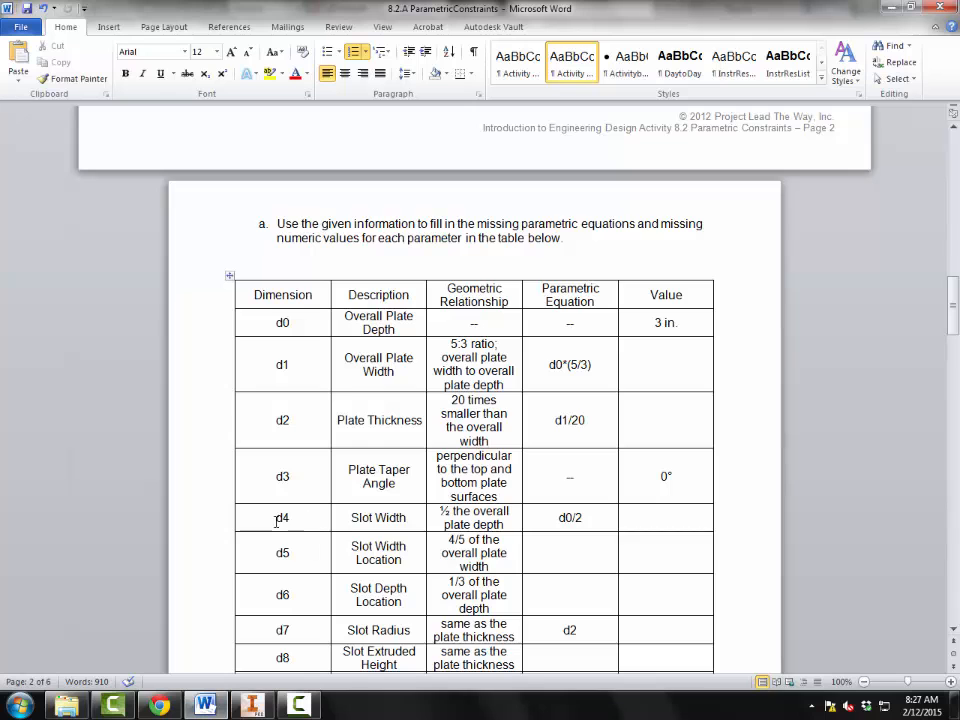
scroll("up", 3)
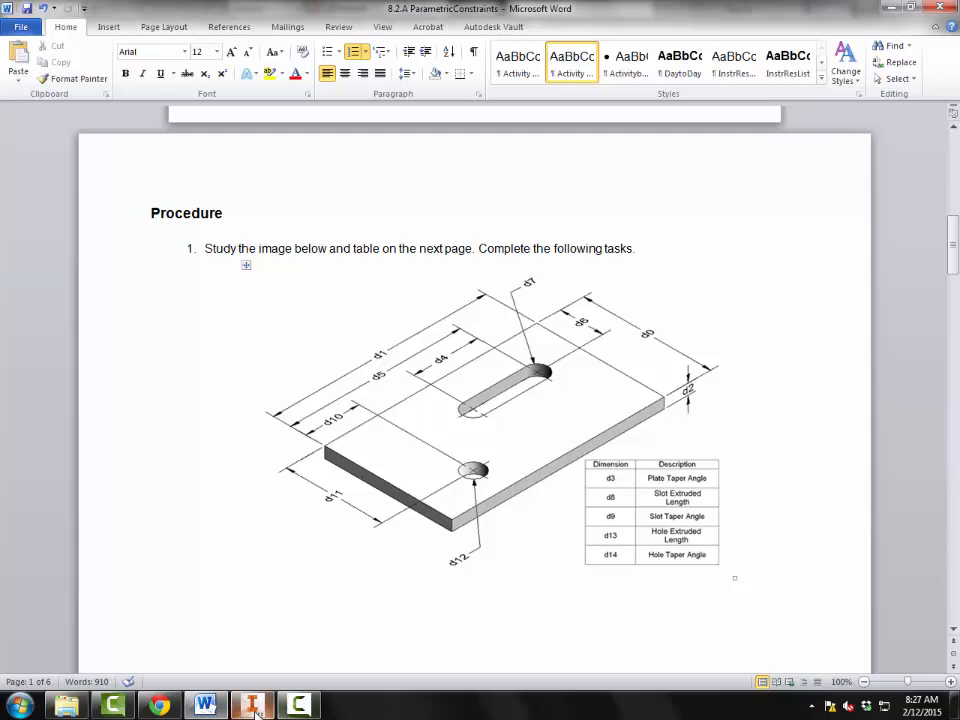
mouse_move(253, 705)
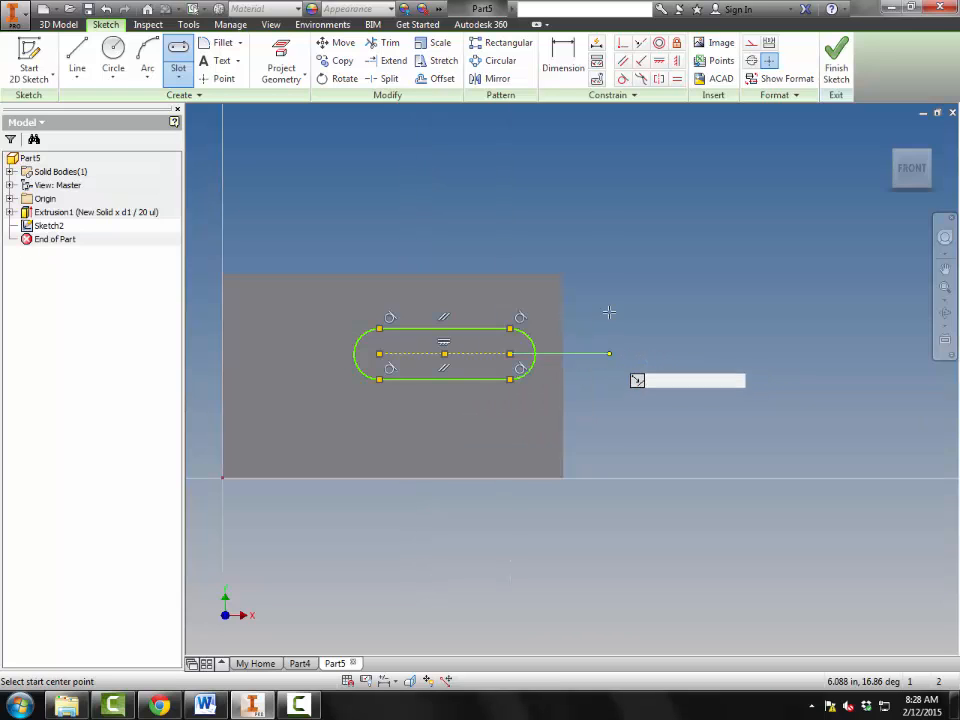
Step: Draw a center-to-center slot on the plate face in Sketch2
left_click(562, 60)
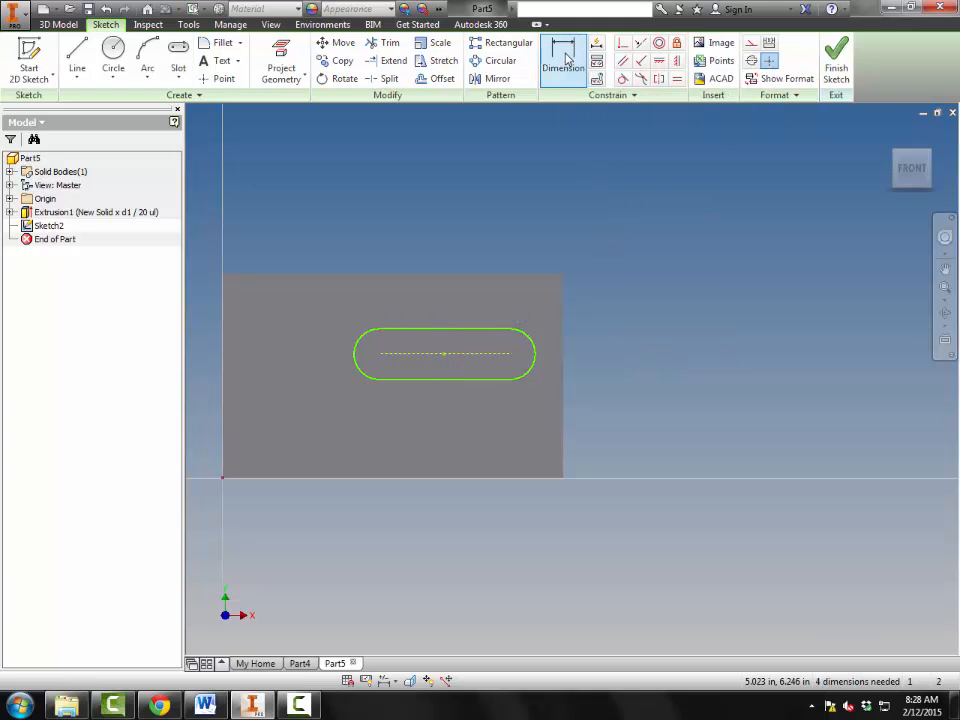
Step: Dimension the slot with d0/2 (1.500) and d1*(4/5) (4.000) expressions
left_click(563, 60)
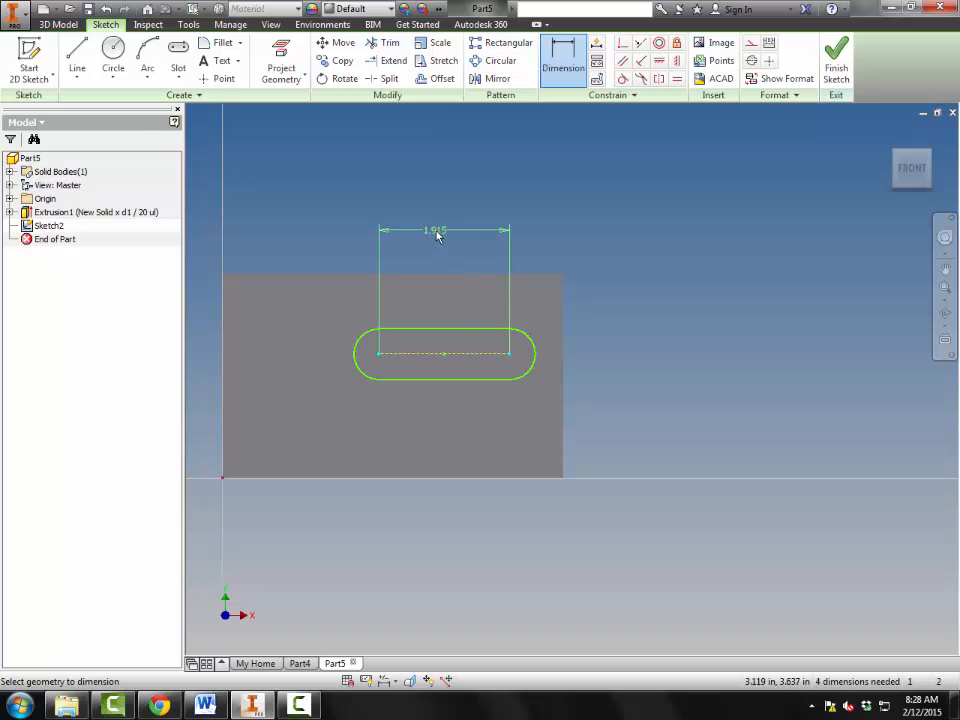
left_click(435, 231)
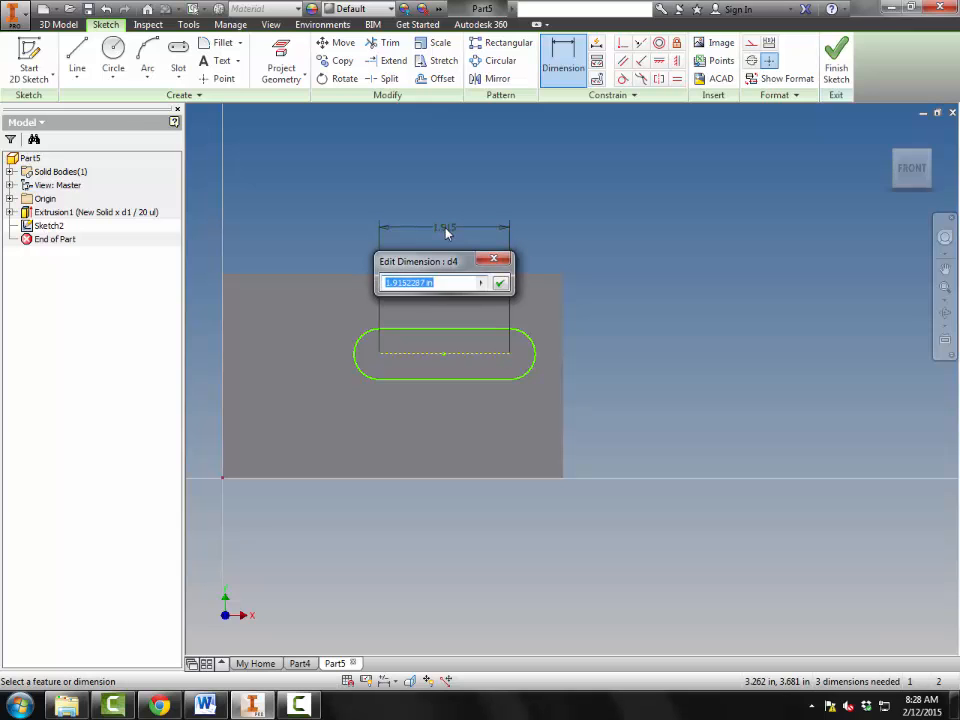
type("d0/2")
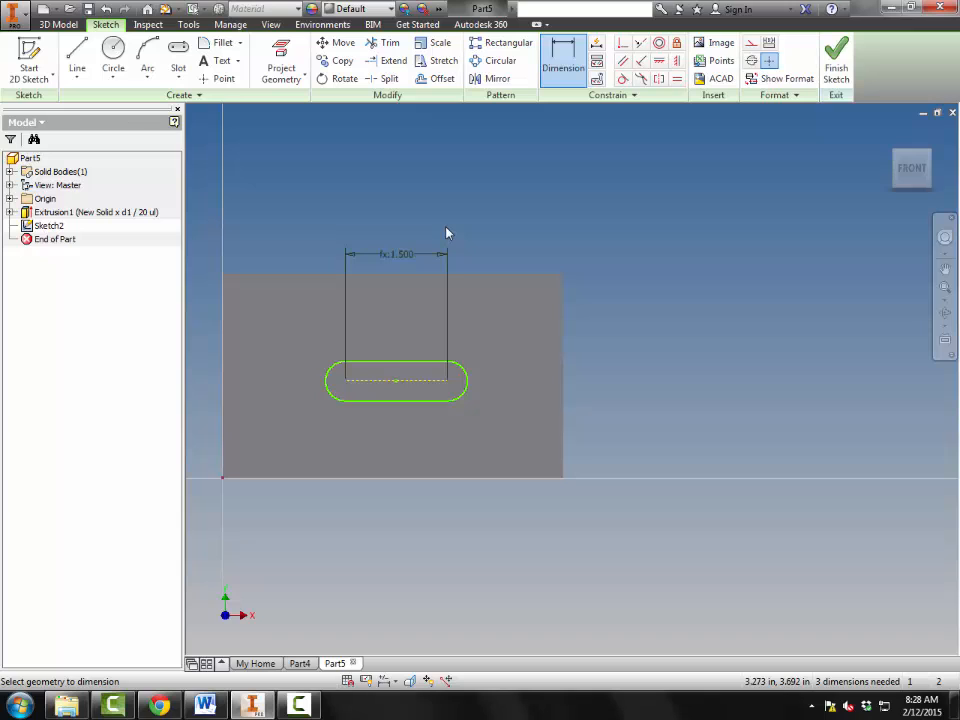
mouse_move(450, 388)
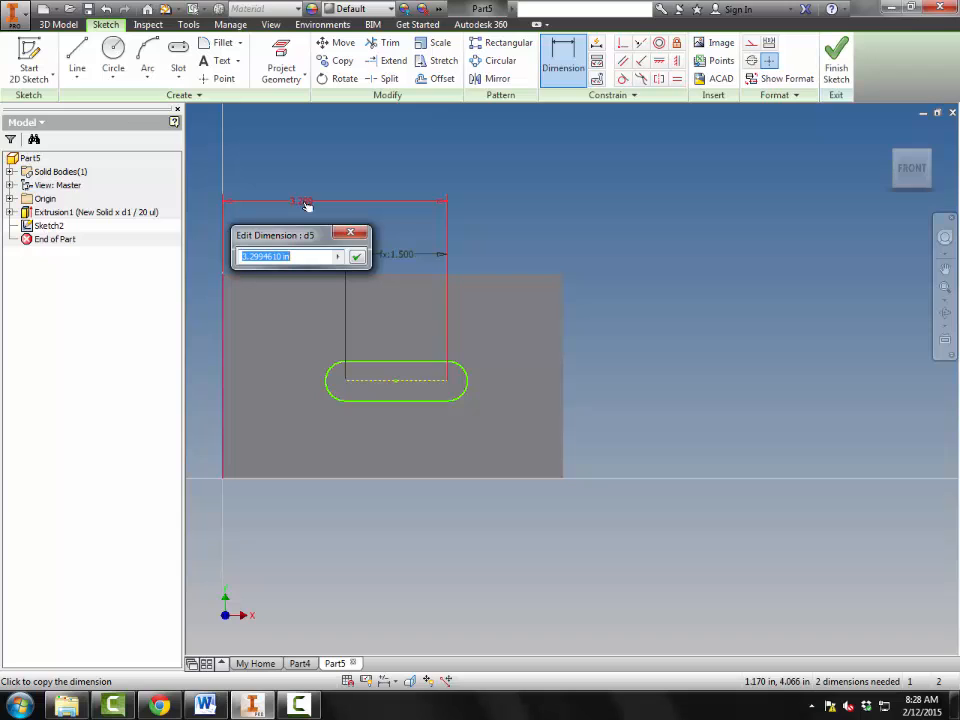
type("d1*(4")
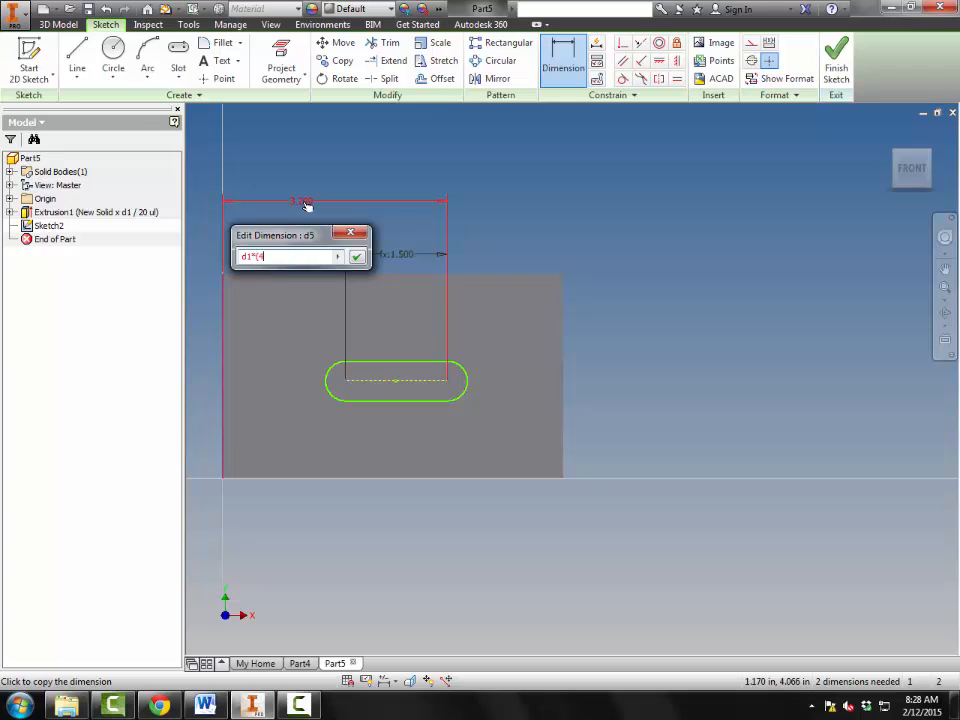
type("/5)")
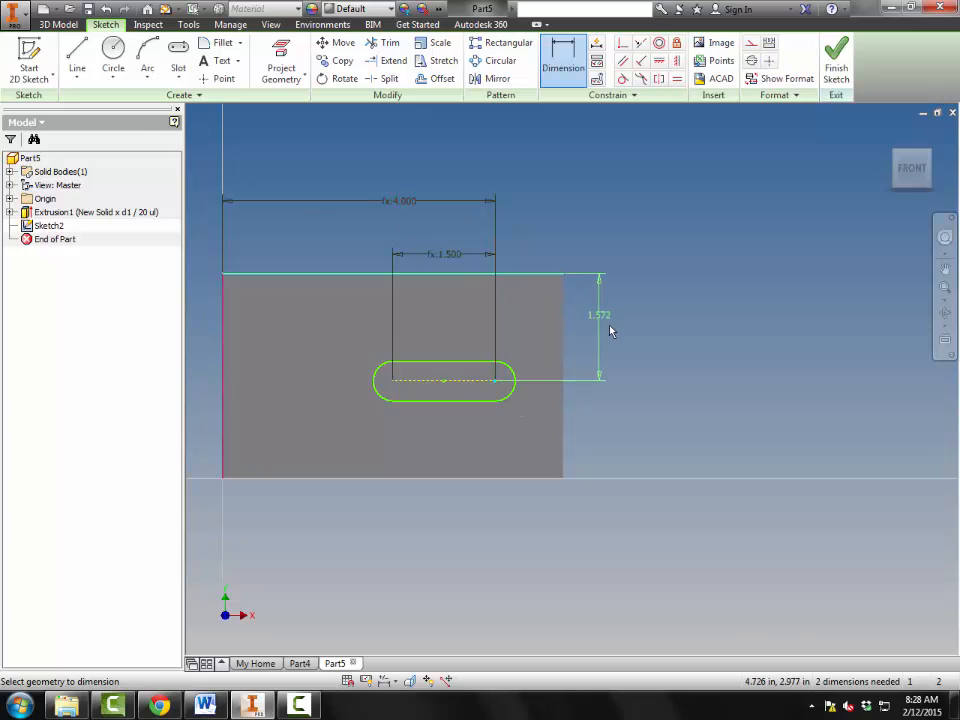
Step: Place the slot's 1.000 distance-from-top dimension using a d0-based expression, fixing the error
left_click(608, 326)
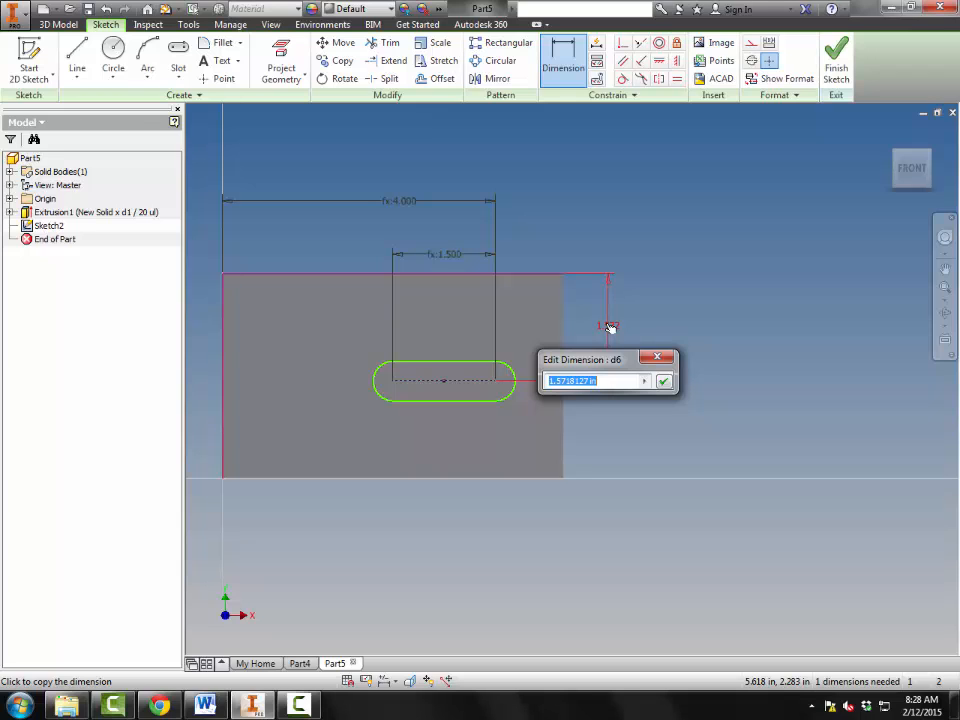
type("D08(1/3")
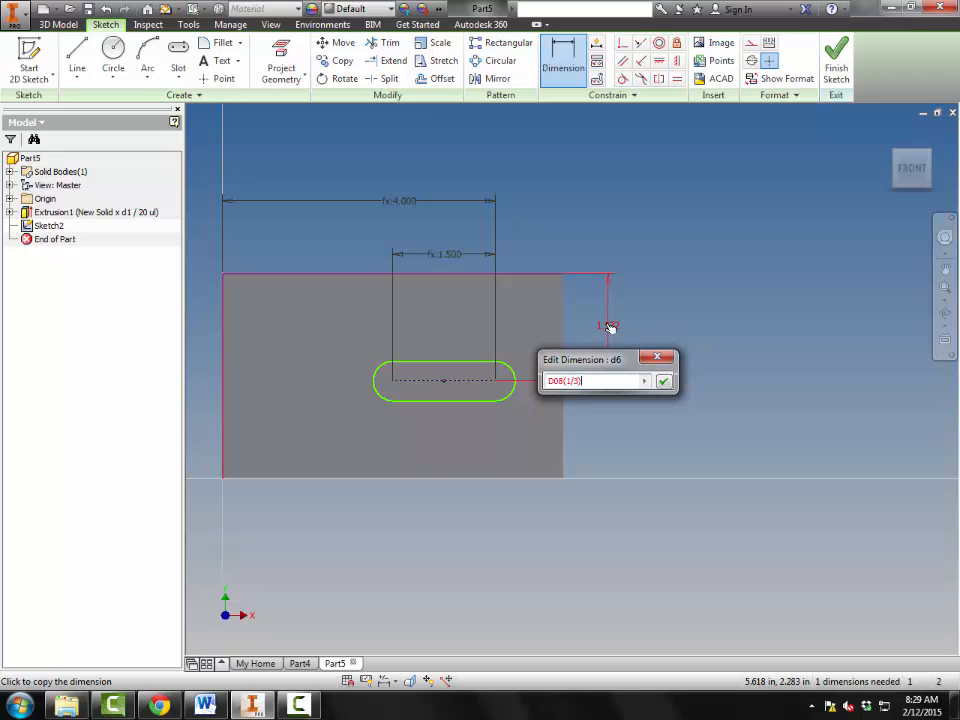
key("BackSpace")
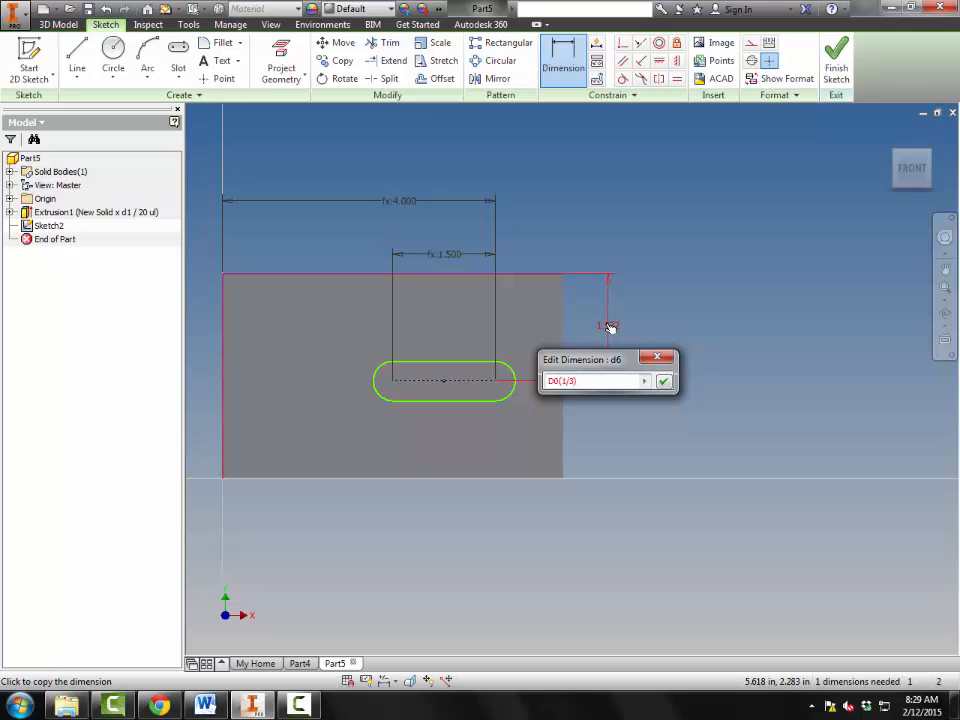
type("*")
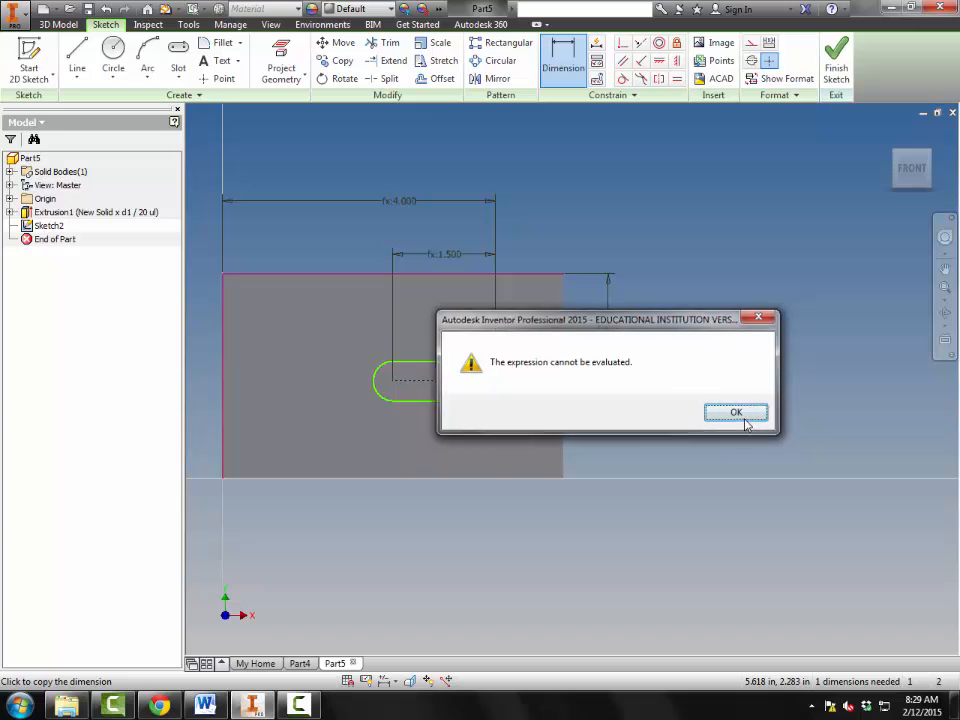
left_click(736, 412)
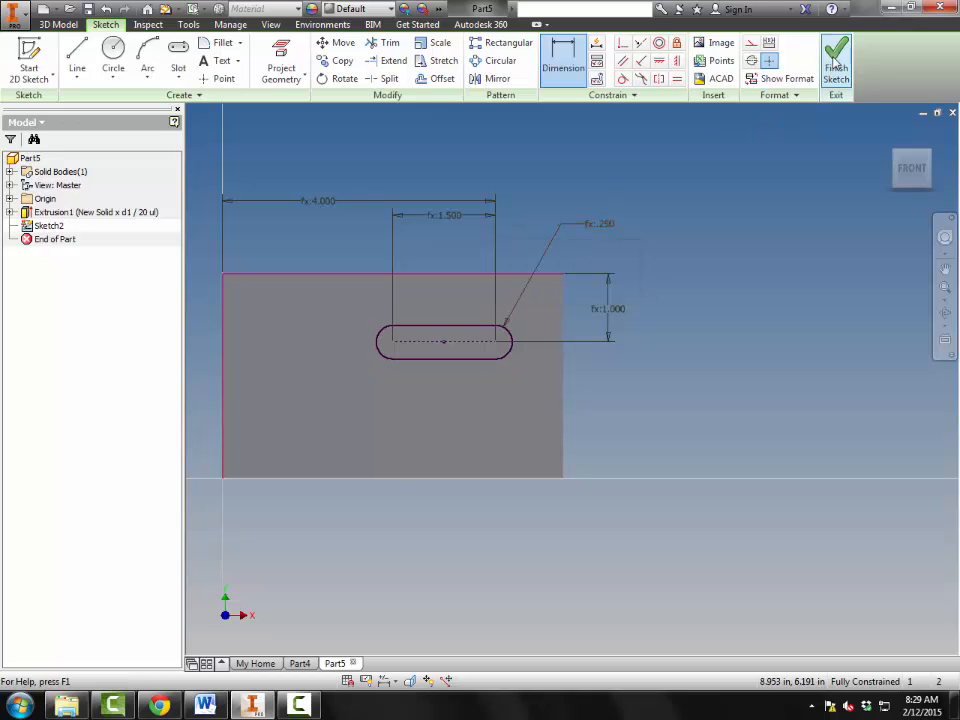
Step: Finish Sketch2 and extrude-cut the slot profile to depth d2
left_click(835, 60)
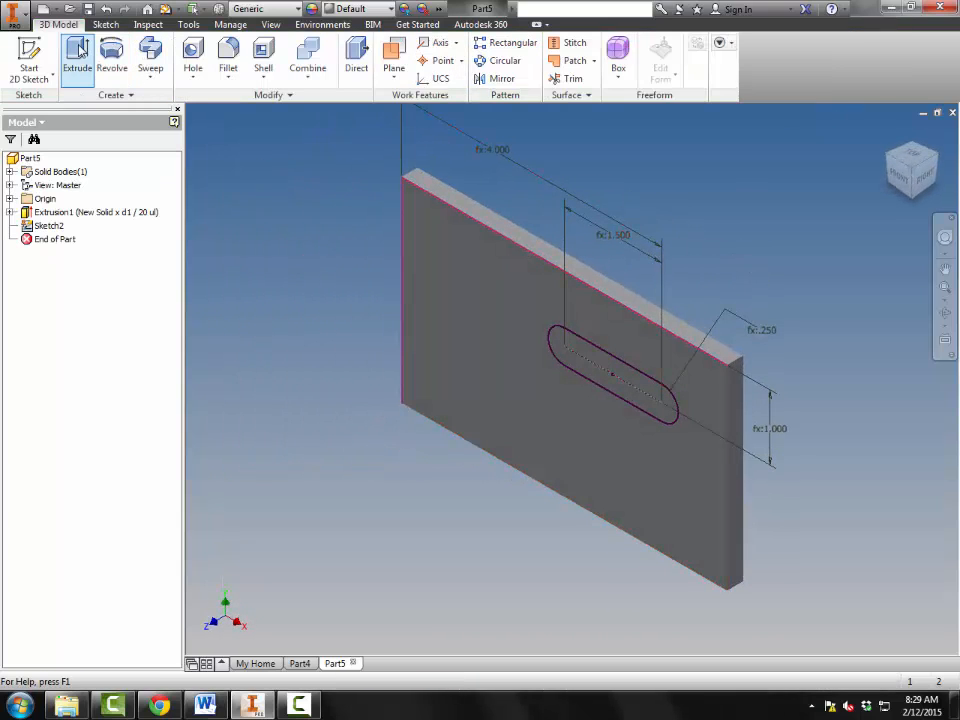
left_click(77, 57)
type("d2")
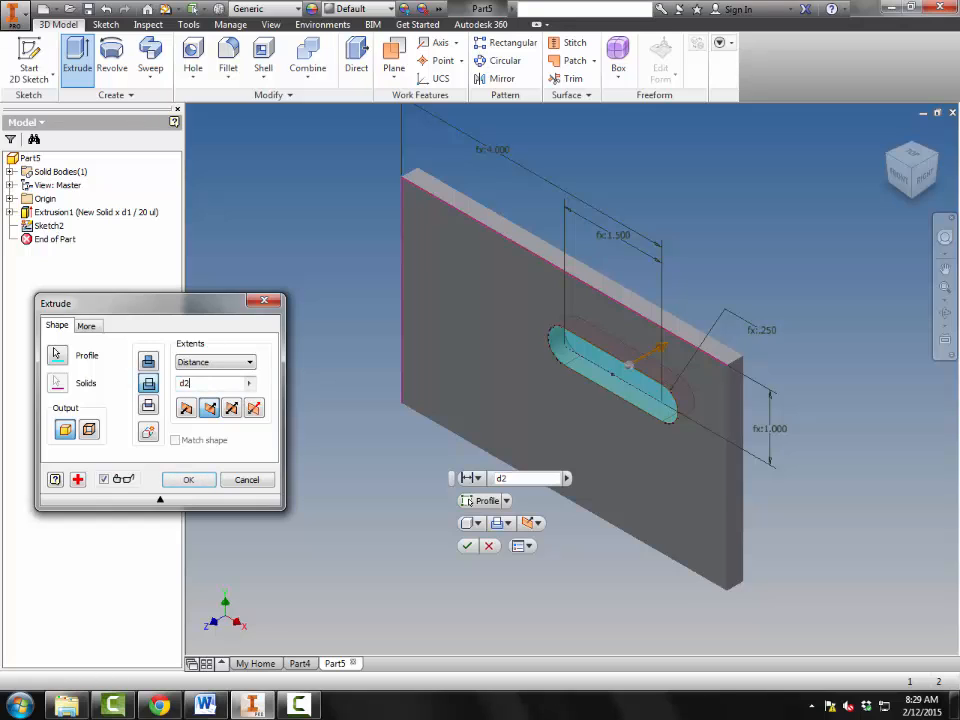
left_click(188, 479)
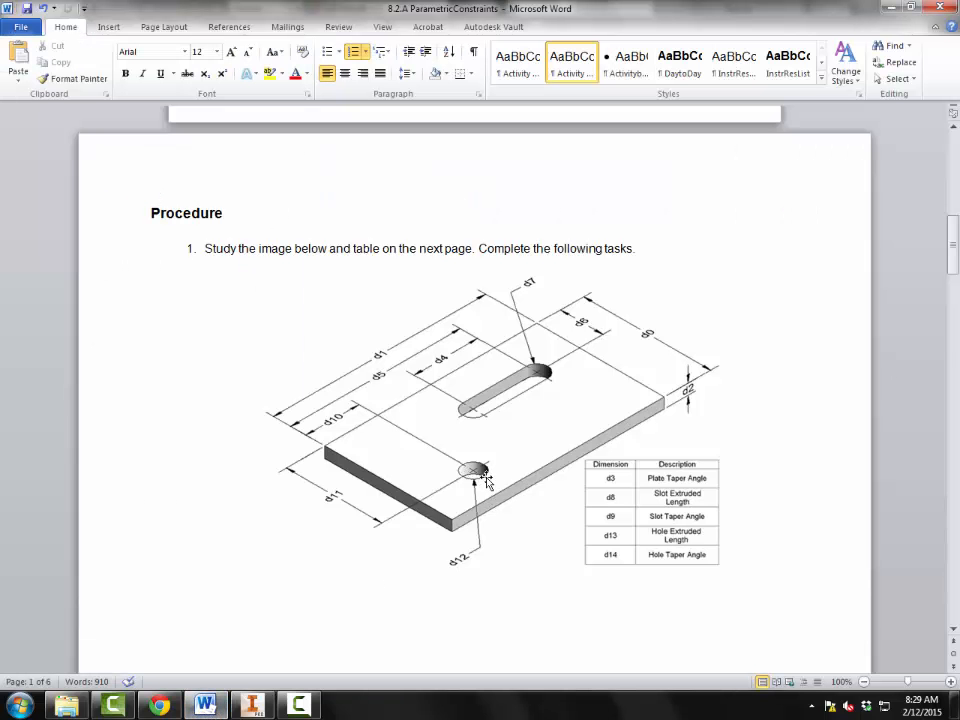
mouse_move(343, 510)
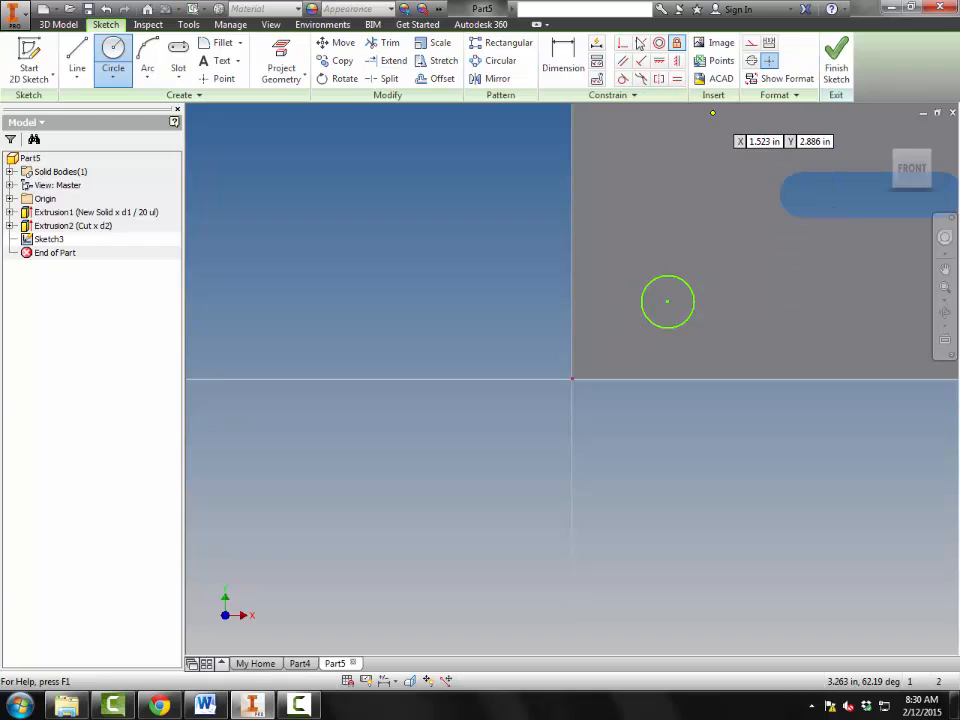
Step: Position the hole circle 1.250 from the left edge using d1*(1/4)
left_click(562, 60)
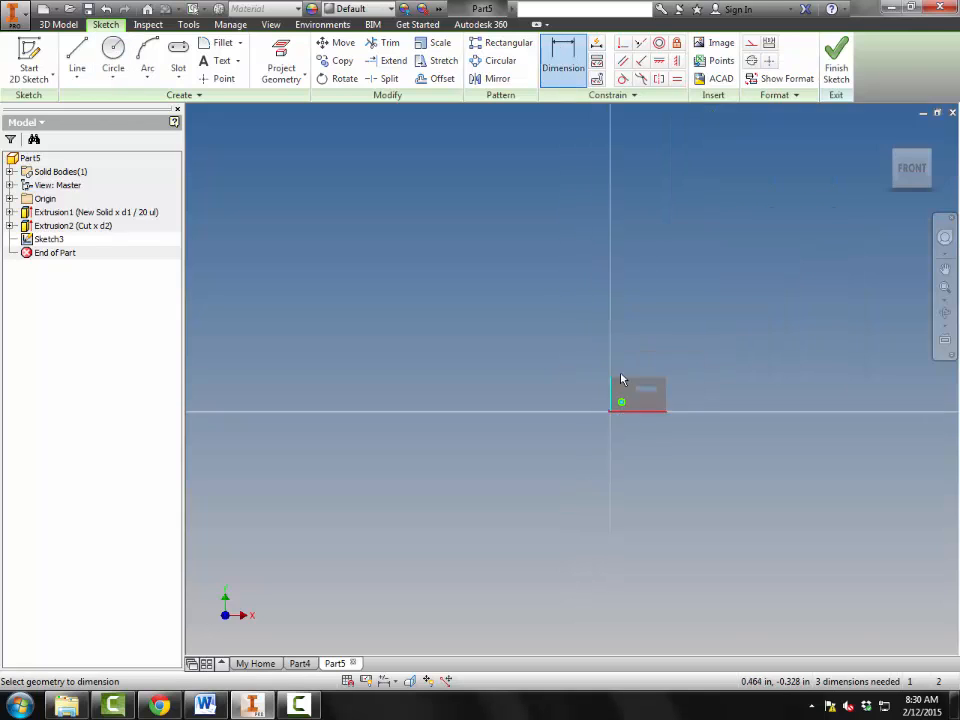
left_click(615, 360)
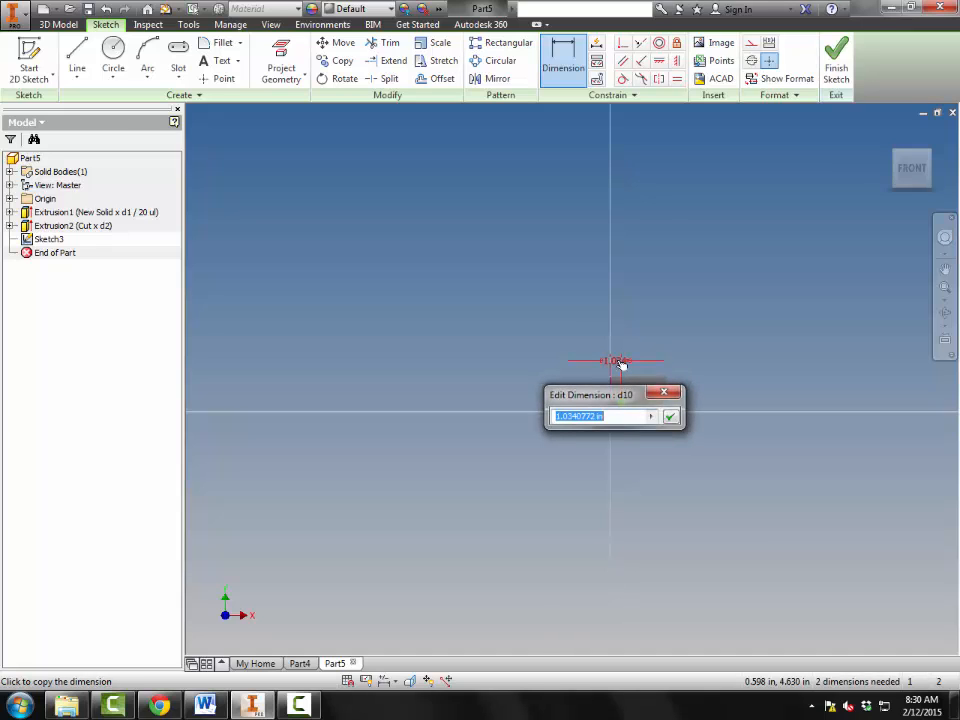
mouse_move(590, 369)
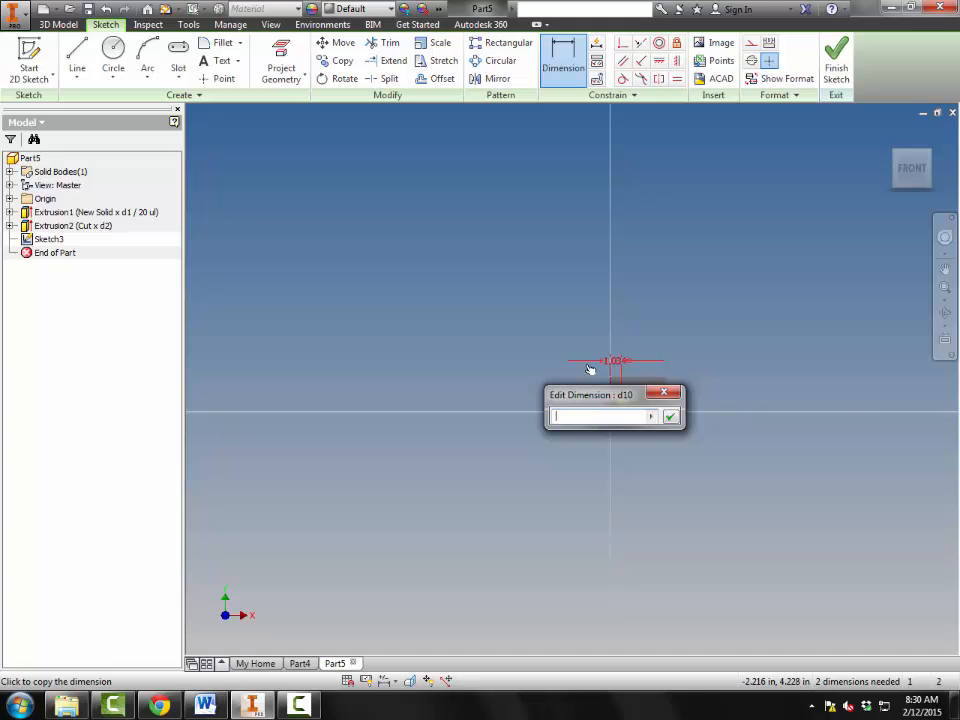
type("d1")
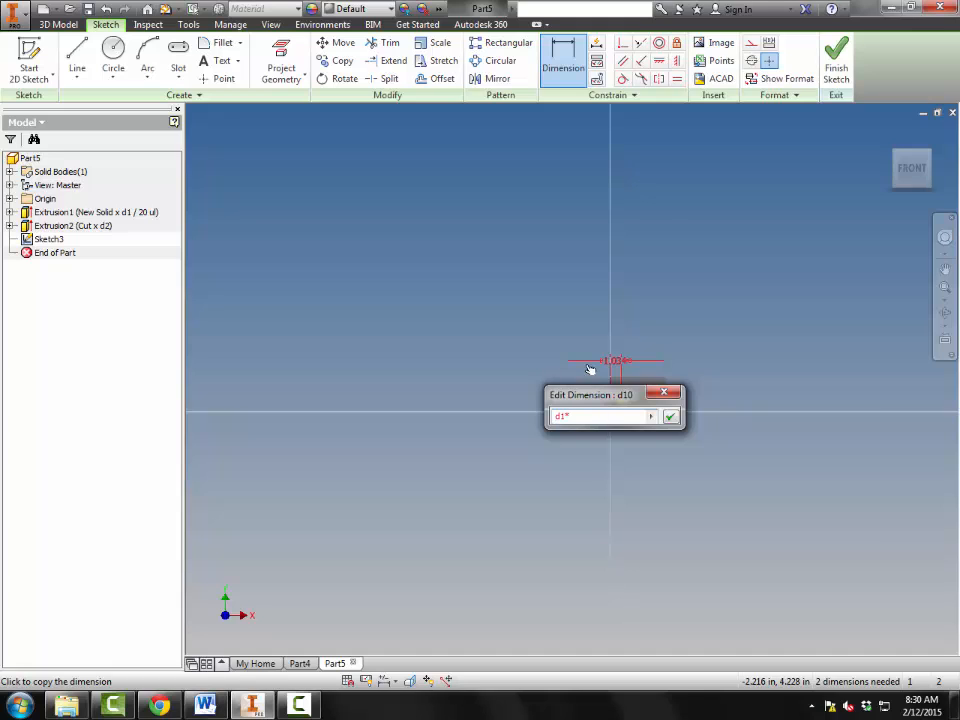
type("*(1/")
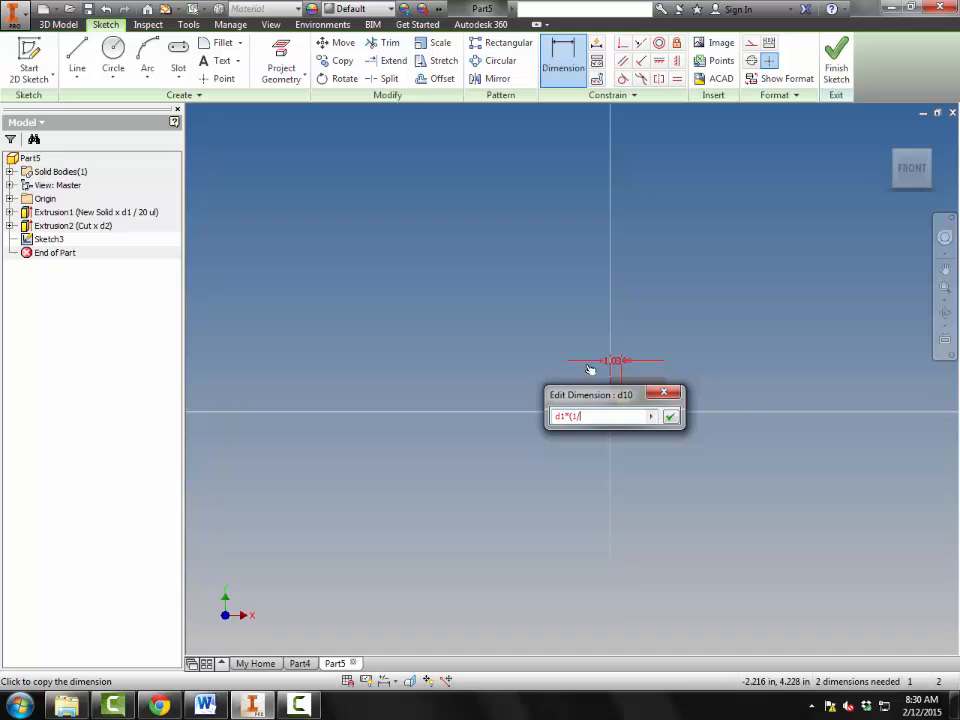
type("4)")
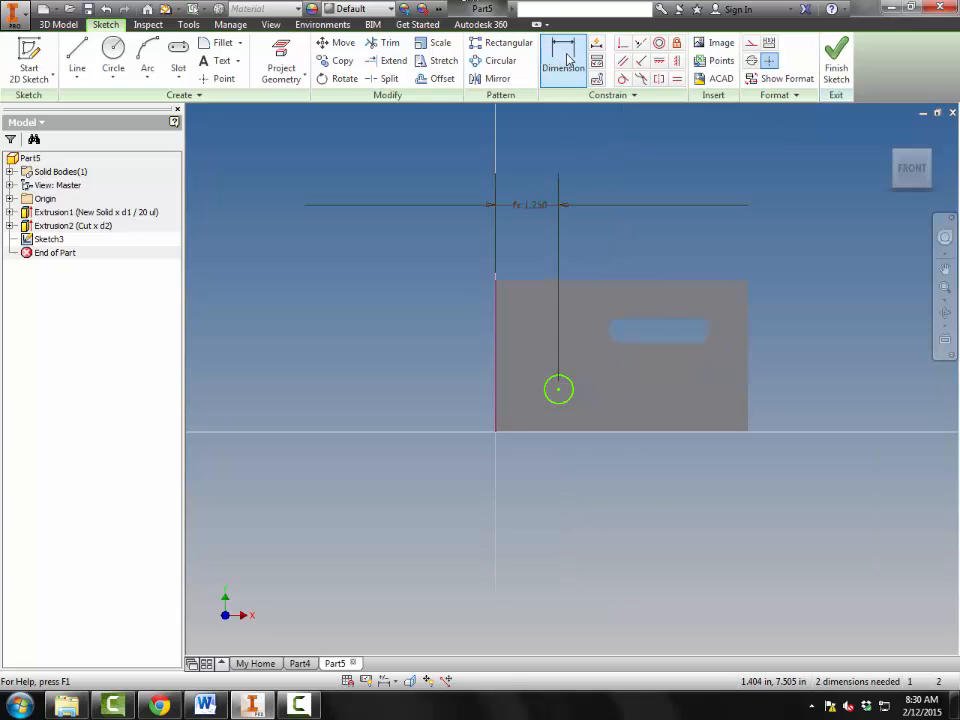
mouse_move(562, 60)
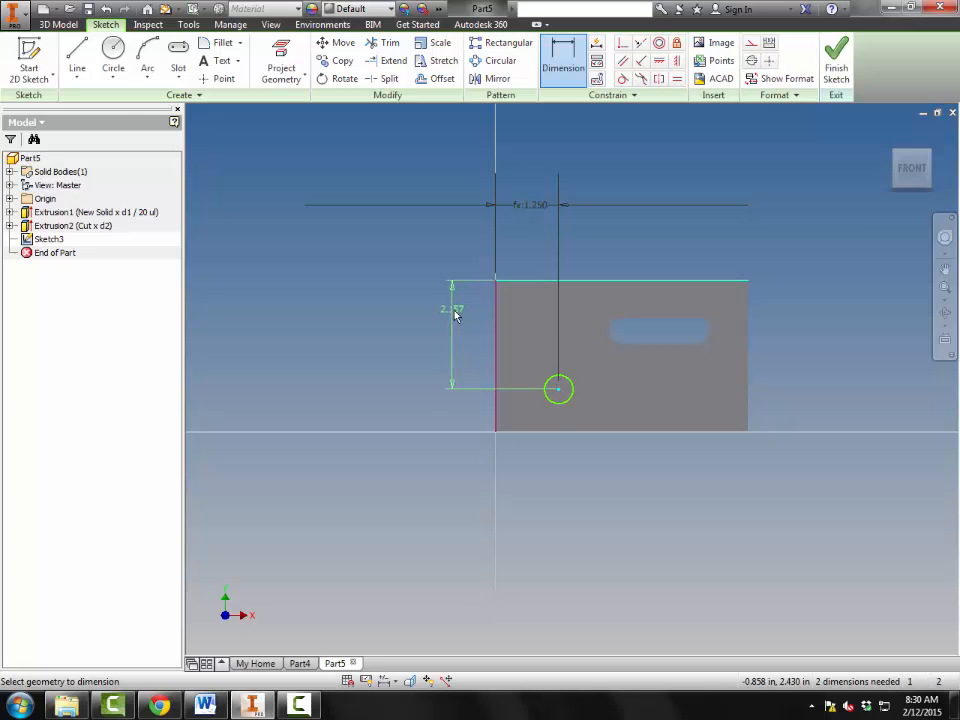
Step: Place the hole 2.000 below the top via d0*(2/3), set 0.500 diameter, and finish the sketch
left_click(456, 318)
type("d0*")
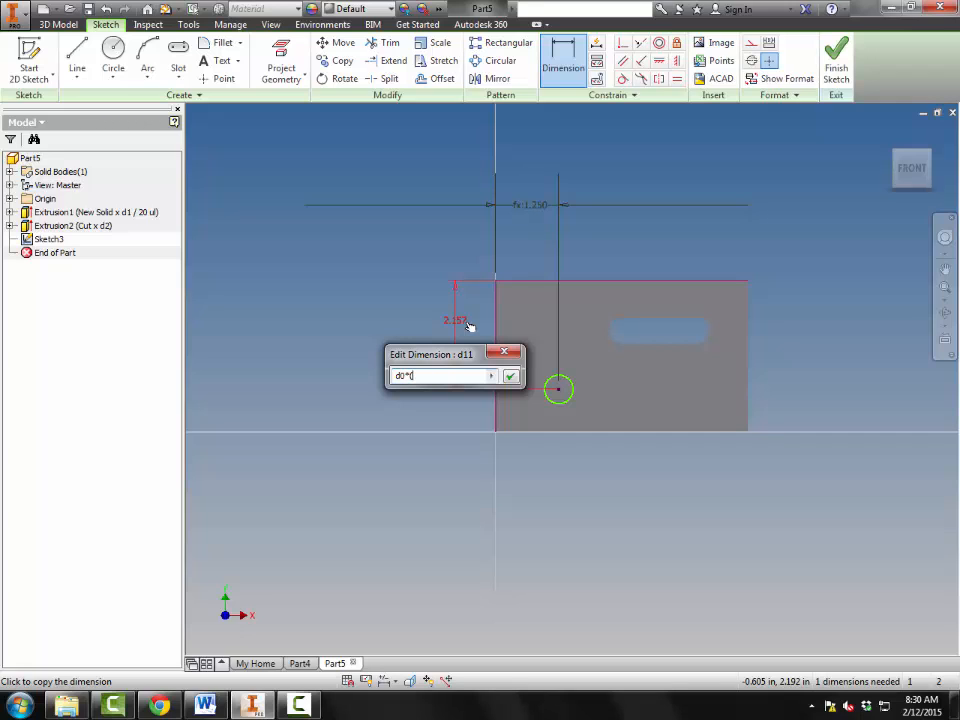
type("(2/3")
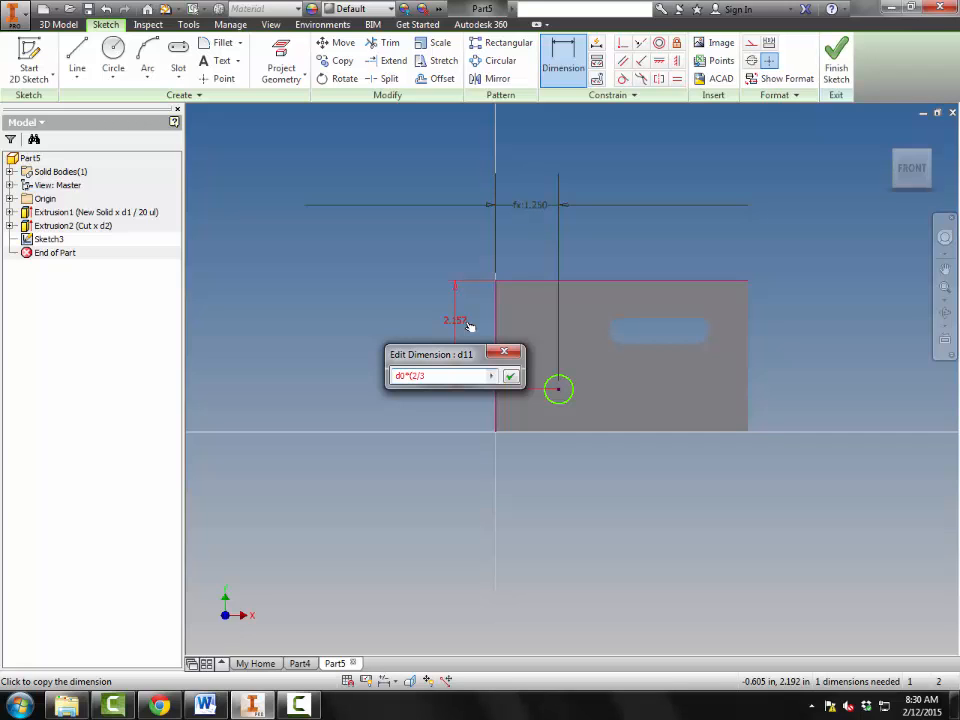
left_click(510, 375)
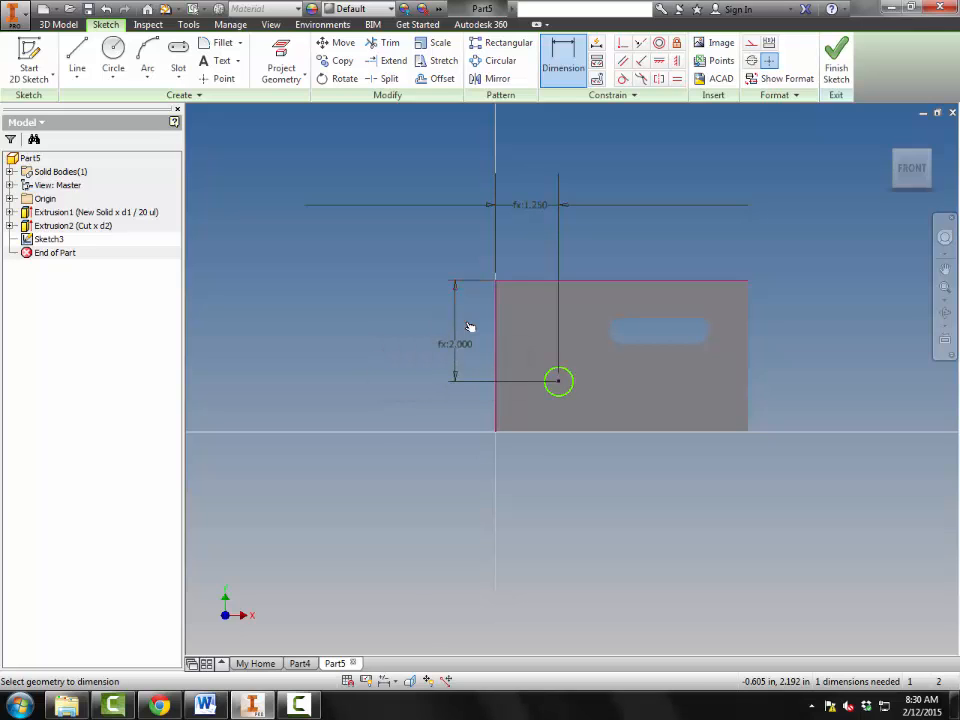
mouse_move(560, 400)
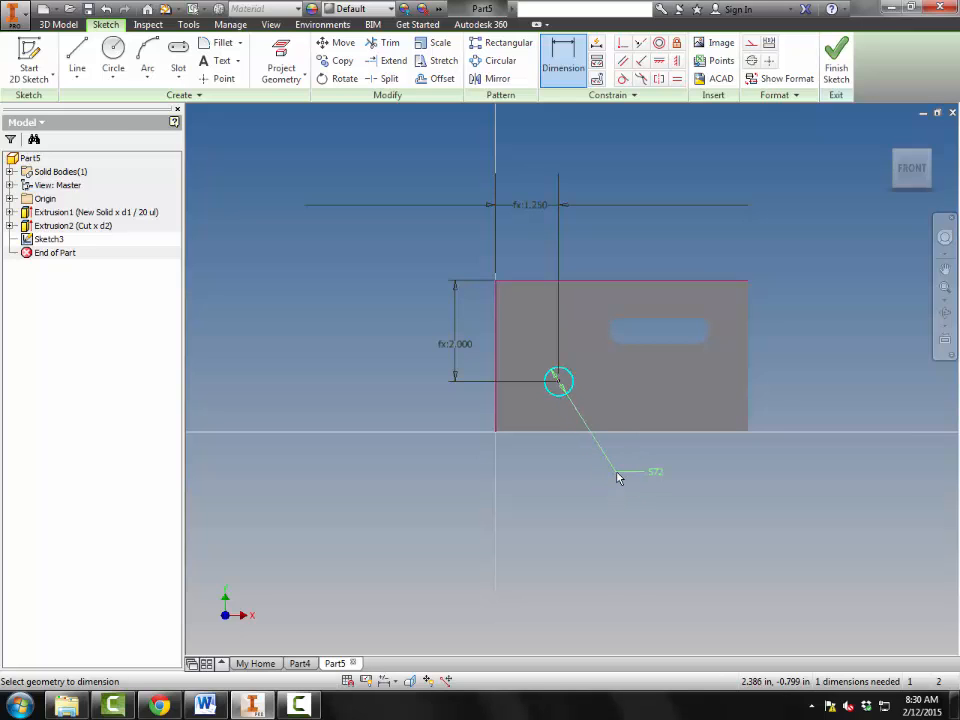
left_click(617, 472)
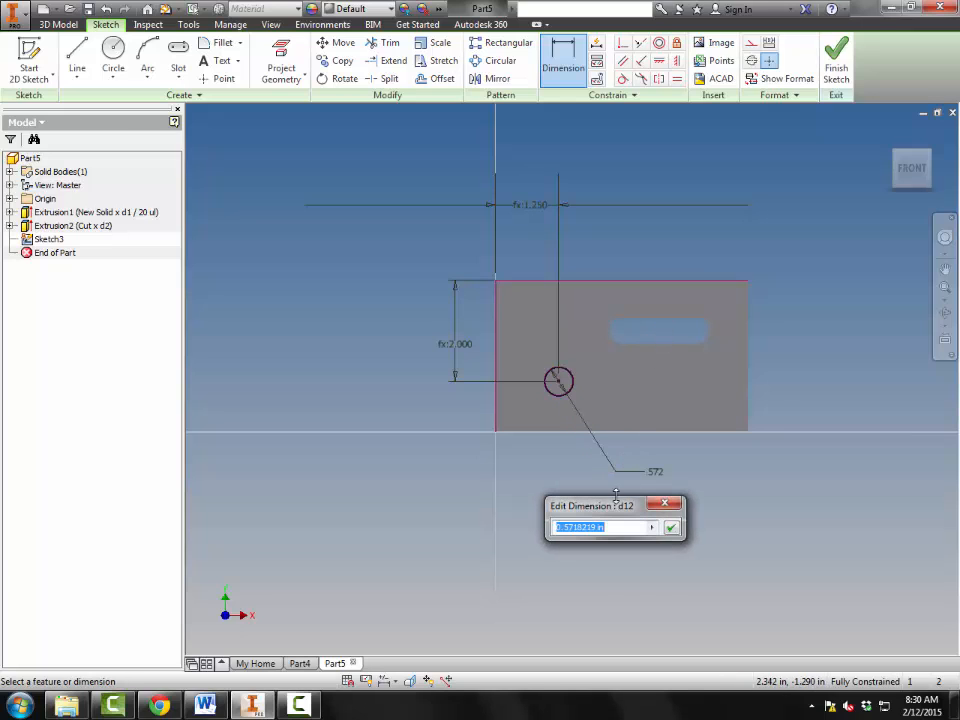
type("2")
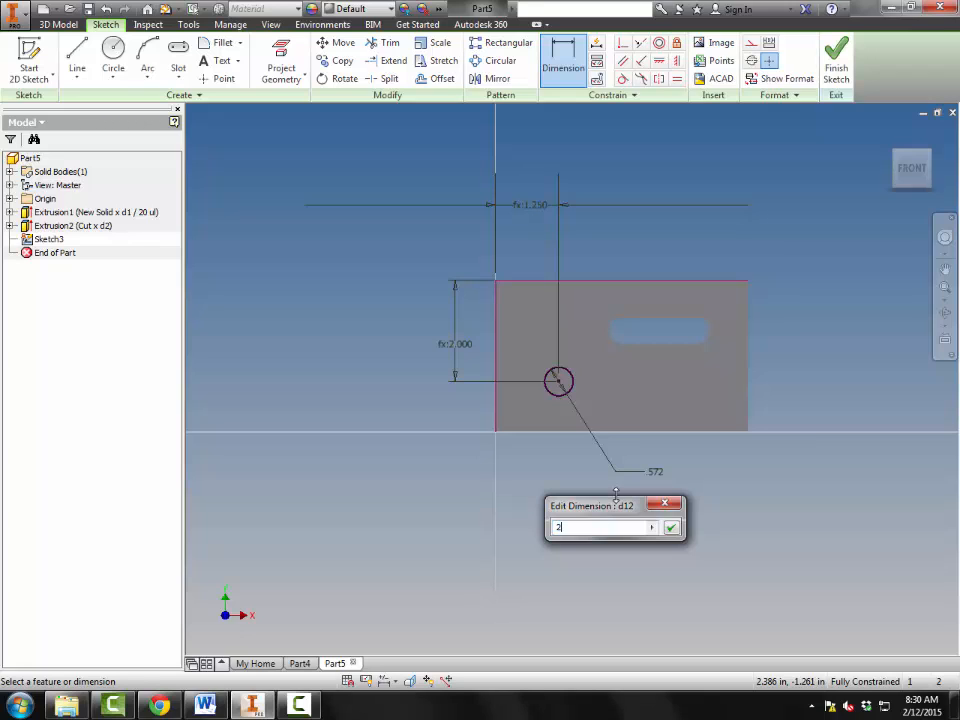
type("%")
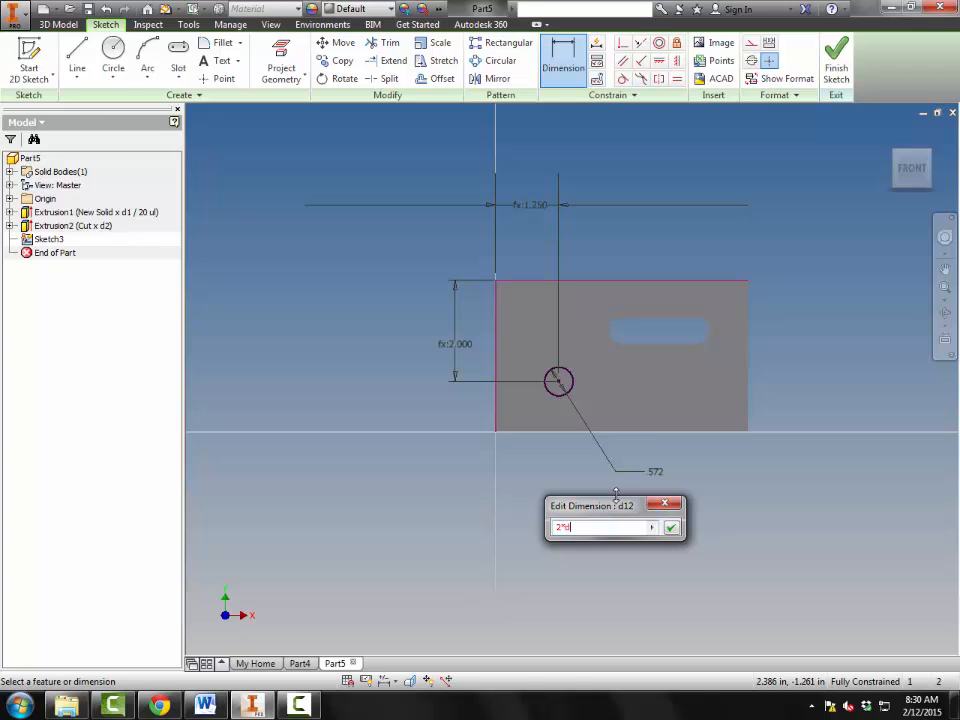
left_click(671, 527)
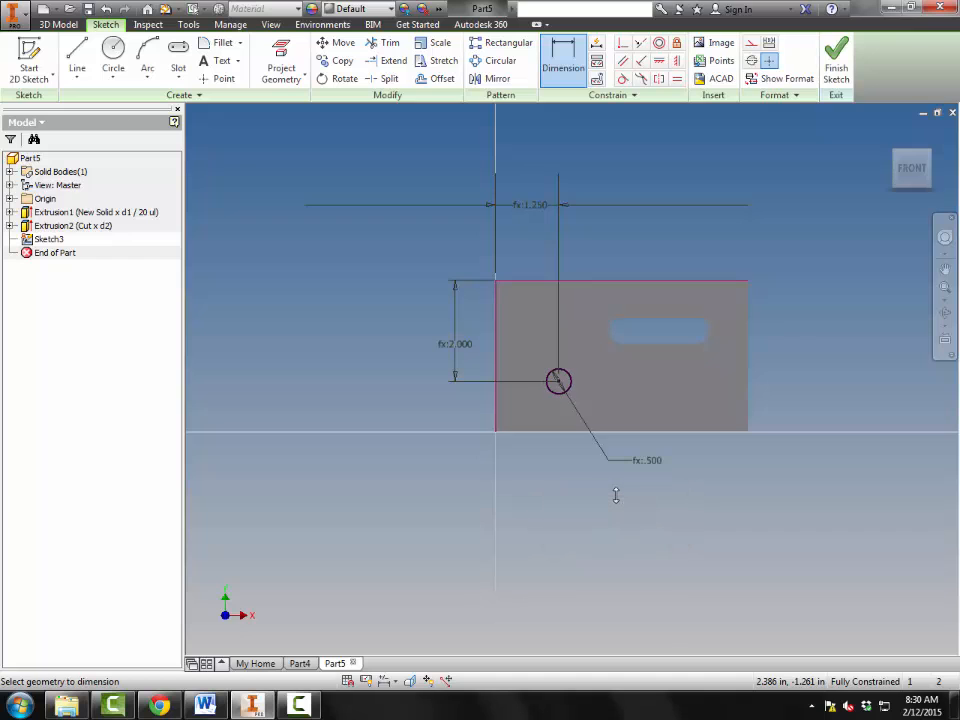
left_click(836, 60)
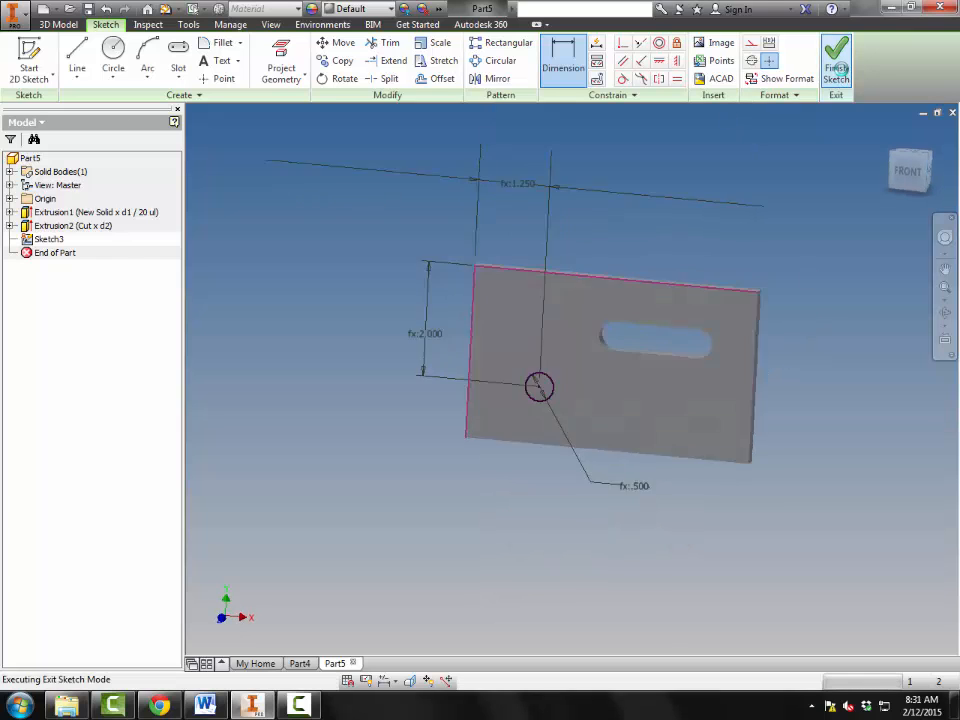
Step: Extrude-cut the circle through the plate to create the hole
left_click(836, 60)
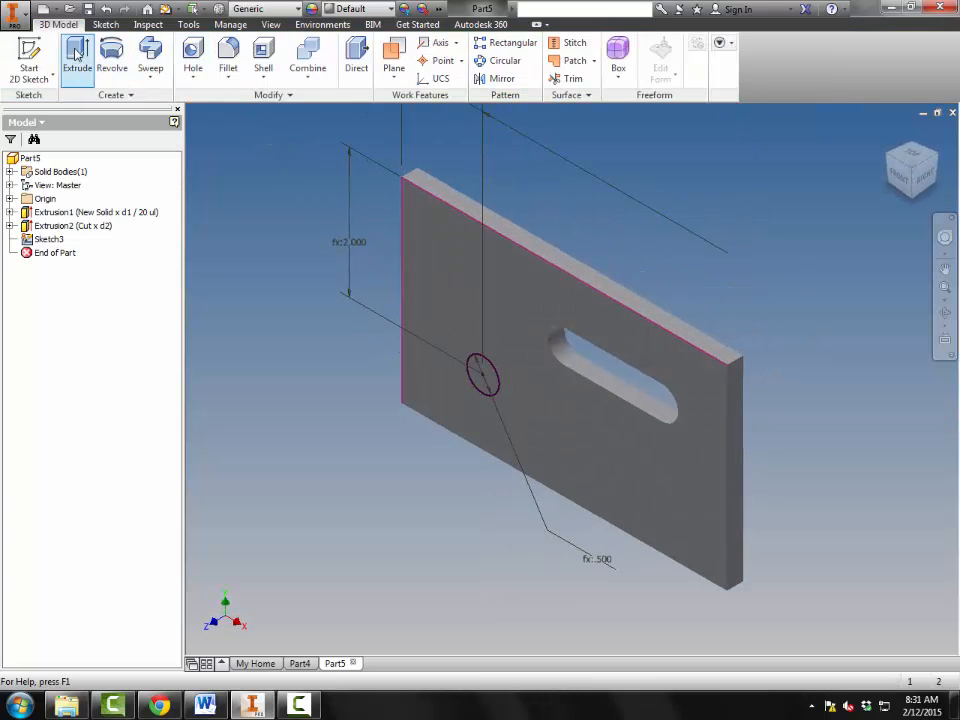
left_click(77, 55)
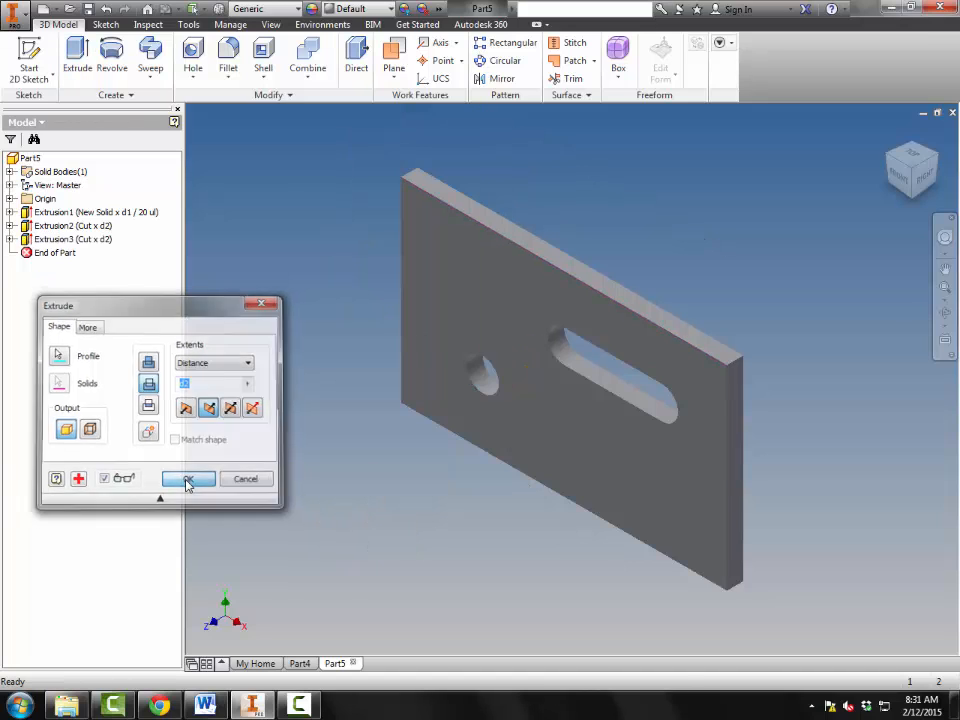
left_click(188, 478)
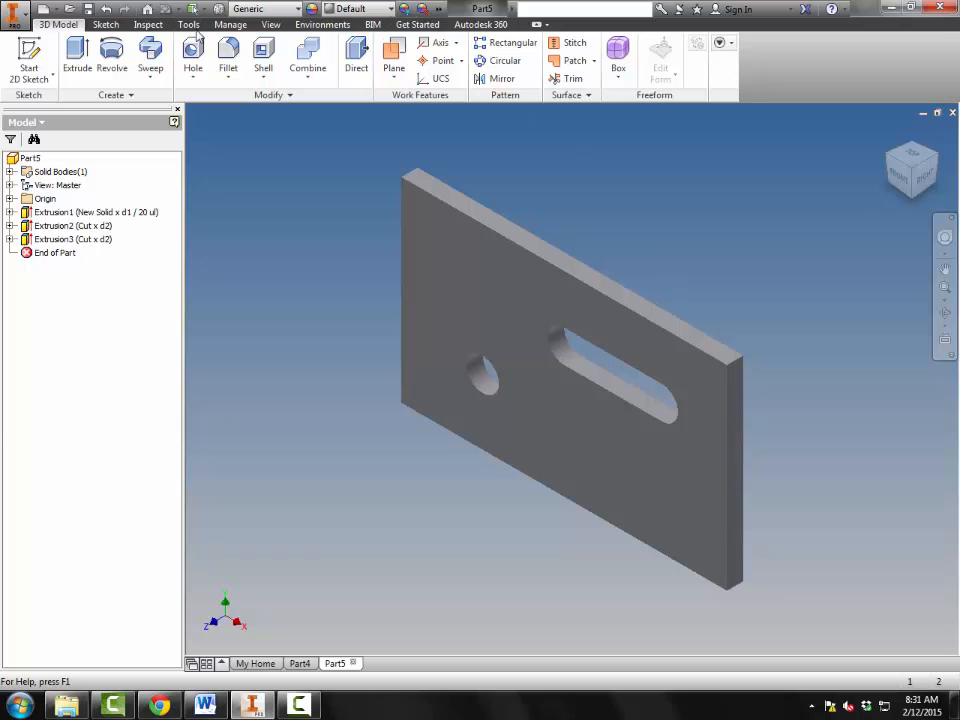
Step: Scroll the worksheet to step c, Record physical properties
left_click(153, 57)
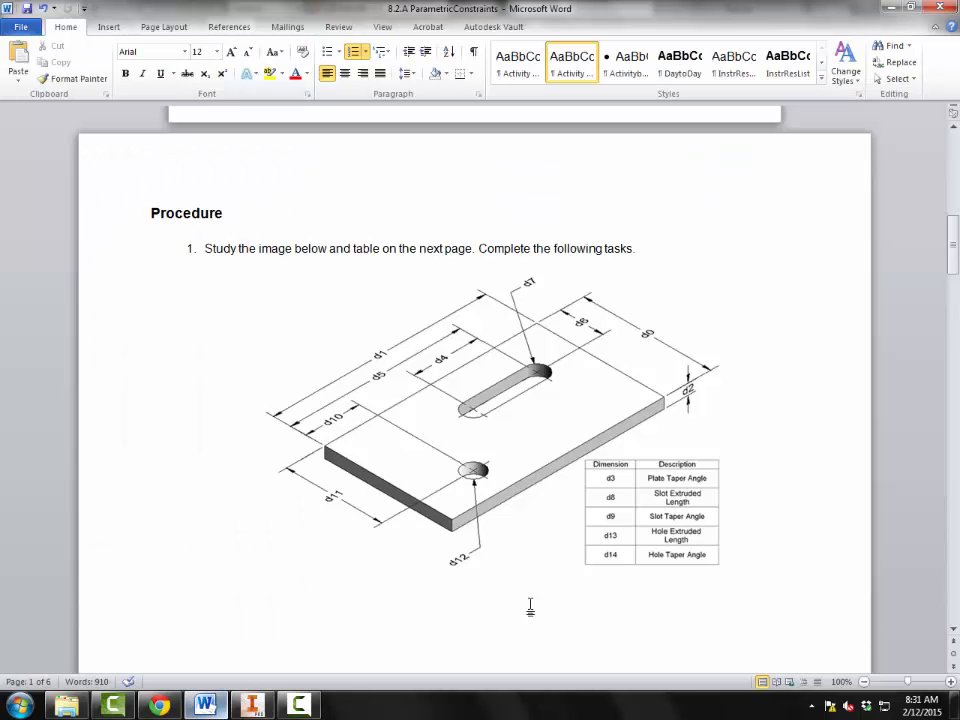
scroll("down", 3)
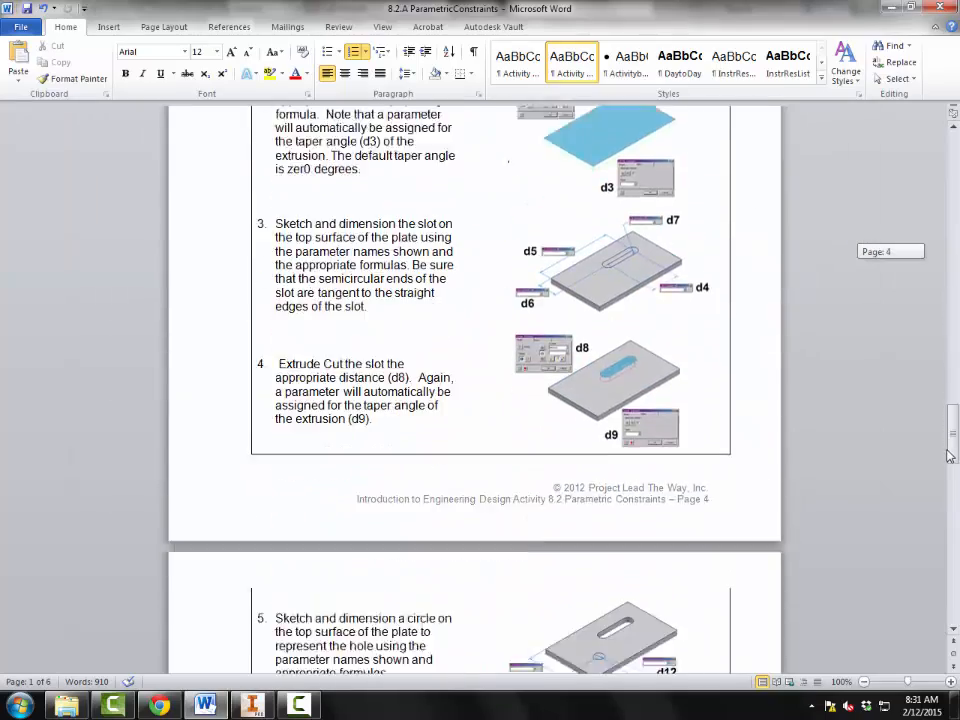
scroll("down", 3)
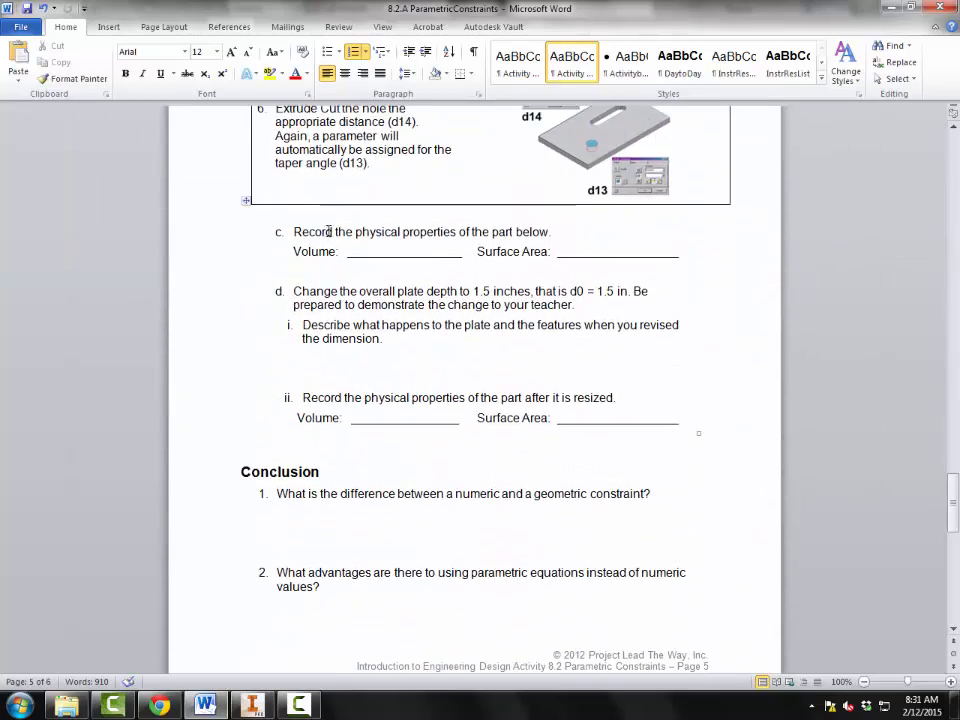
Step: Set the plate's material to Lead in iProperties on the Physical tab
left_click(252, 705)
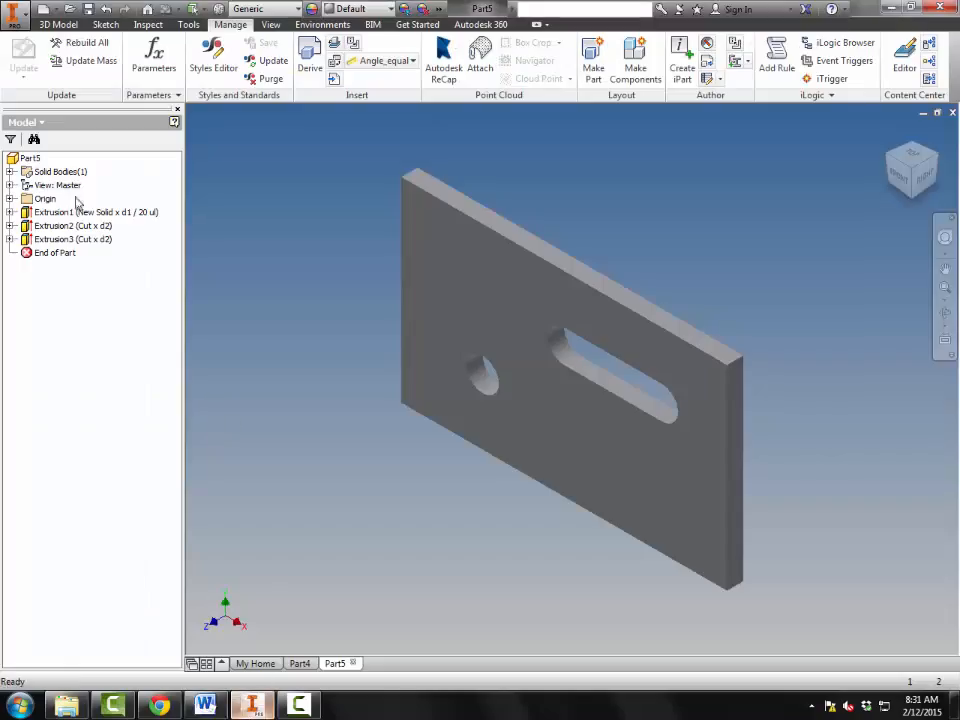
left_click(17, 10)
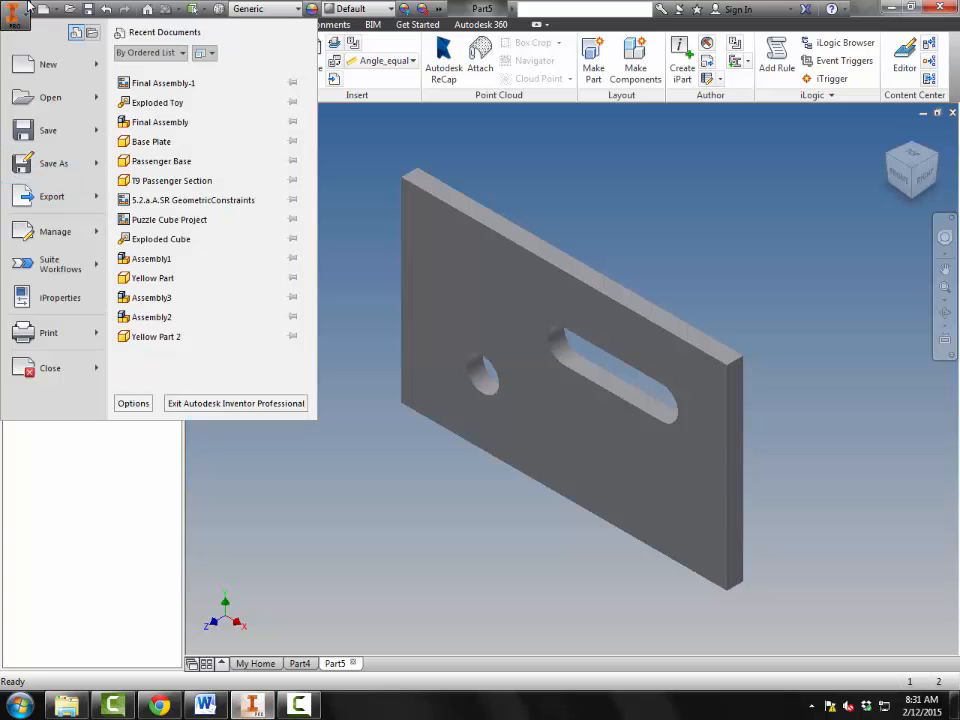
left_click(60, 297)
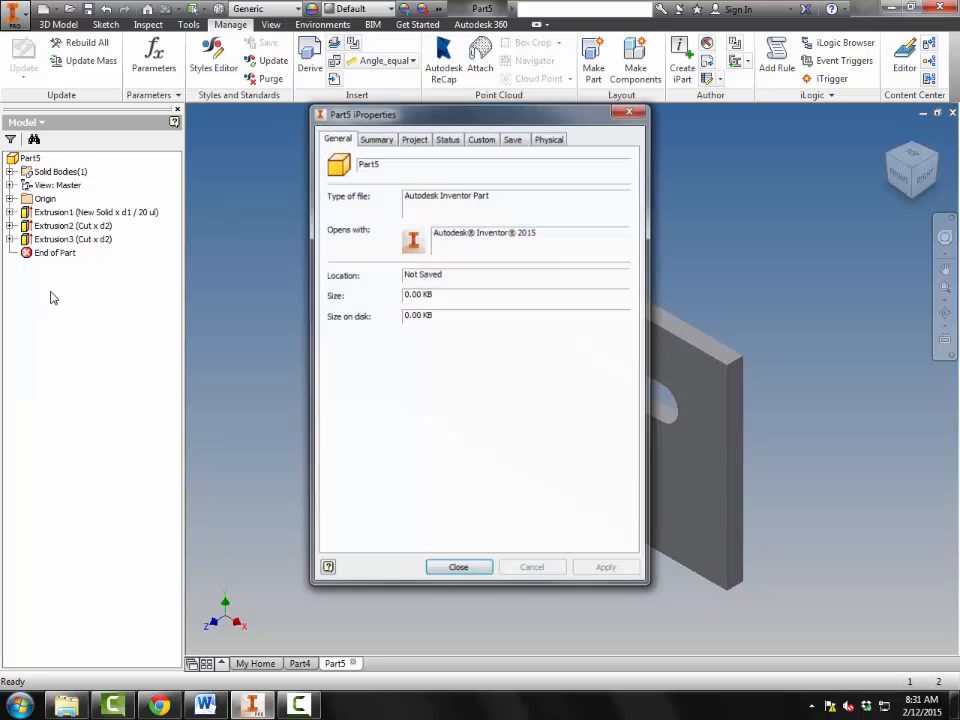
left_click(549, 137)
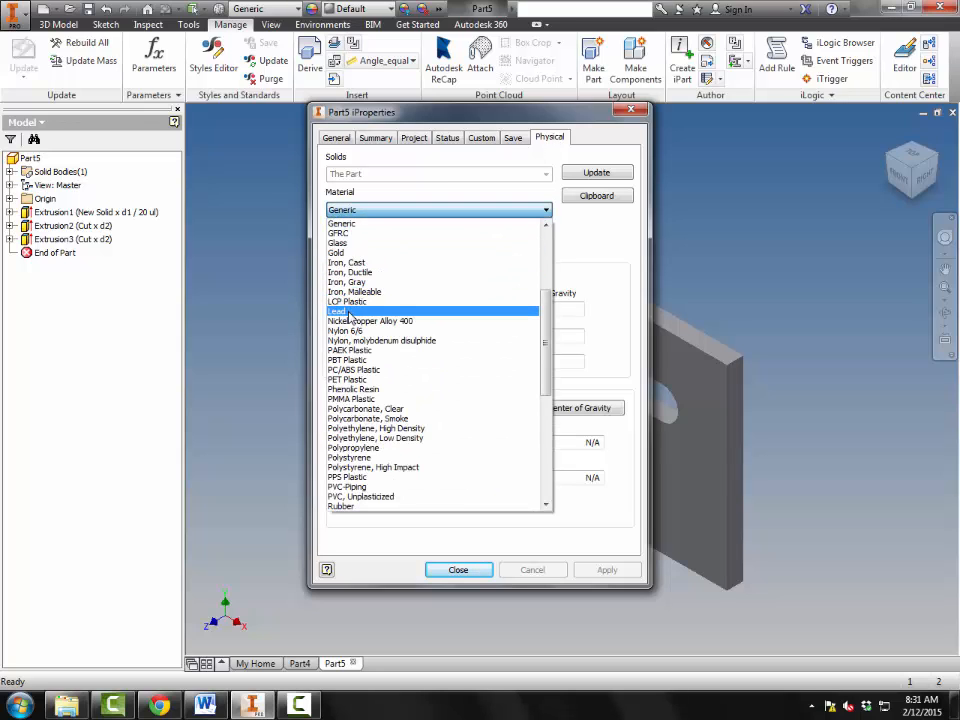
mouse_move(350, 318)
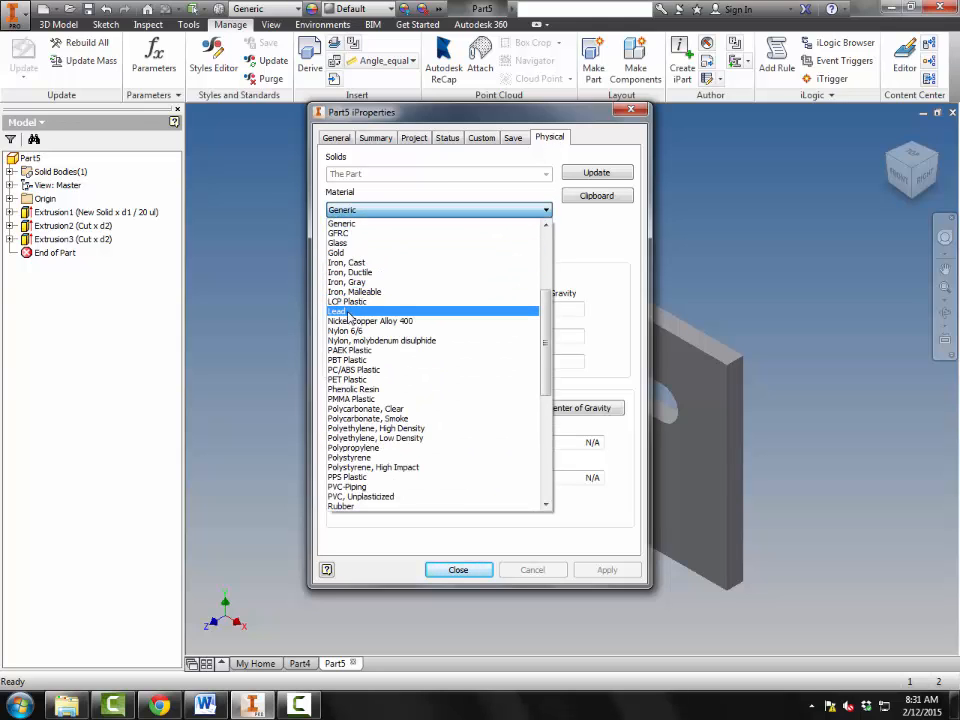
left_click(340, 311)
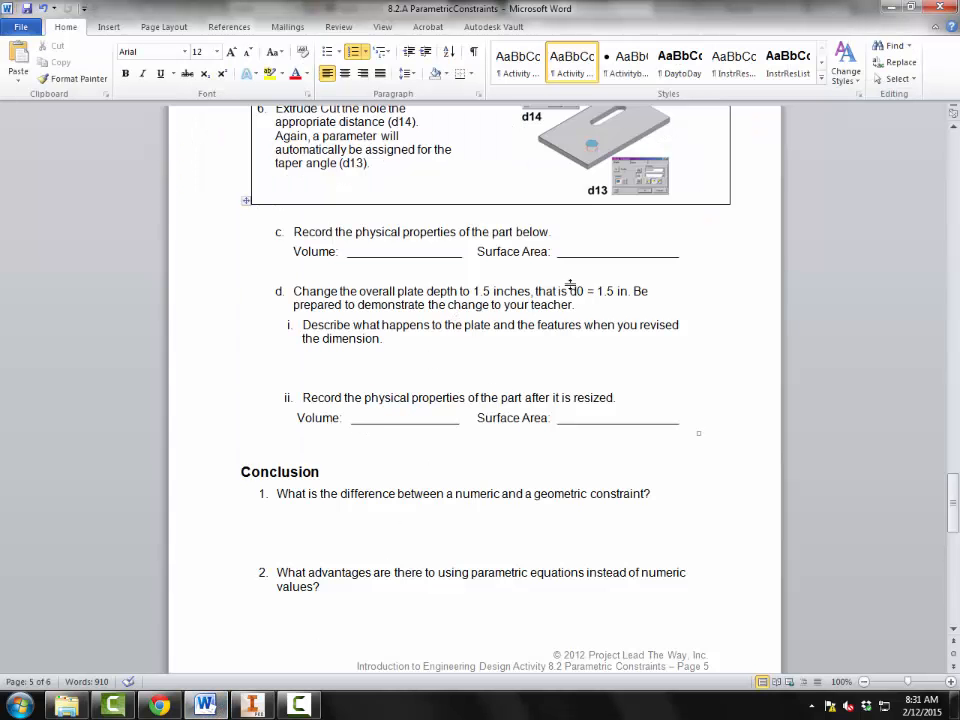
left_click(251, 705)
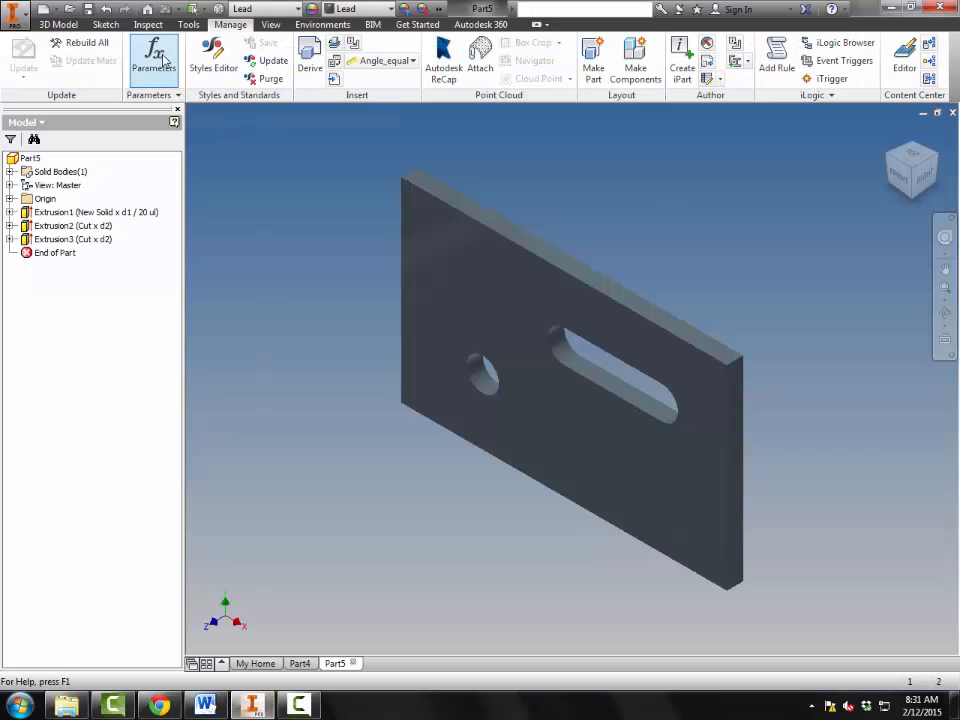
Step: Change parameter d0 to 1.5 in the Parameters table
left_click(153, 55)
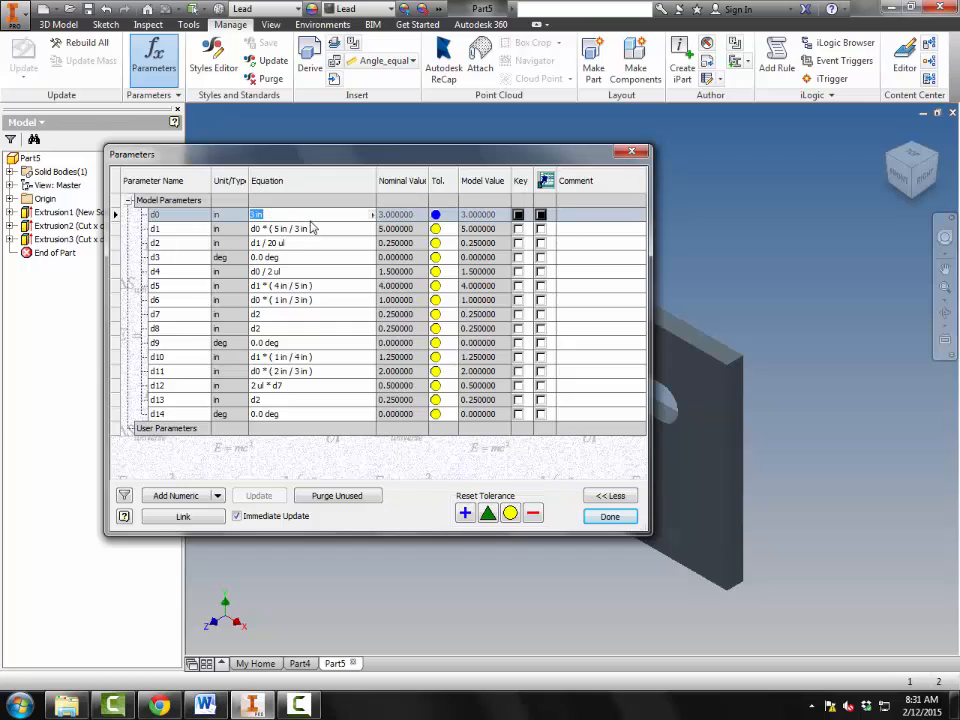
type("1.5")
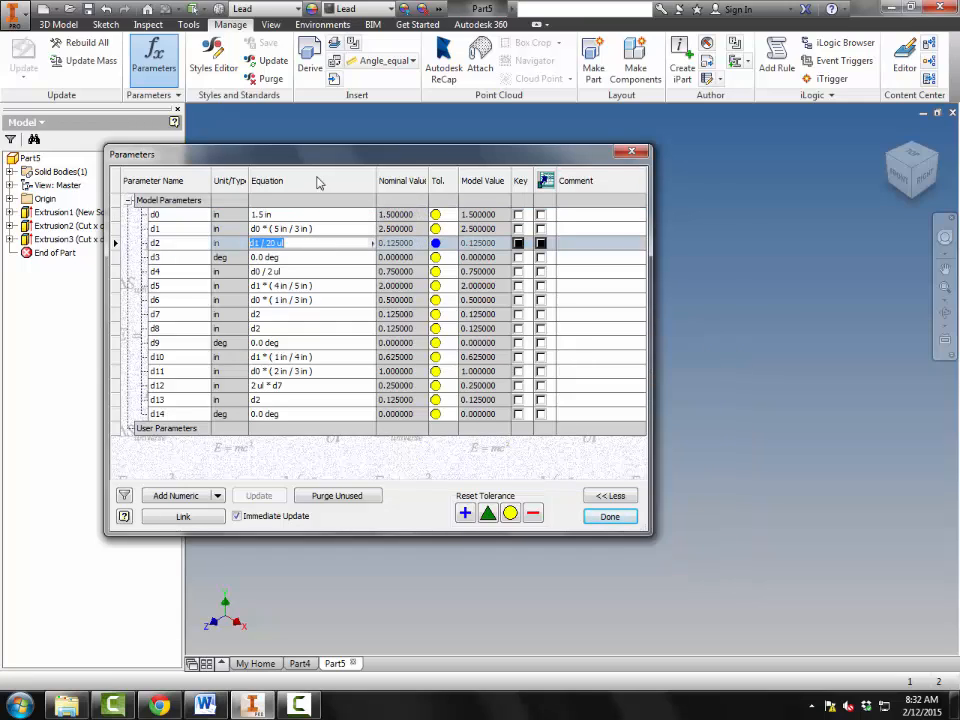
left_click(610, 516)
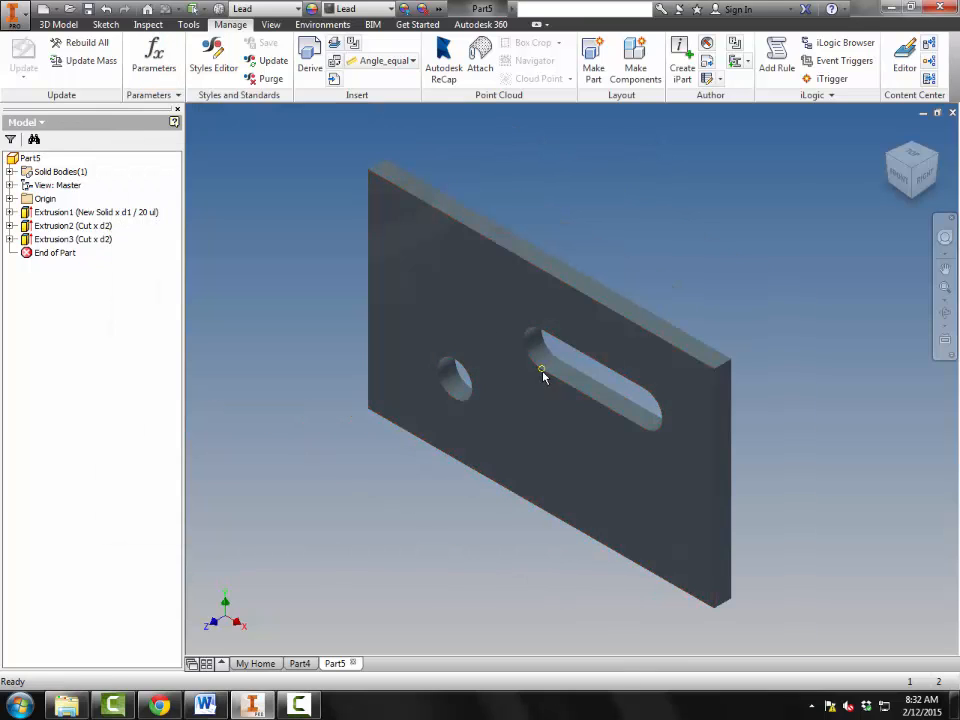
Step: Update the plate's physical properties in iProperties (0.177 lbmass, 0.433 in³)
left_click(18, 12)
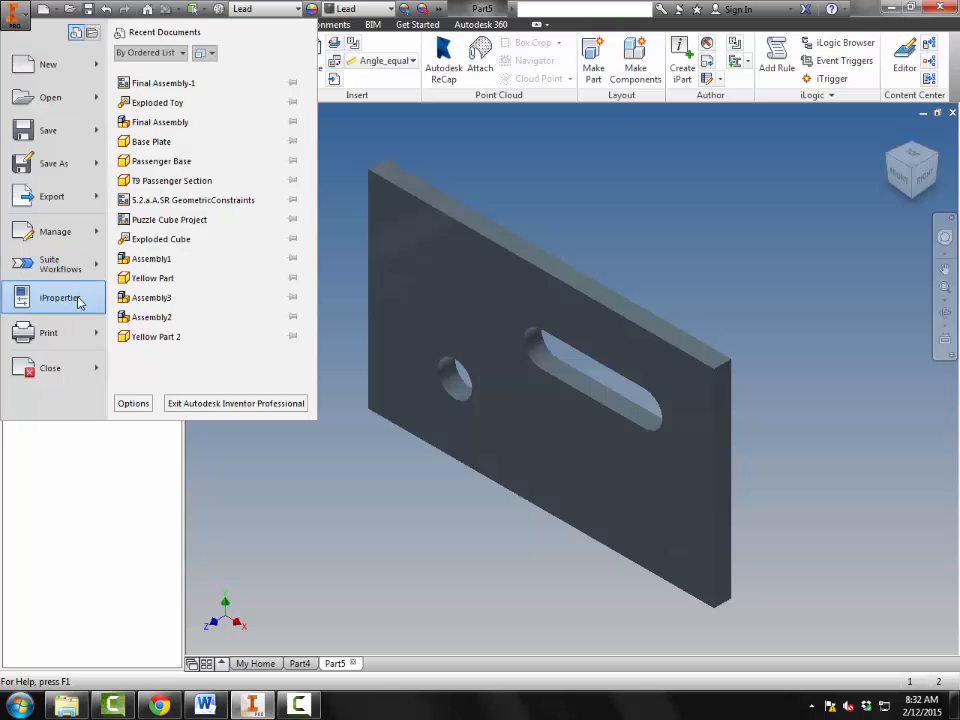
left_click(60, 297)
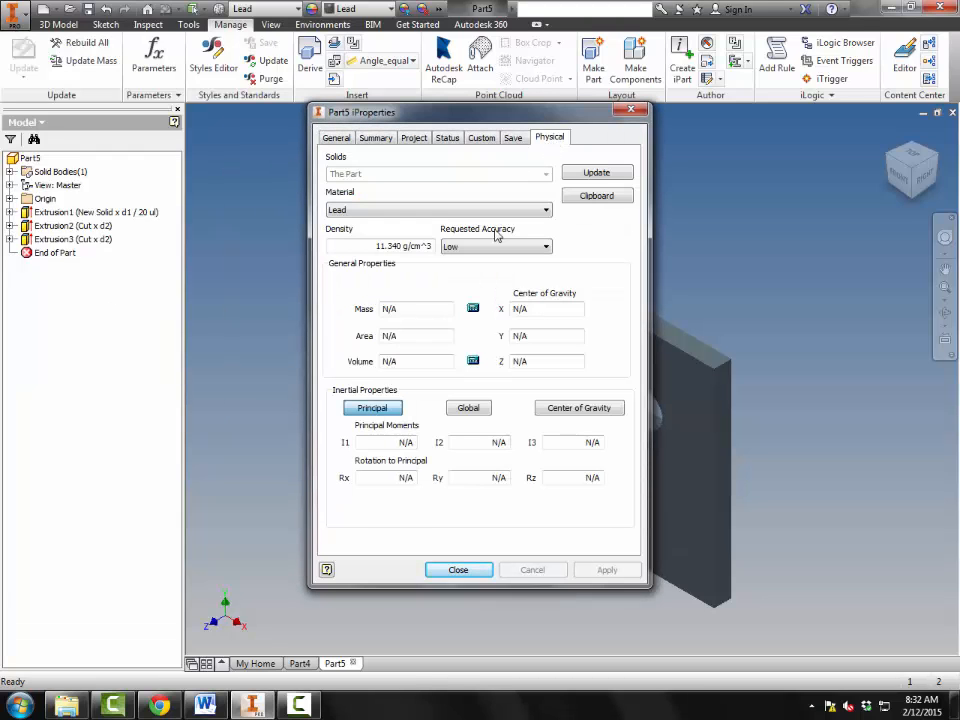
left_click(596, 172)
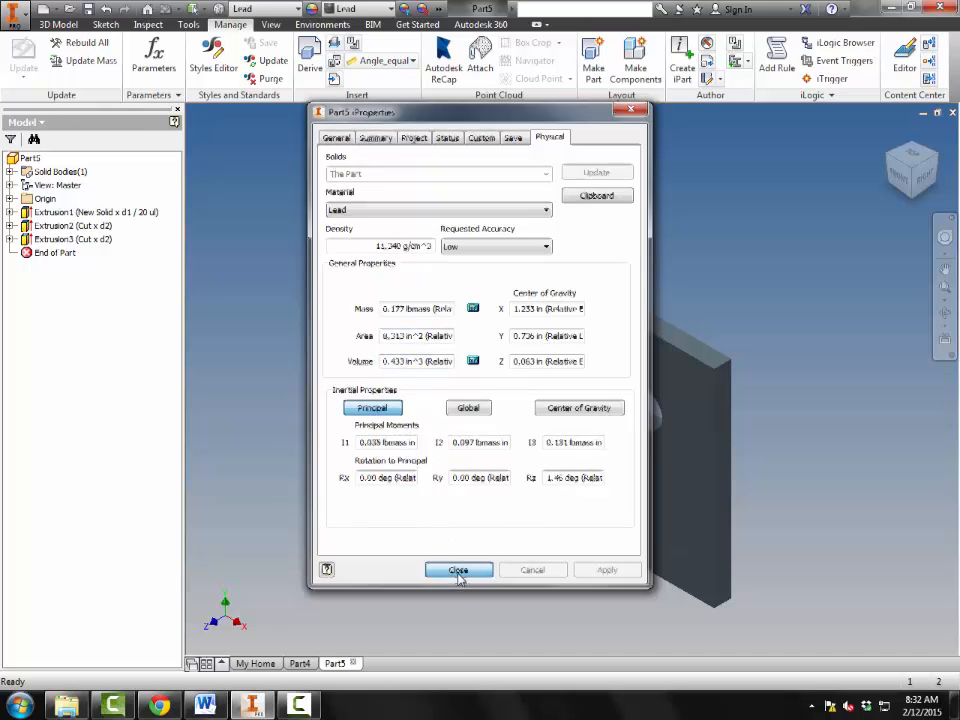
left_click(458, 569)
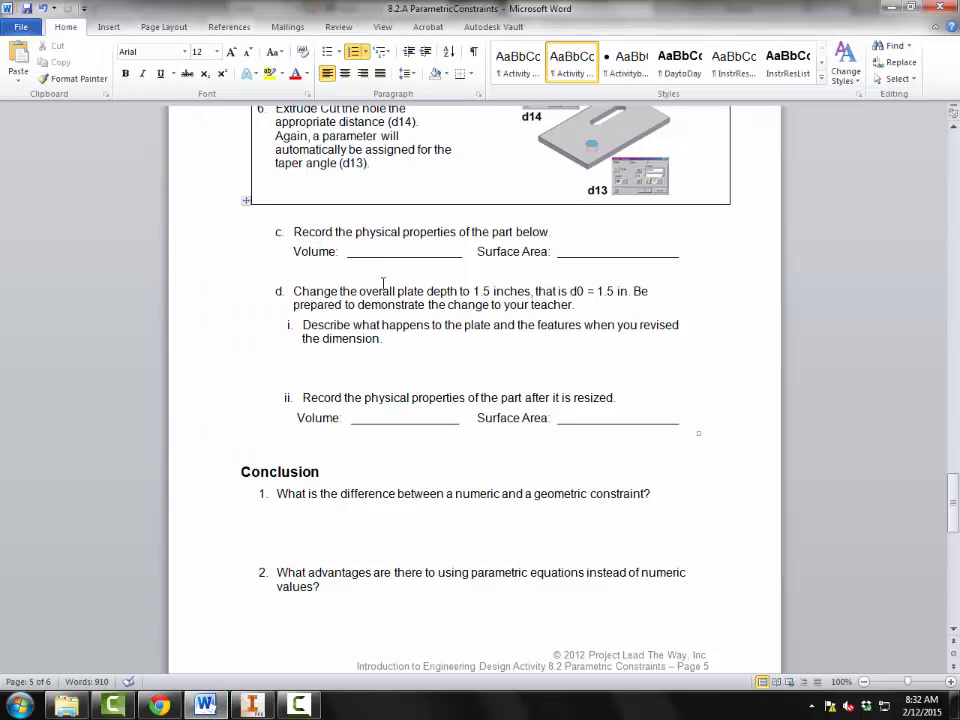
scroll("down", 3)
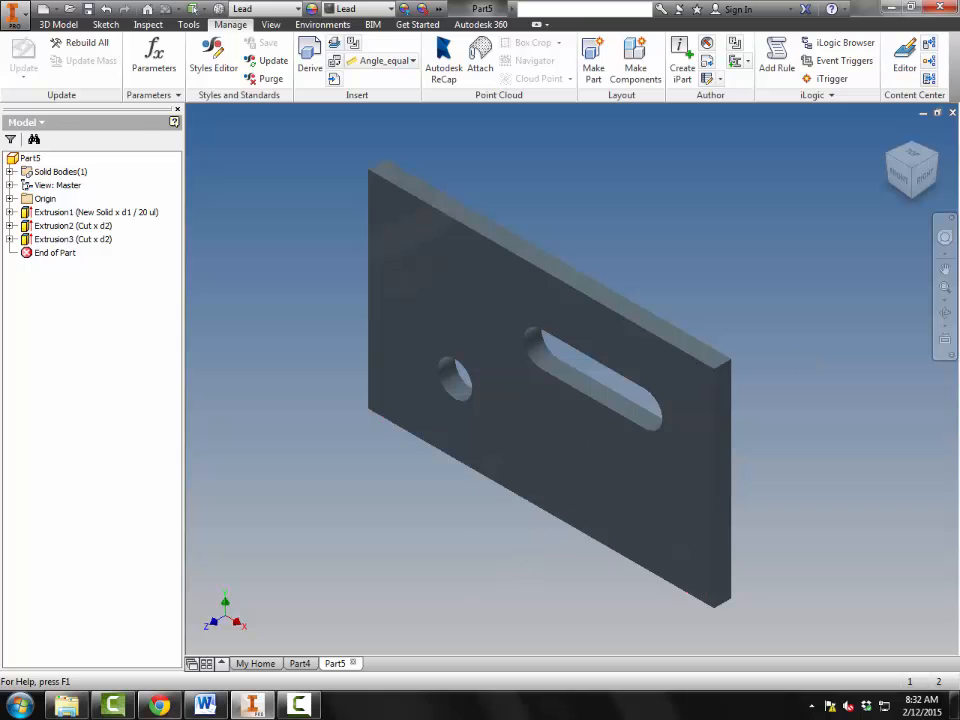
Step: Screenshot the Parameters table with d0 = 1.5 in and paste it into the Word worksheet
left_click(204, 705)
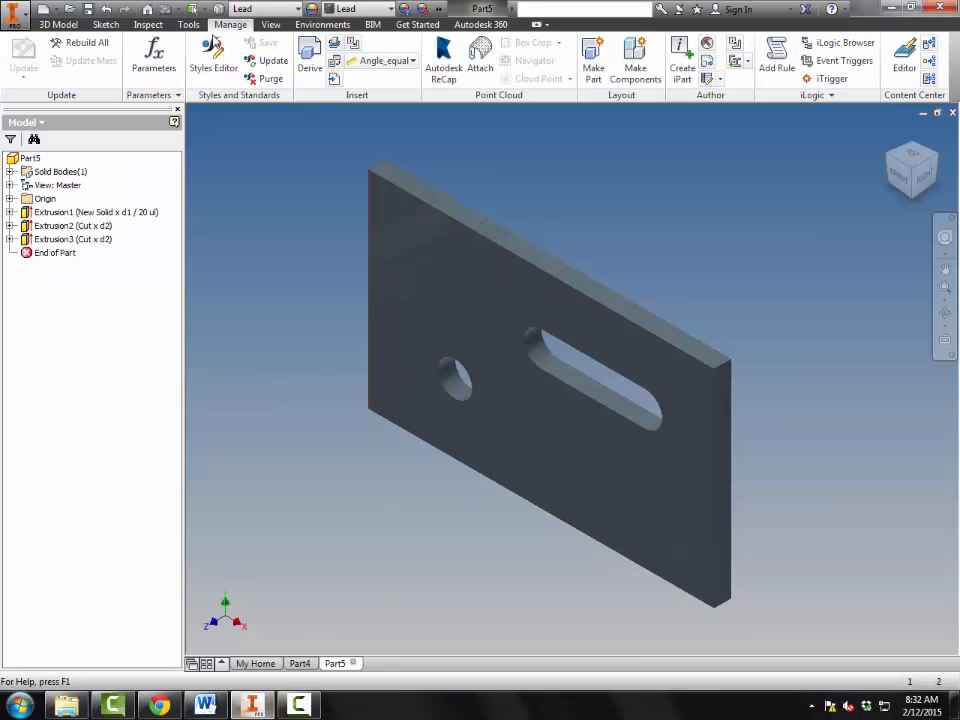
left_click(153, 55)
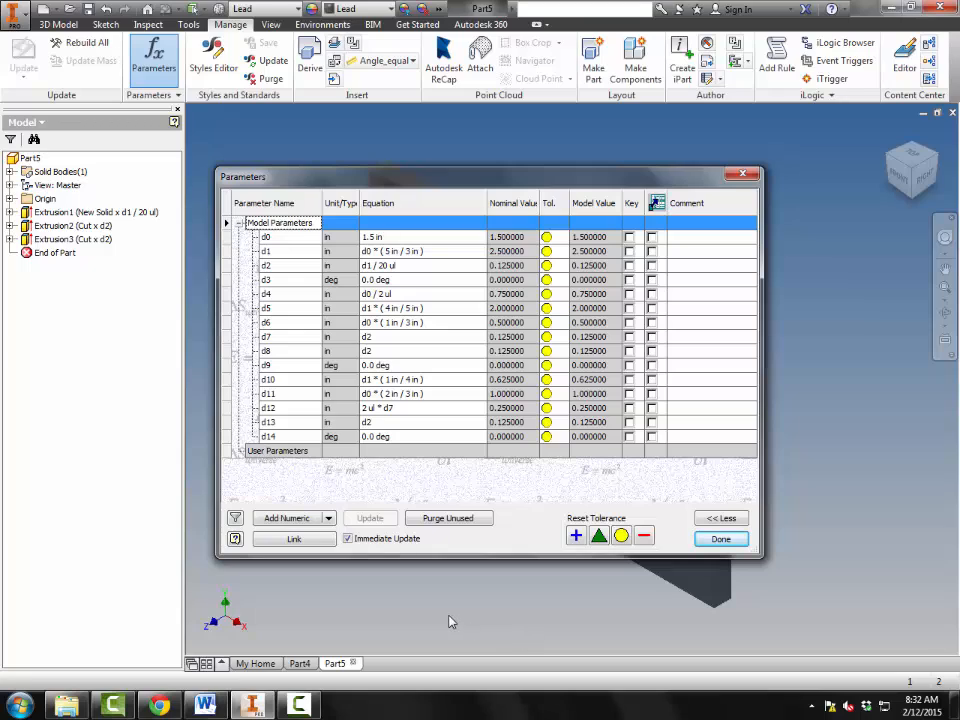
mouse_move(446, 620)
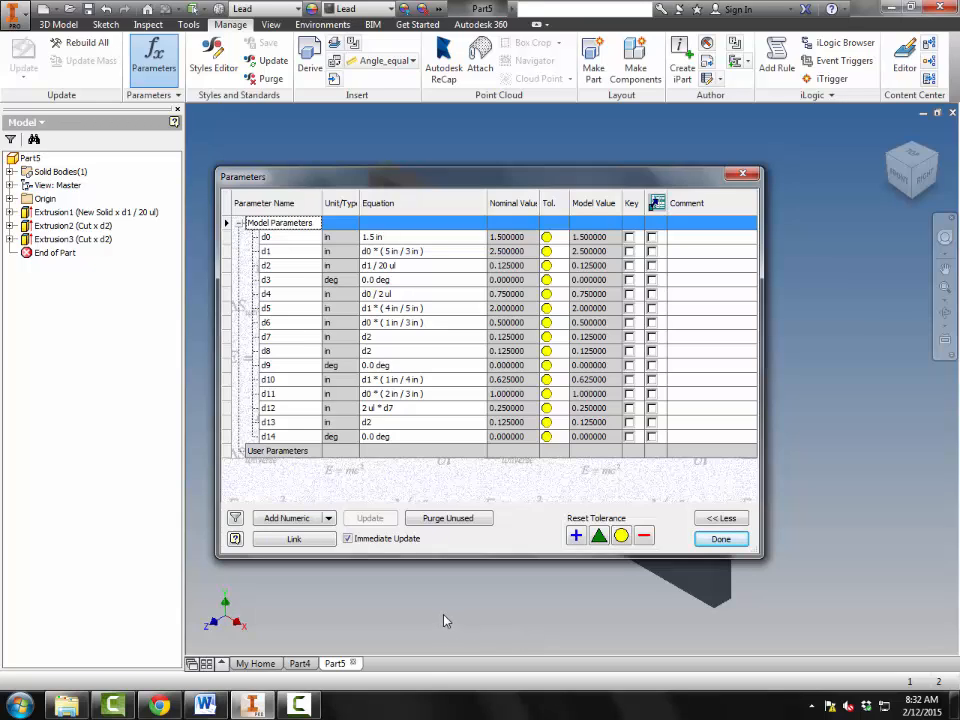
mouse_move(443, 620)
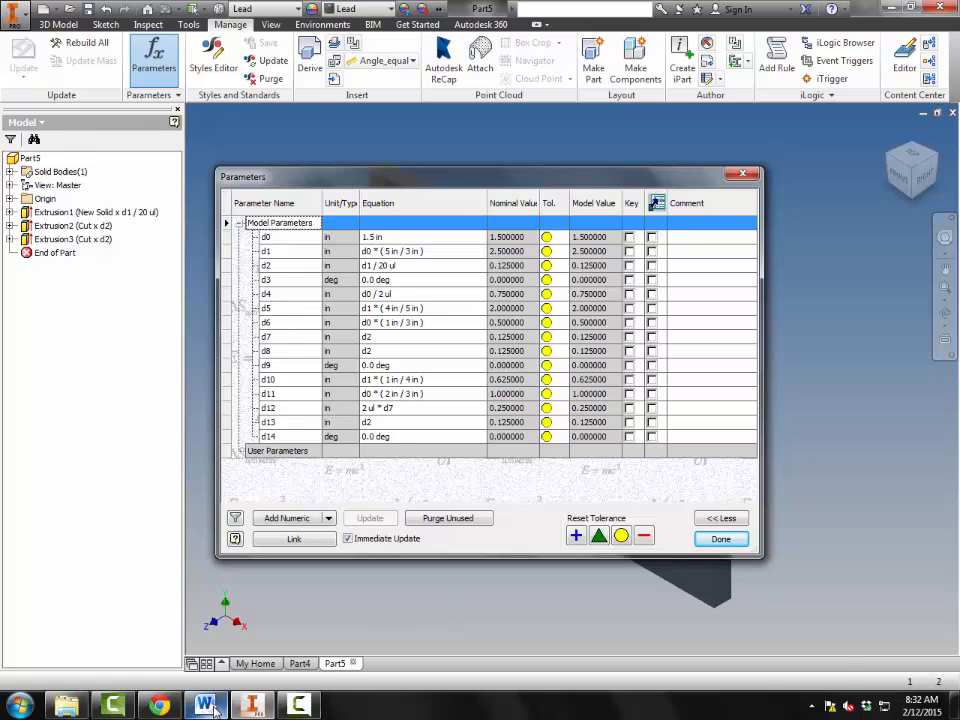
left_click(204, 705)
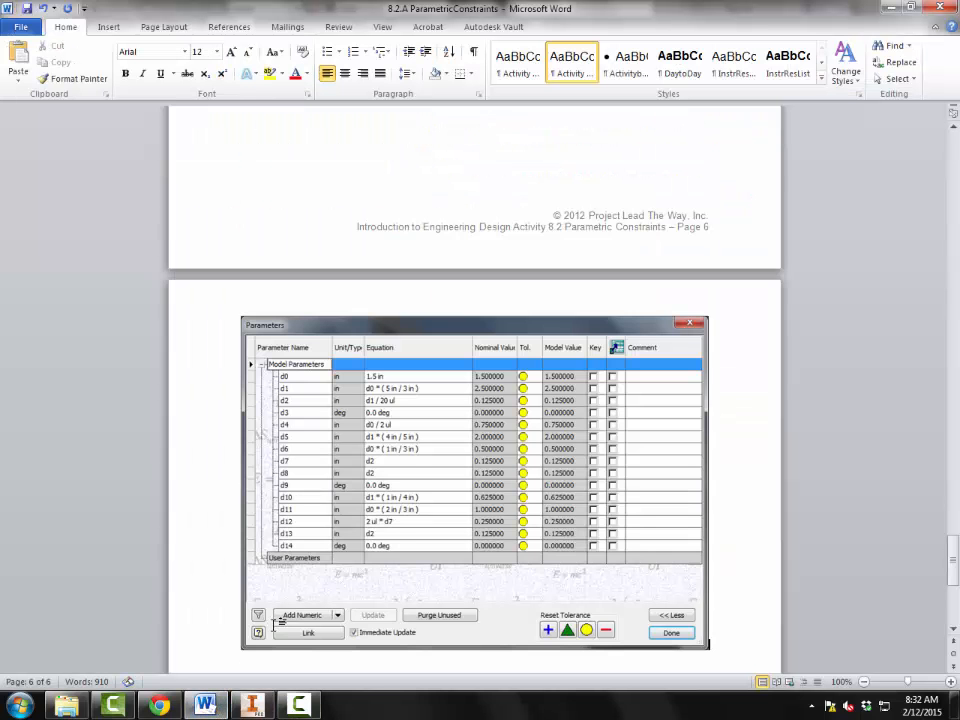